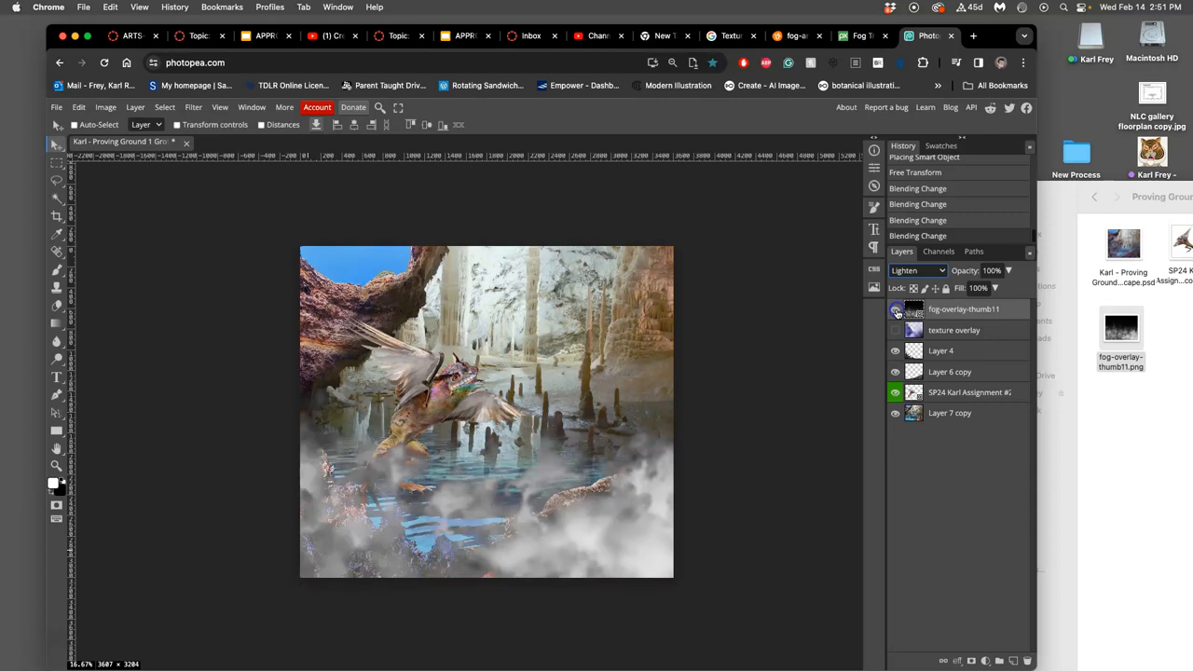
# Close the fog image preview
pyautogui.click(896, 310)
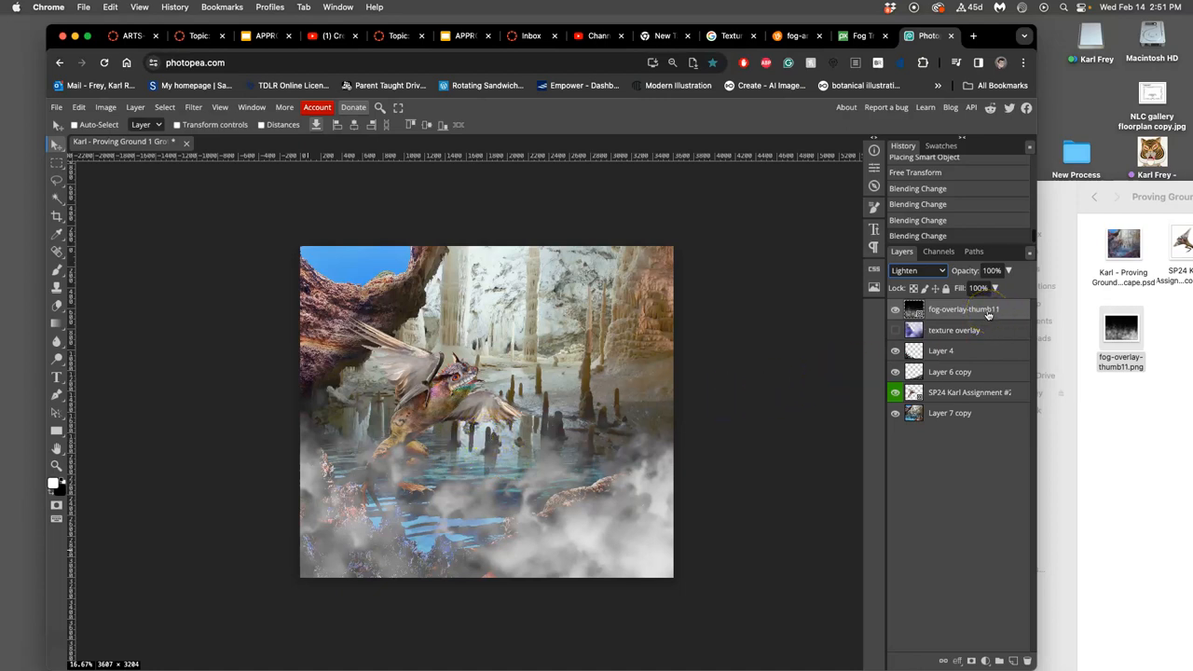
pyautogui.click(1121, 328)
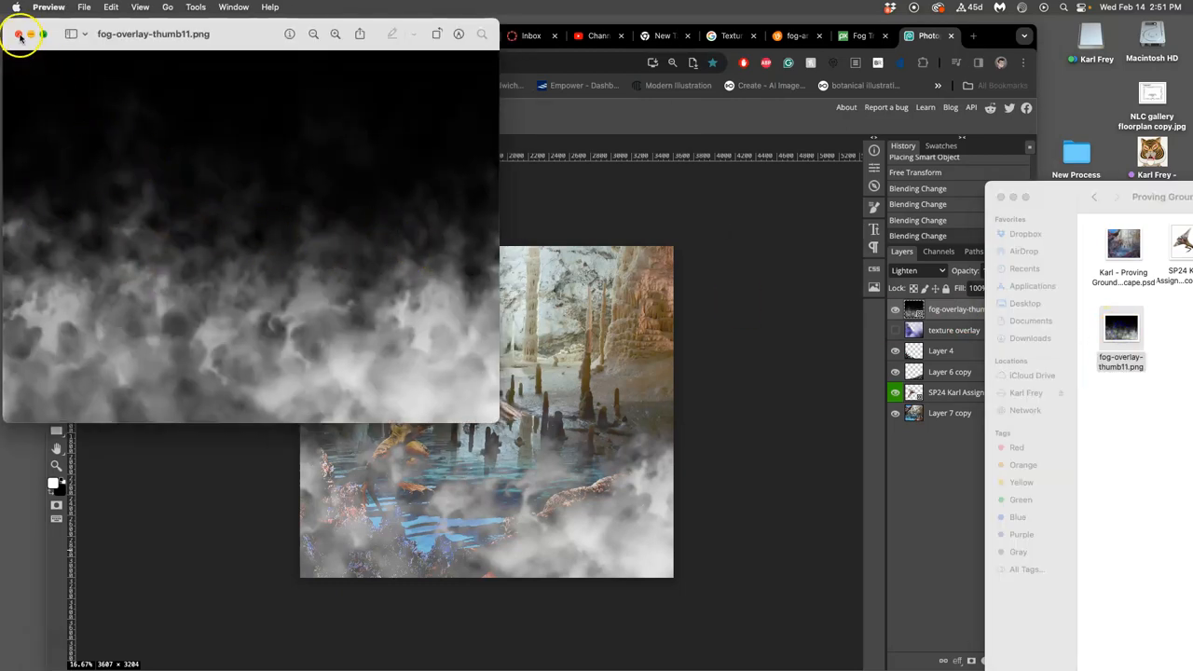
pyautogui.click(19, 35)
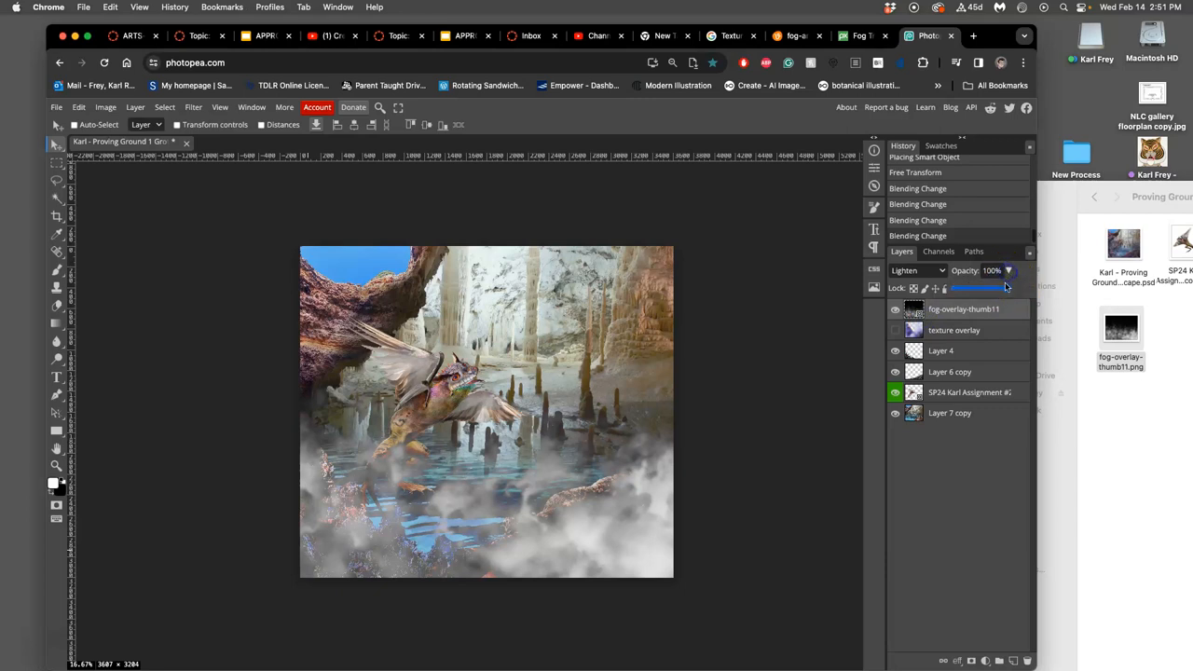
# Lower the fog overlay to 58% opacity and rasterize the layer
pyautogui.moveTo(1005, 287); pyautogui.dragTo(979, 287)
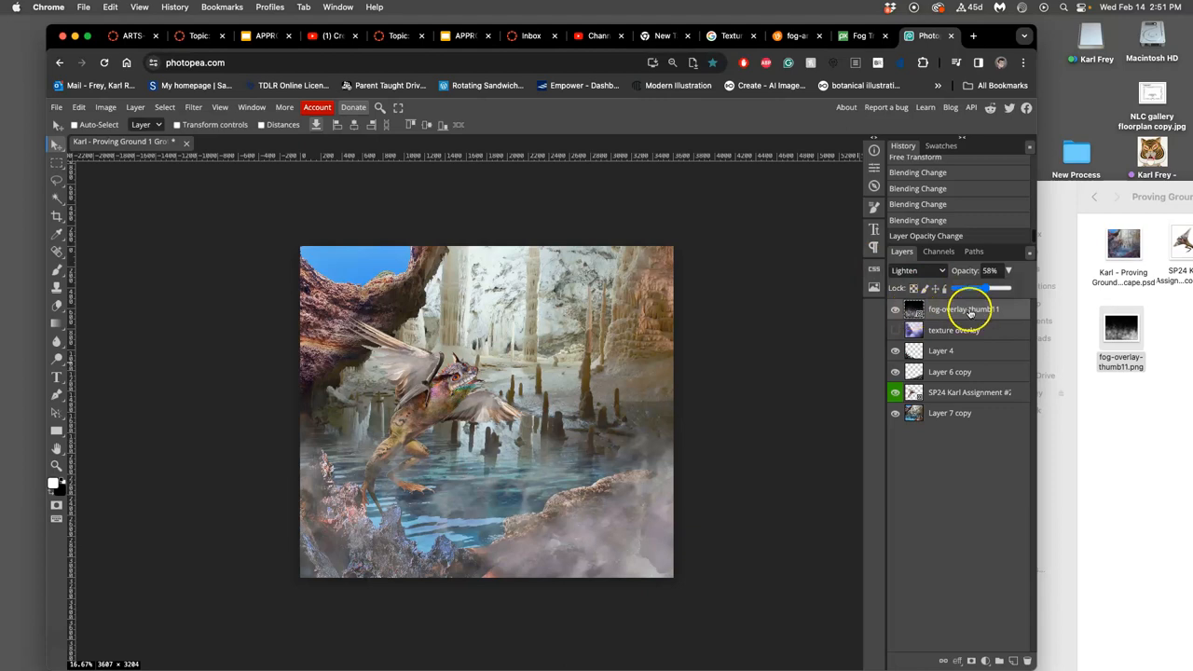
pyautogui.rightClick(965, 309)
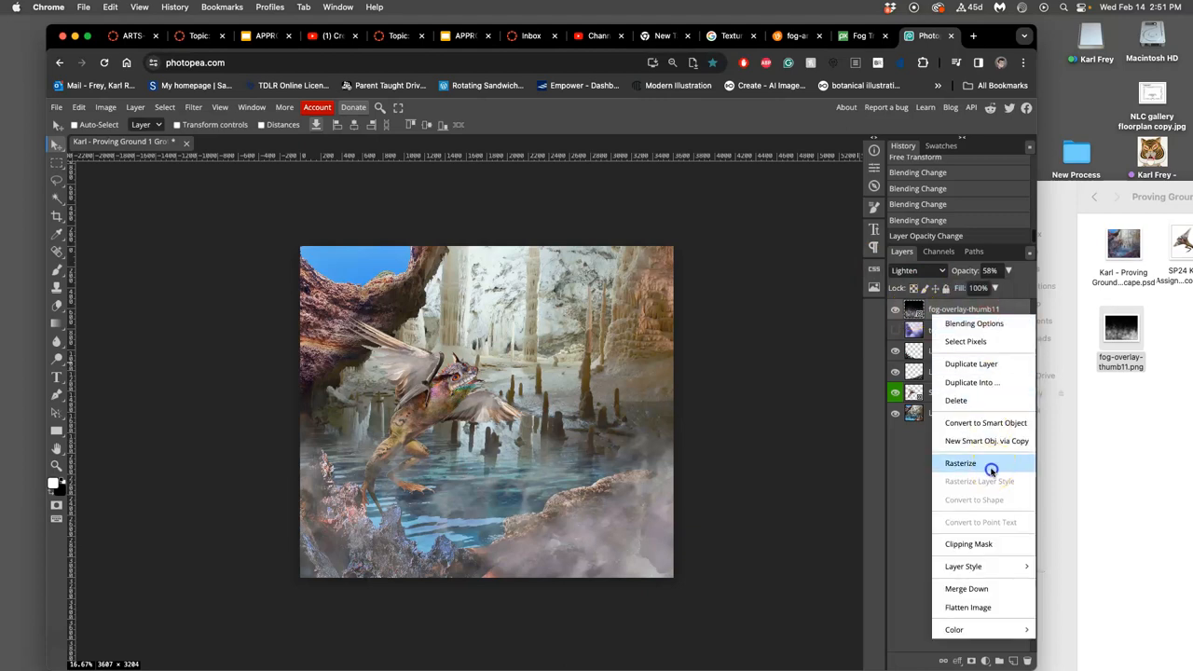
pyautogui.click(960, 463)
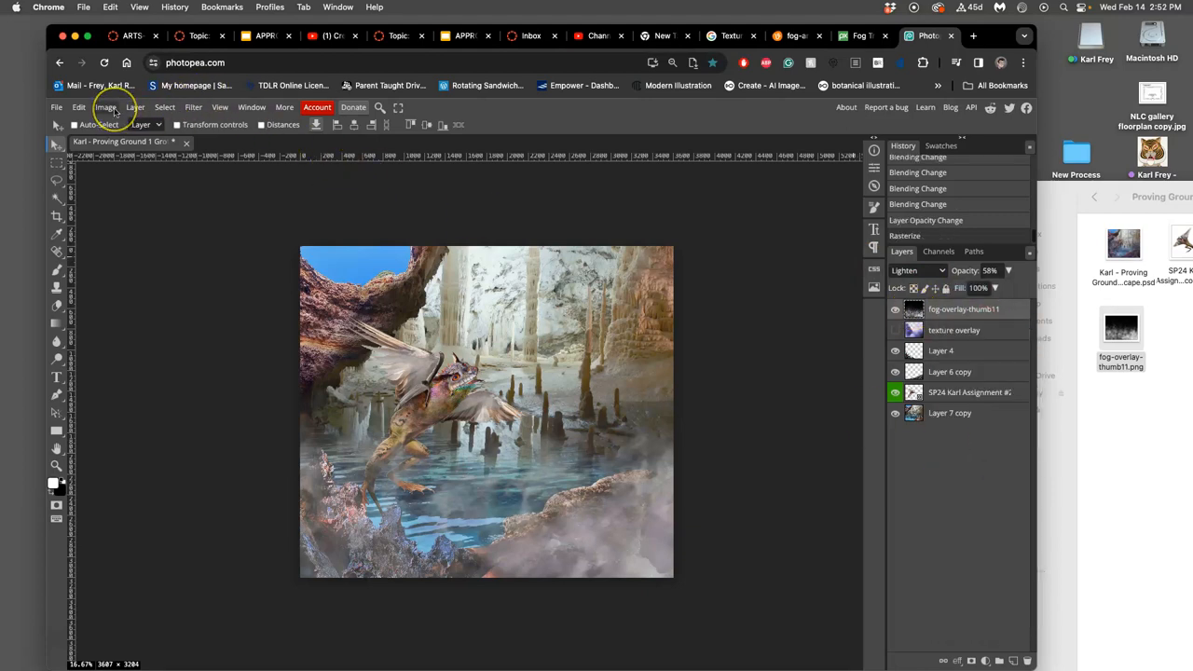
pyautogui.click(105, 106)
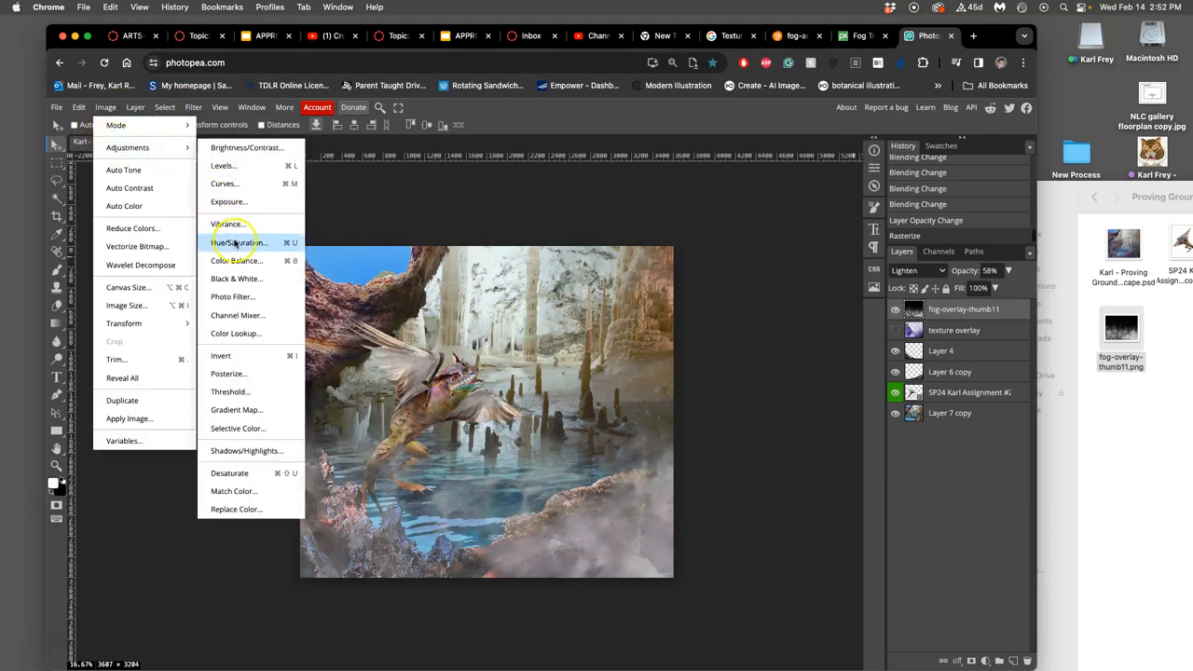
# Open Hue/Saturation on the fog and compare low and high saturation amounts
pyautogui.click(238, 242)
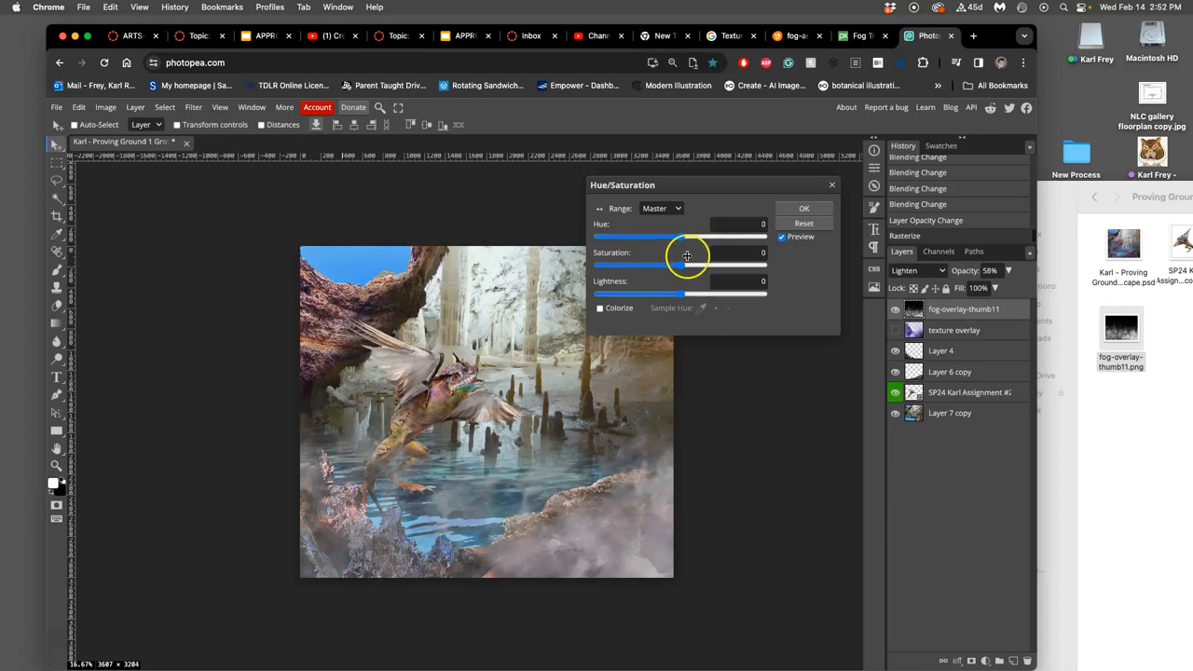
pyautogui.moveTo(678, 266); pyautogui.dragTo(650, 265)
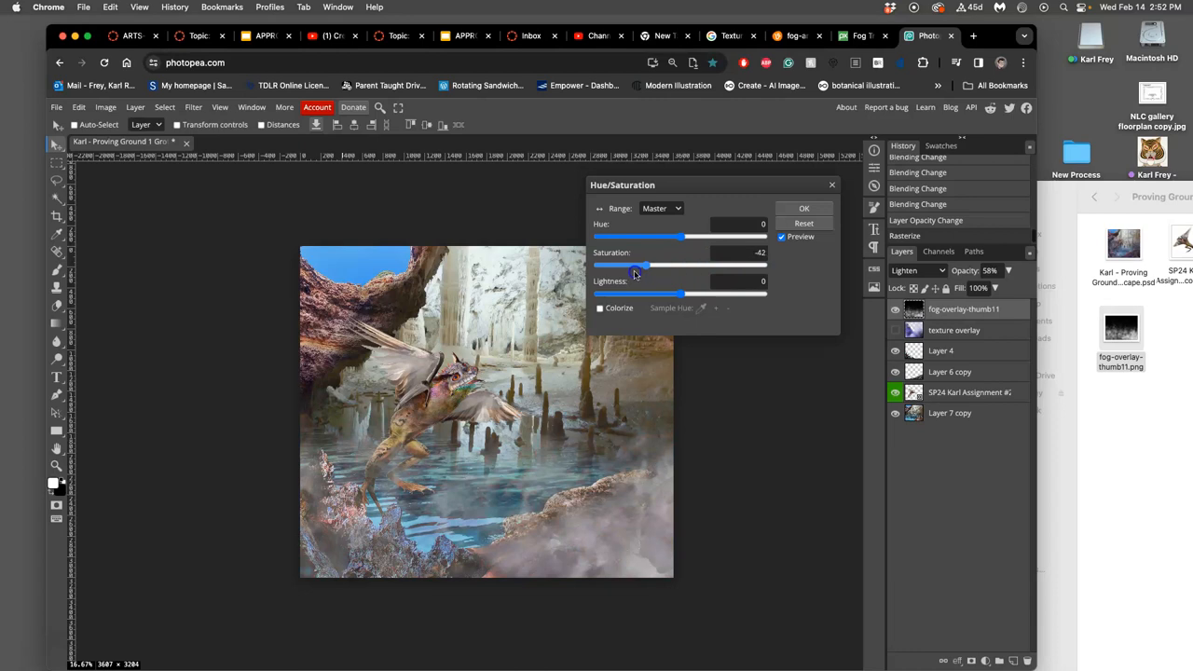
pyautogui.moveTo(650, 265); pyautogui.dragTo(718, 265)
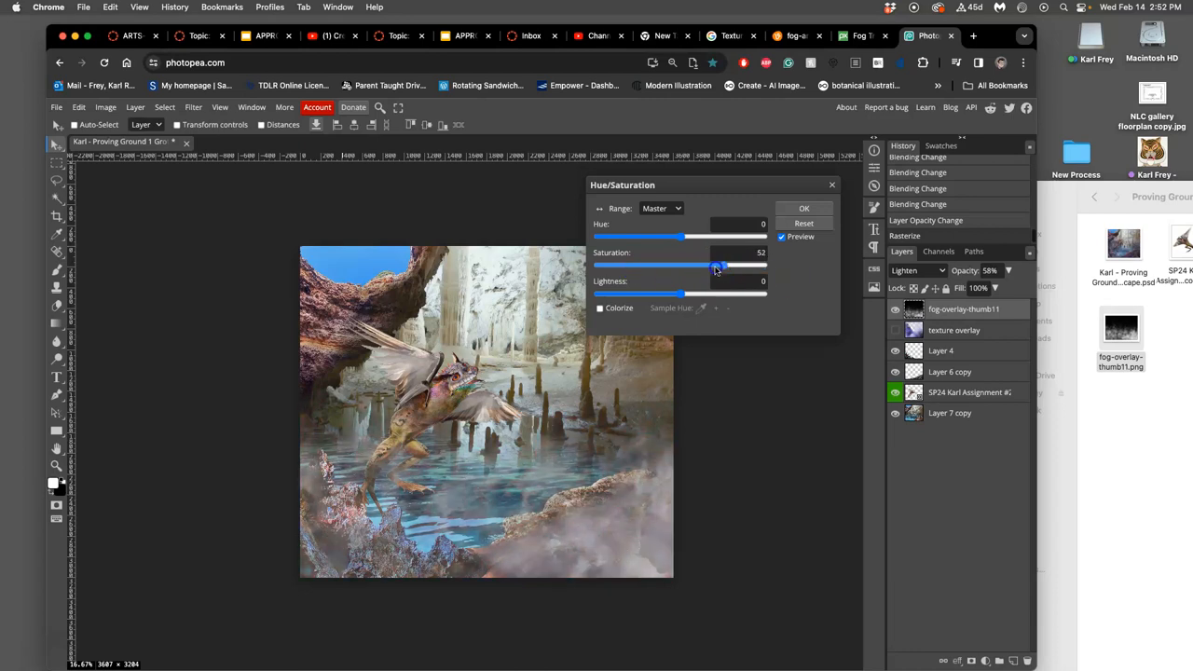
pyautogui.moveTo(716, 268); pyautogui.dragTo(611, 268)
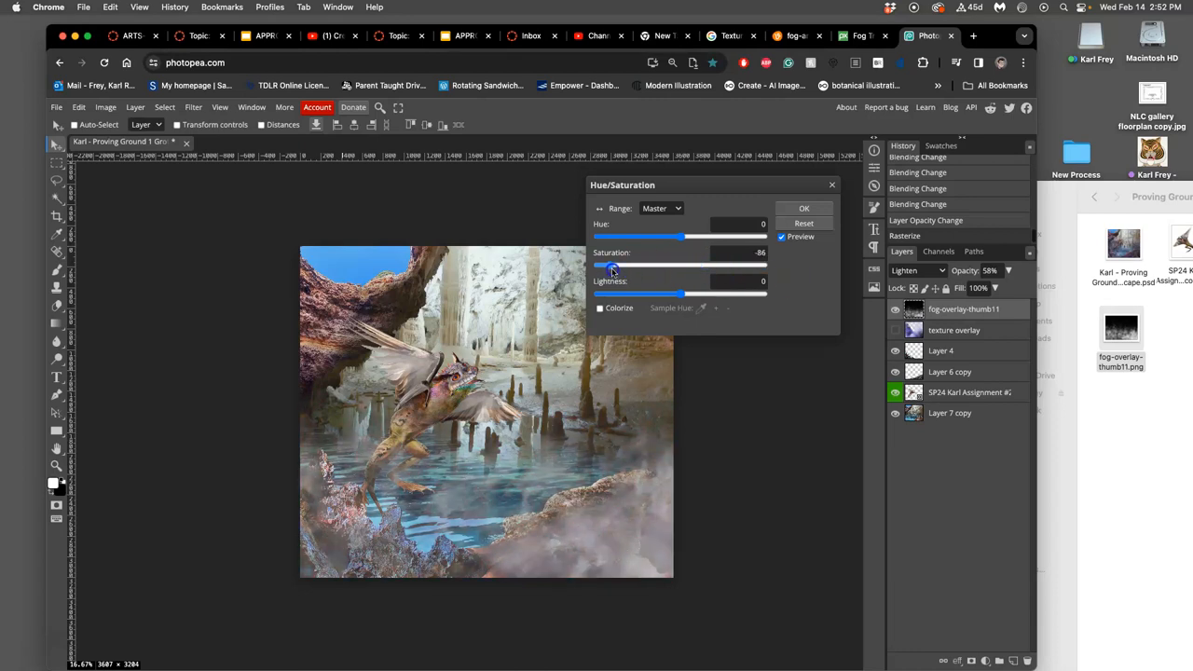
pyautogui.moveTo(613, 268); pyautogui.dragTo(685, 268)
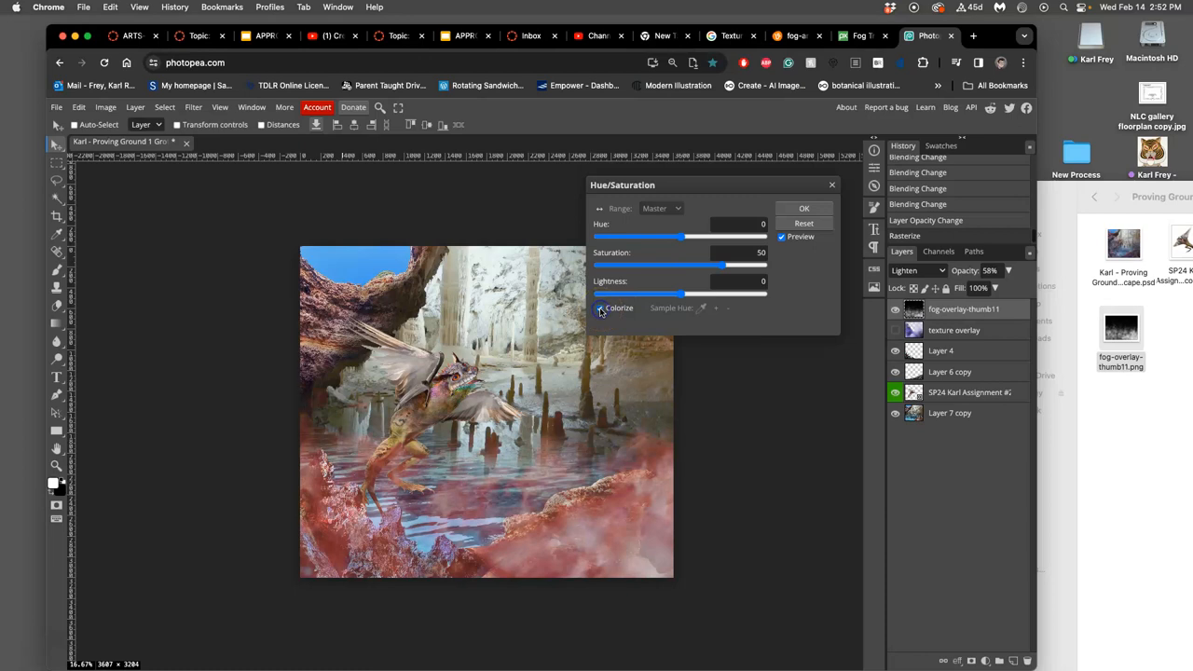
# Zero the colorize saturation and sweep the hue through red and brown to teal 172
pyautogui.moveTo(721, 266); pyautogui.dragTo(659, 266)
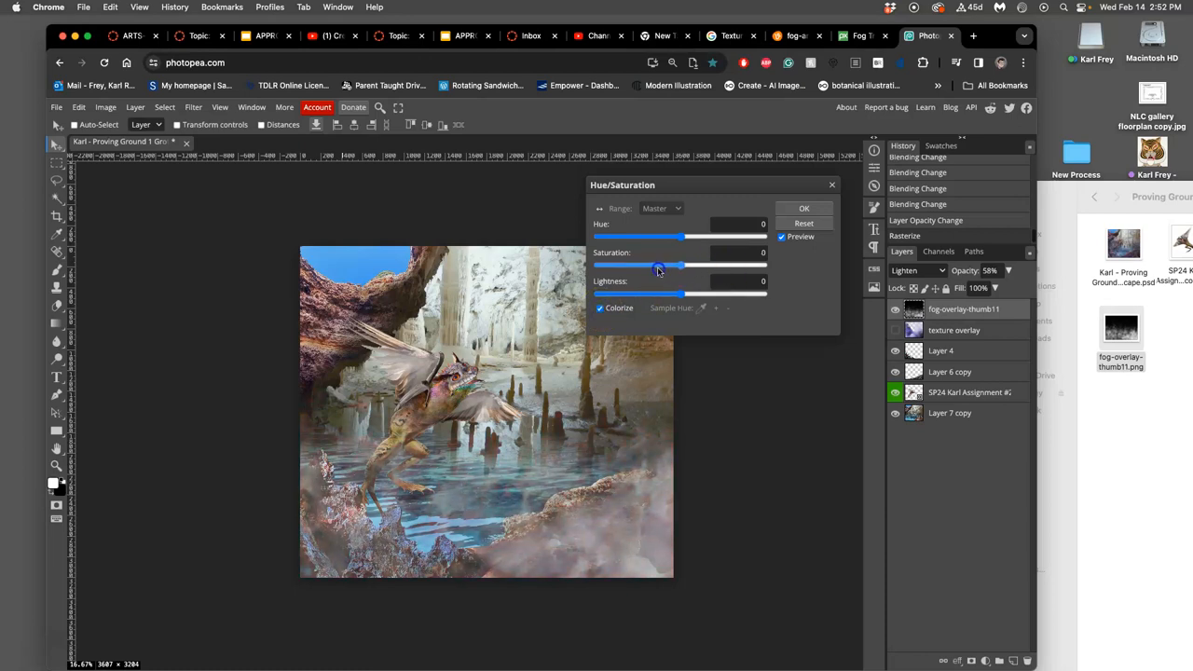
pyautogui.moveTo(678, 238); pyautogui.dragTo(707, 238)
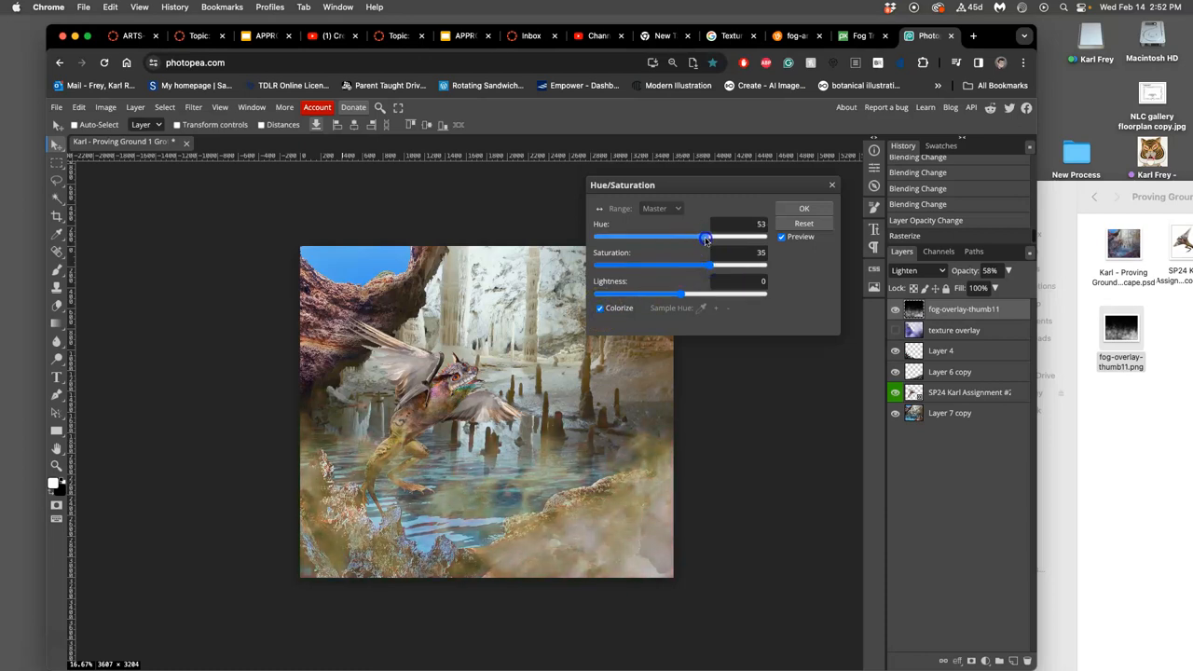
pyautogui.moveTo(706, 238); pyautogui.dragTo(676, 238)
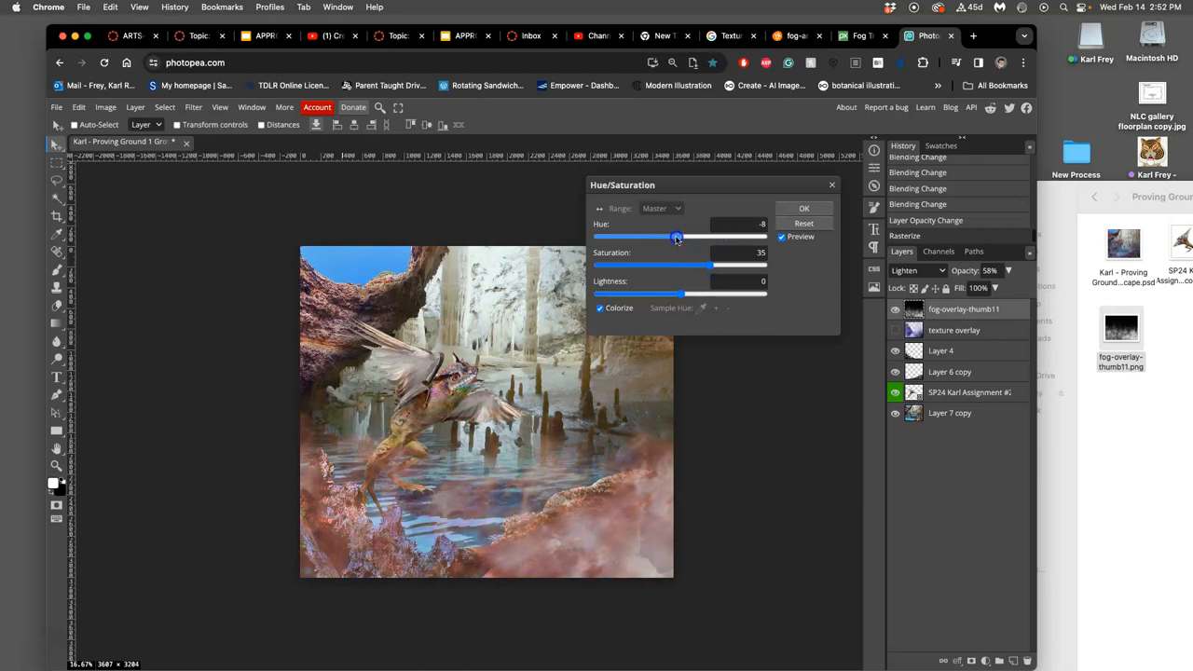
pyautogui.moveTo(678, 238); pyautogui.dragTo(675, 237)
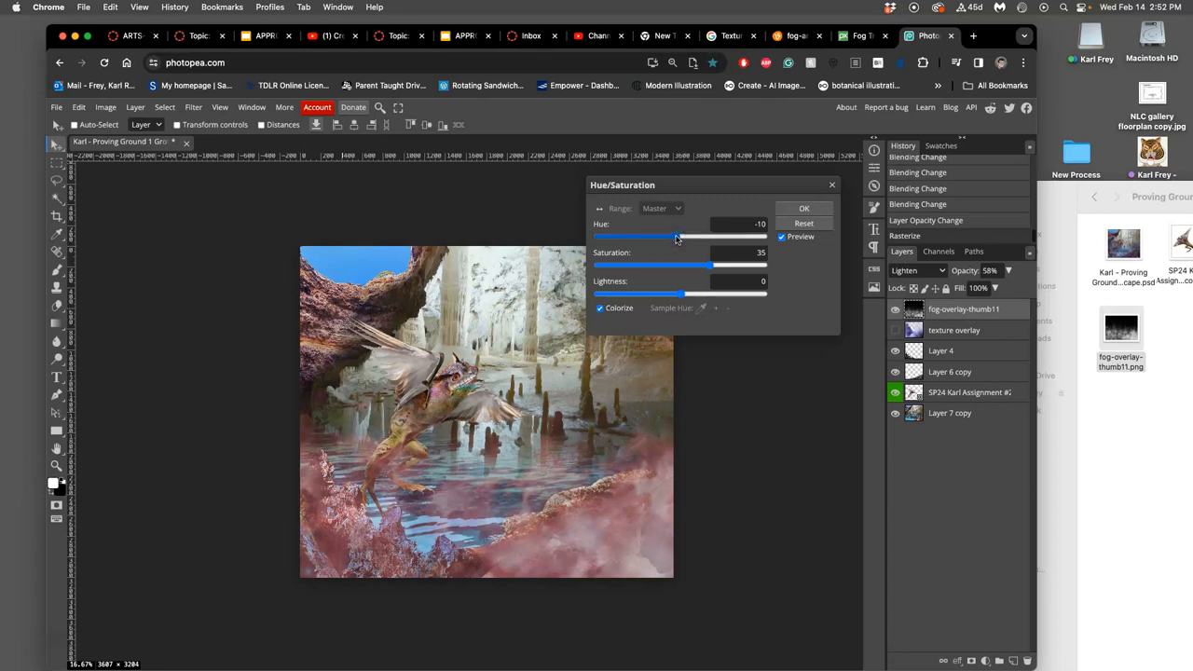
pyautogui.moveTo(682, 238); pyautogui.dragTo(675, 237)
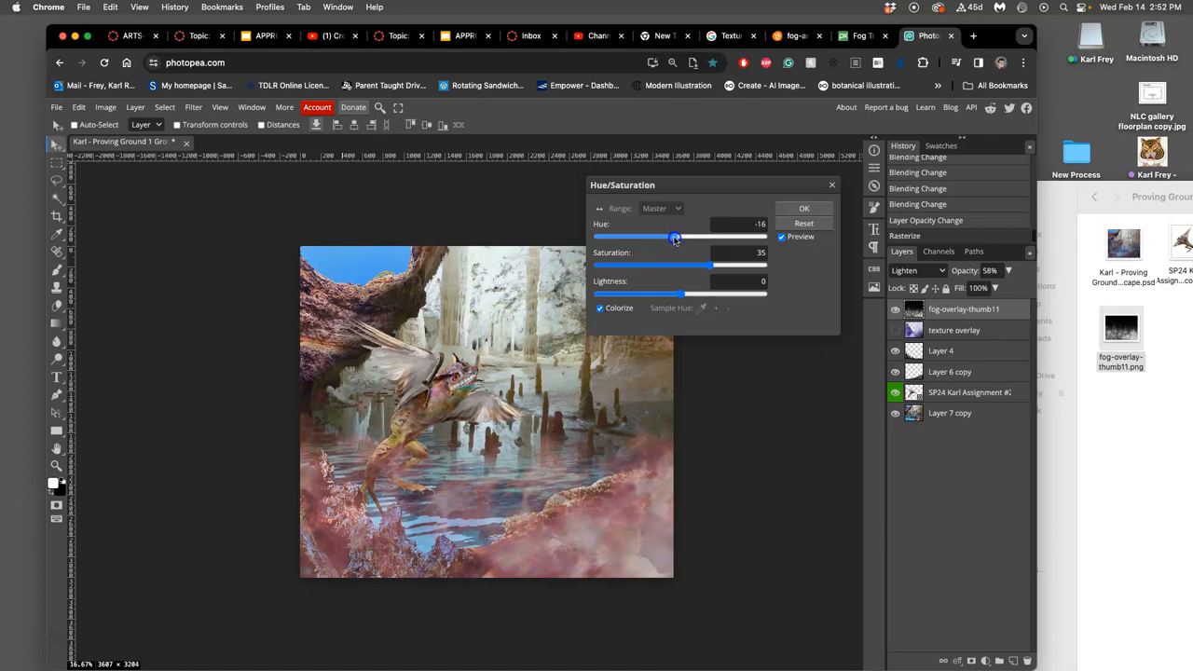
pyautogui.moveTo(675, 238); pyautogui.dragTo(692, 238)
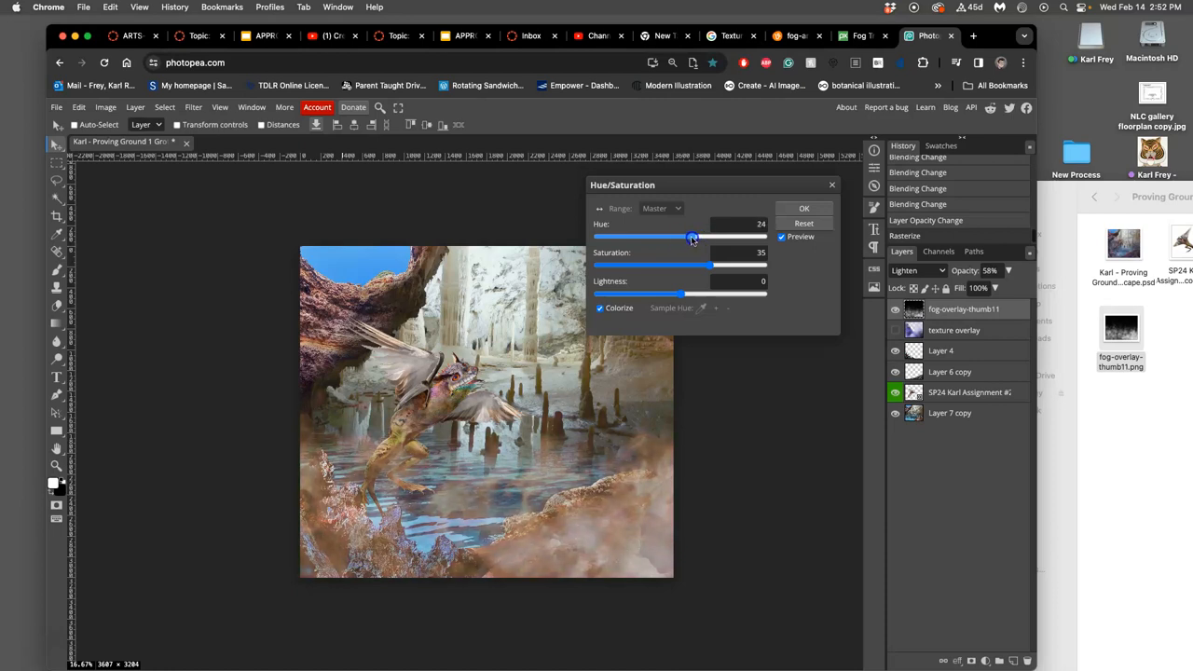
pyautogui.moveTo(692, 237); pyautogui.dragTo(732, 237)
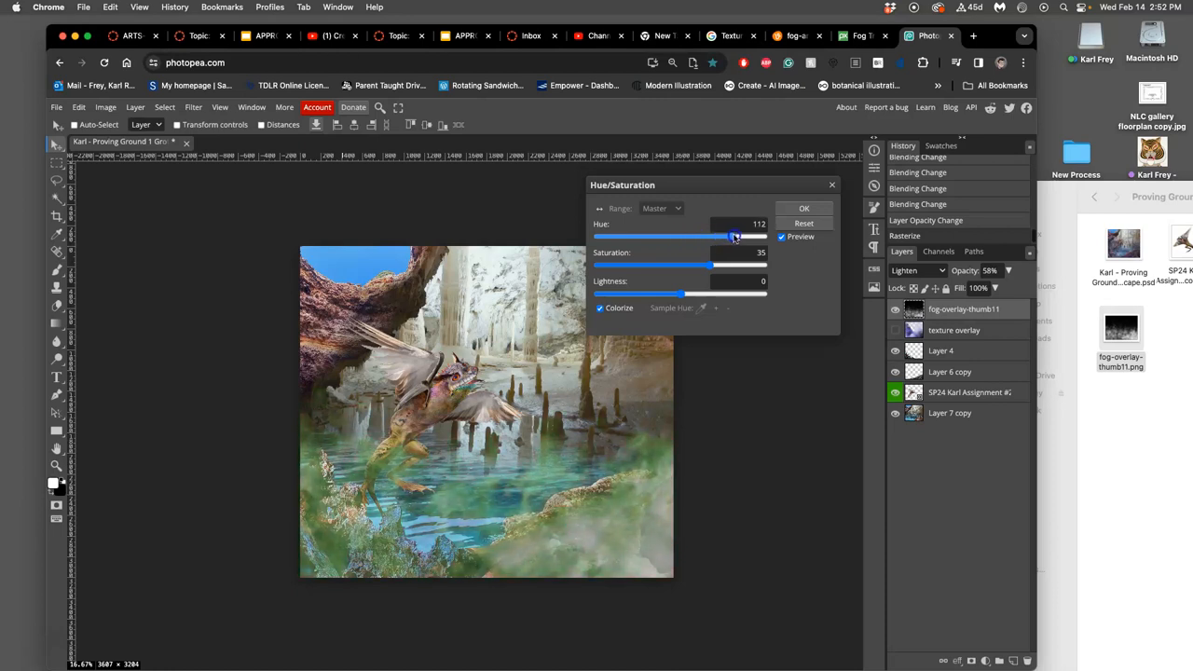
pyautogui.moveTo(733, 237); pyautogui.dragTo(761, 237)
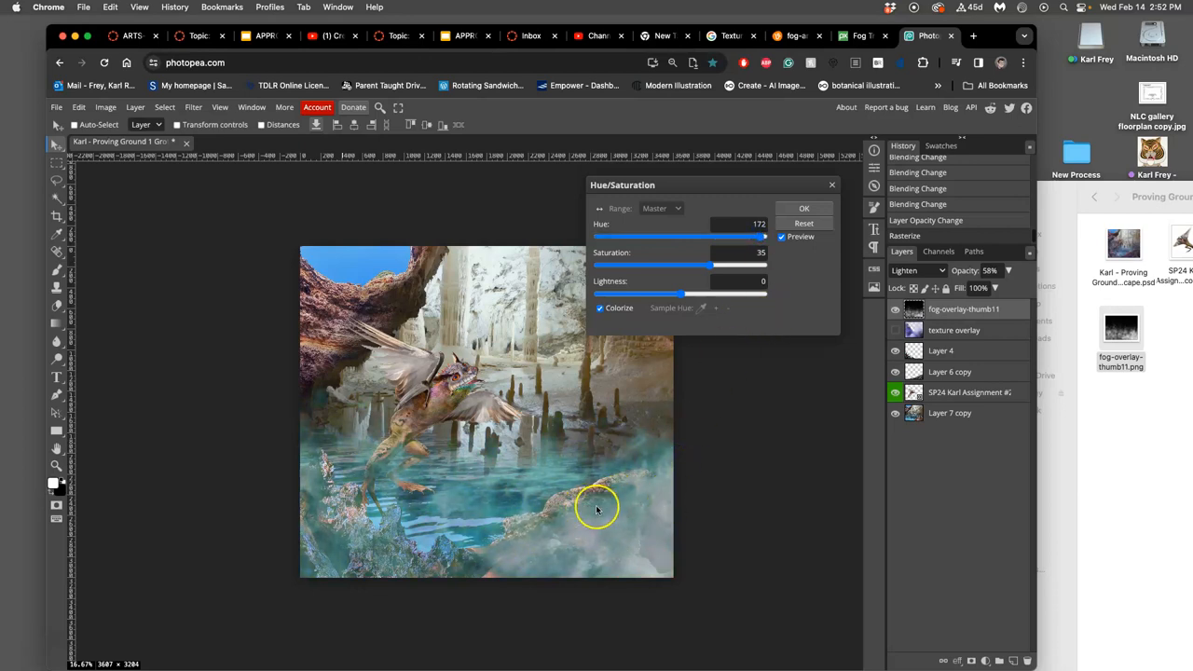
# Set the teal tint's saturation to 38 and lightness to 28
pyautogui.moveTo(679, 265); pyautogui.dragTo(738, 266)
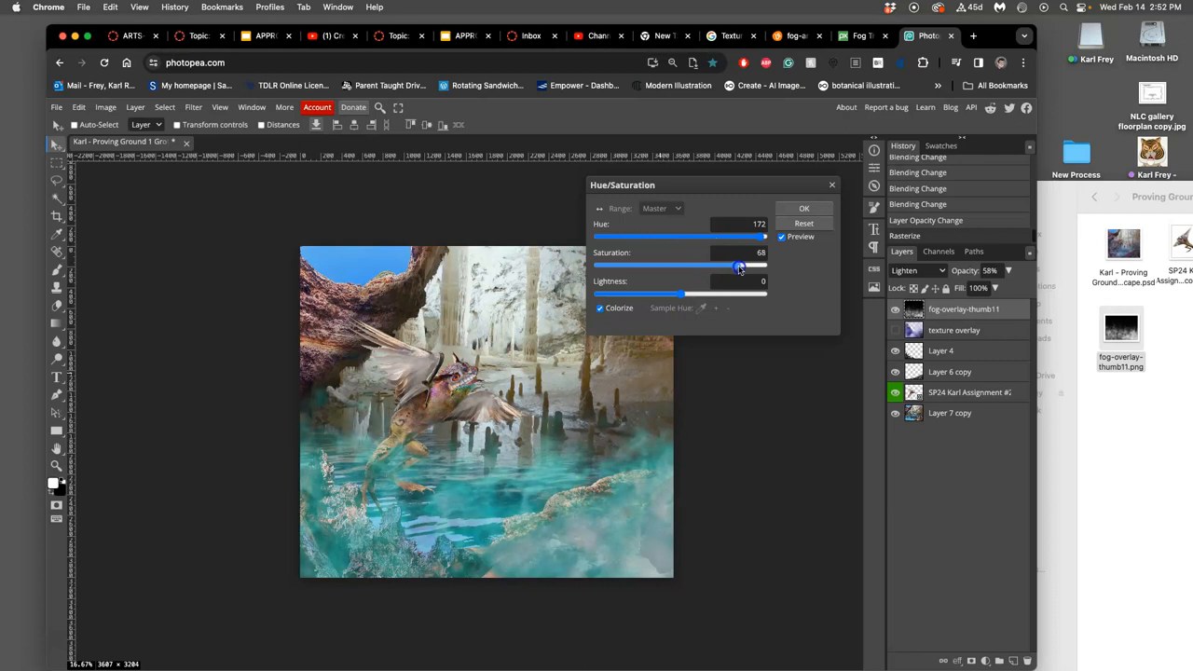
pyautogui.moveTo(739, 266); pyautogui.dragTo(681, 266)
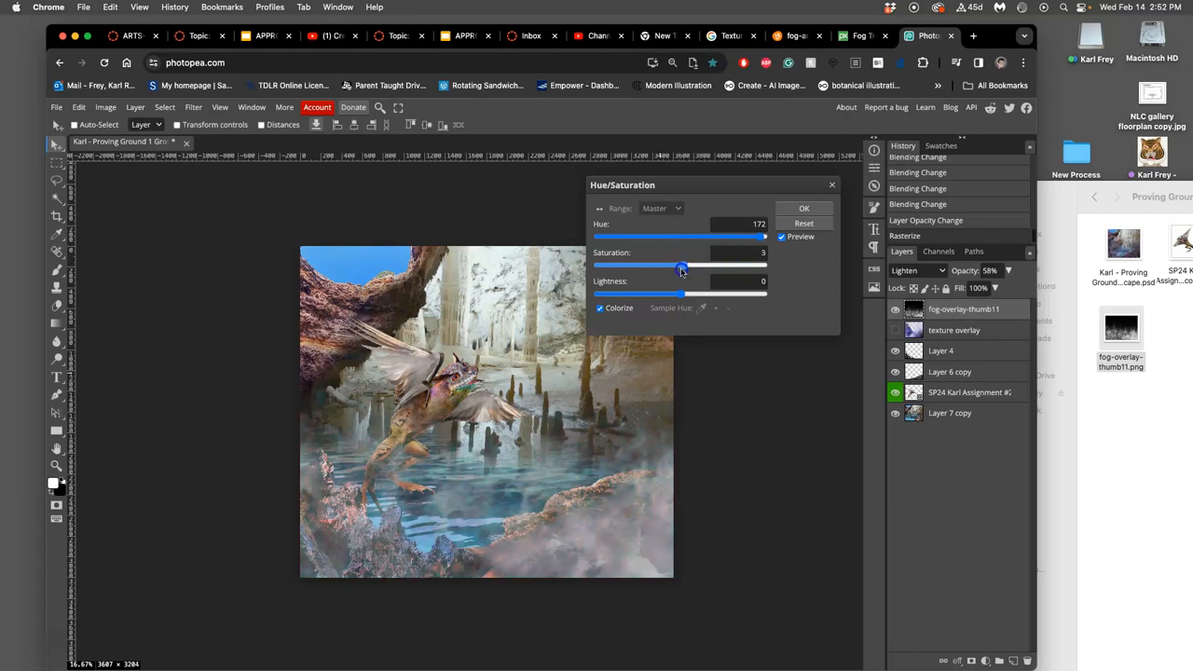
pyautogui.moveTo(683, 268); pyautogui.dragTo(713, 267)
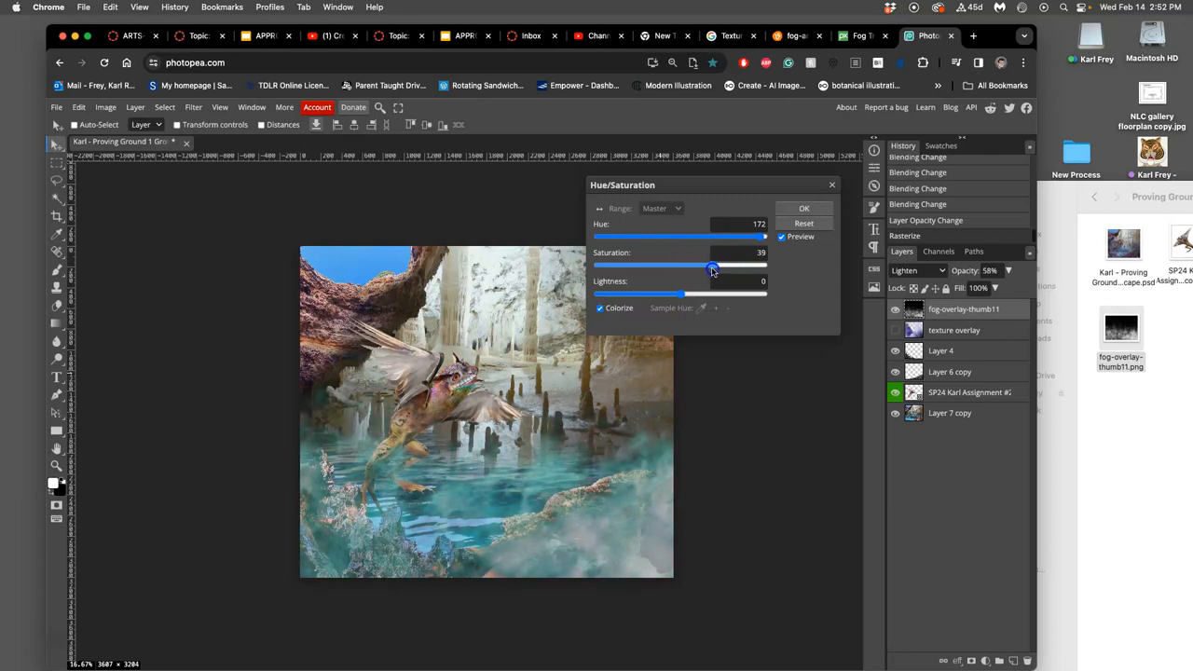
pyautogui.moveTo(713, 265); pyautogui.dragTo(711, 265)
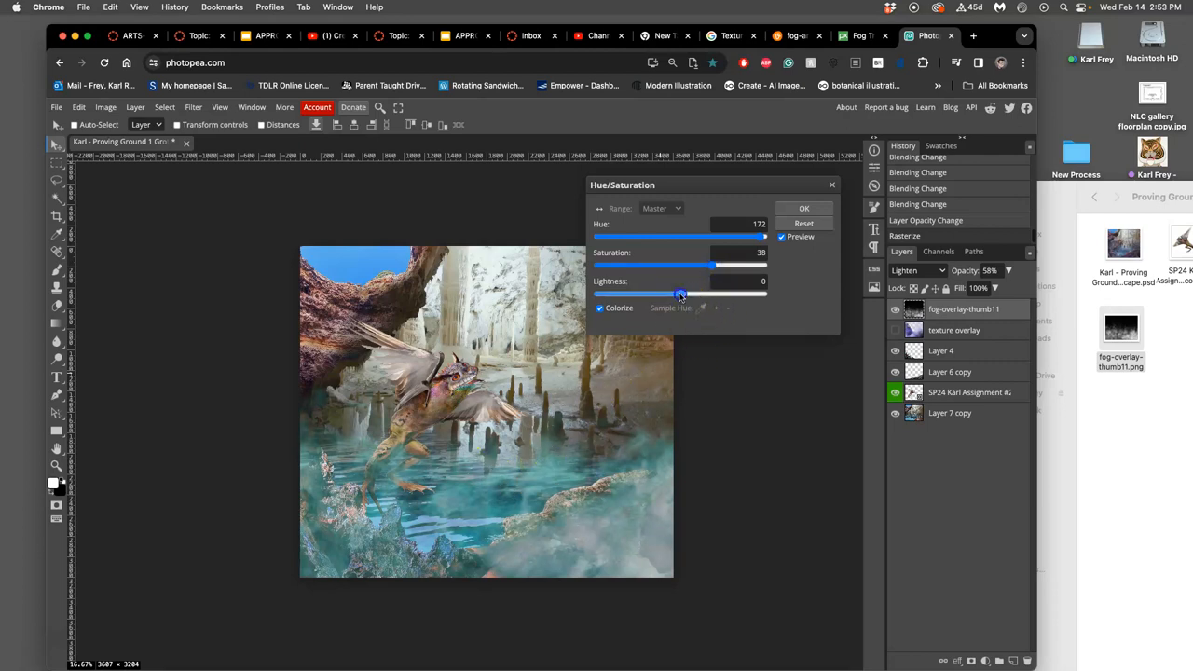
pyautogui.moveTo(681, 294); pyautogui.dragTo(710, 294)
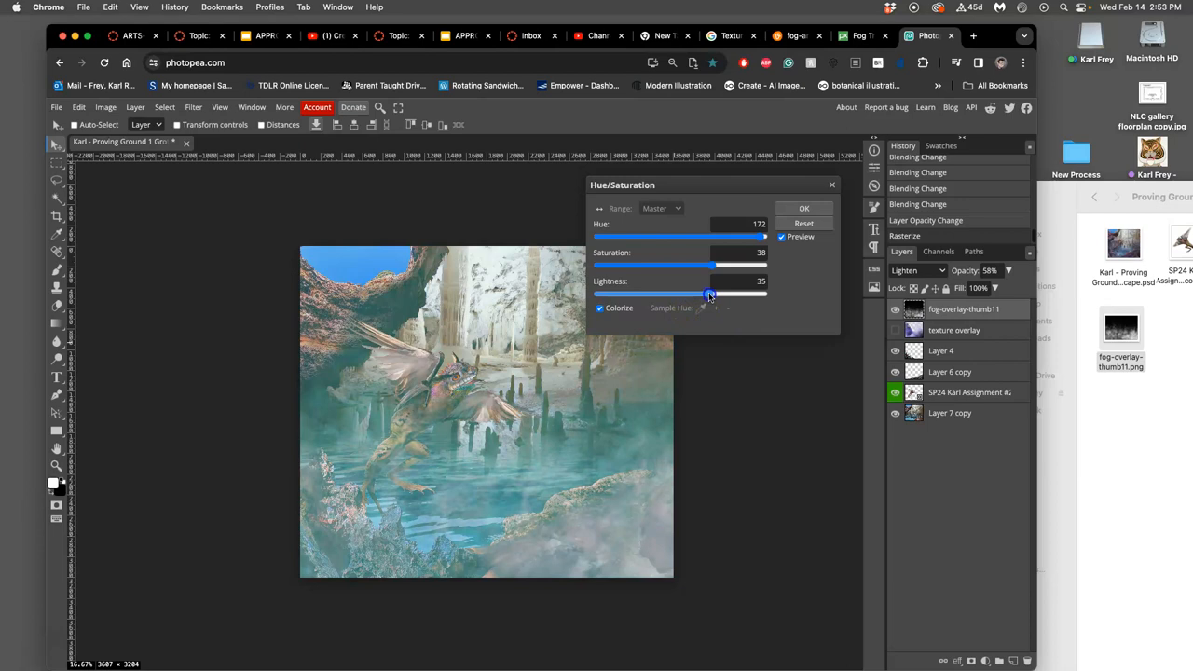
pyautogui.moveTo(711, 293); pyautogui.dragTo(655, 294)
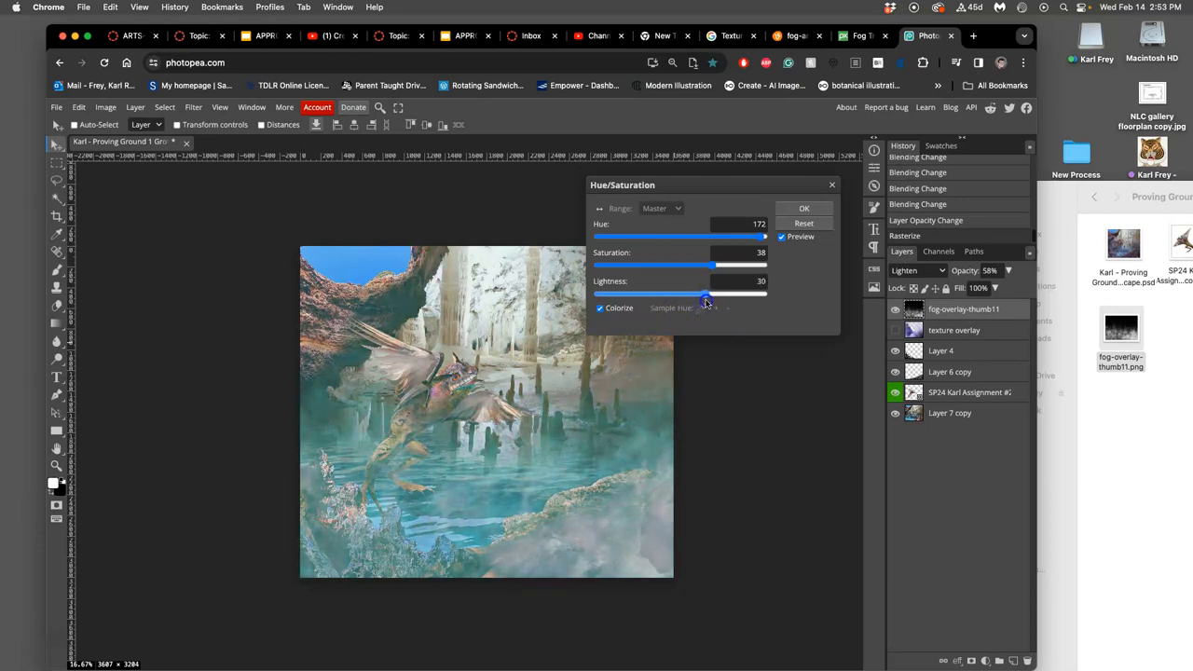
pyautogui.moveTo(711, 294); pyautogui.dragTo(703, 294)
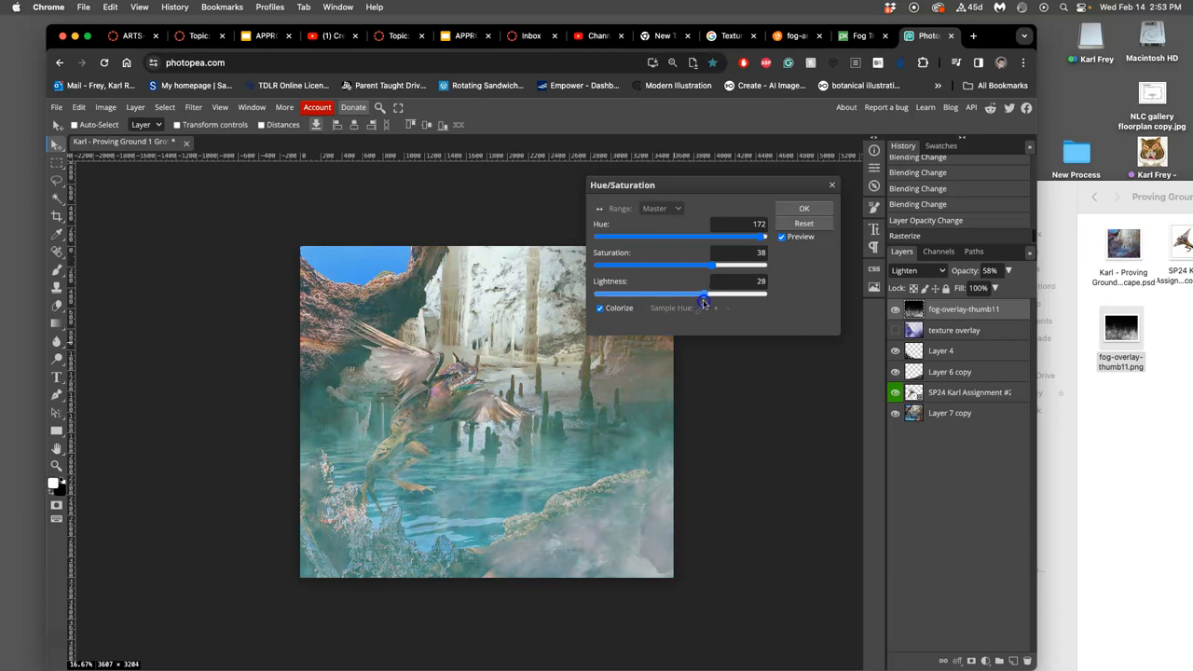
pyautogui.moveTo(708, 295); pyautogui.dragTo(704, 295)
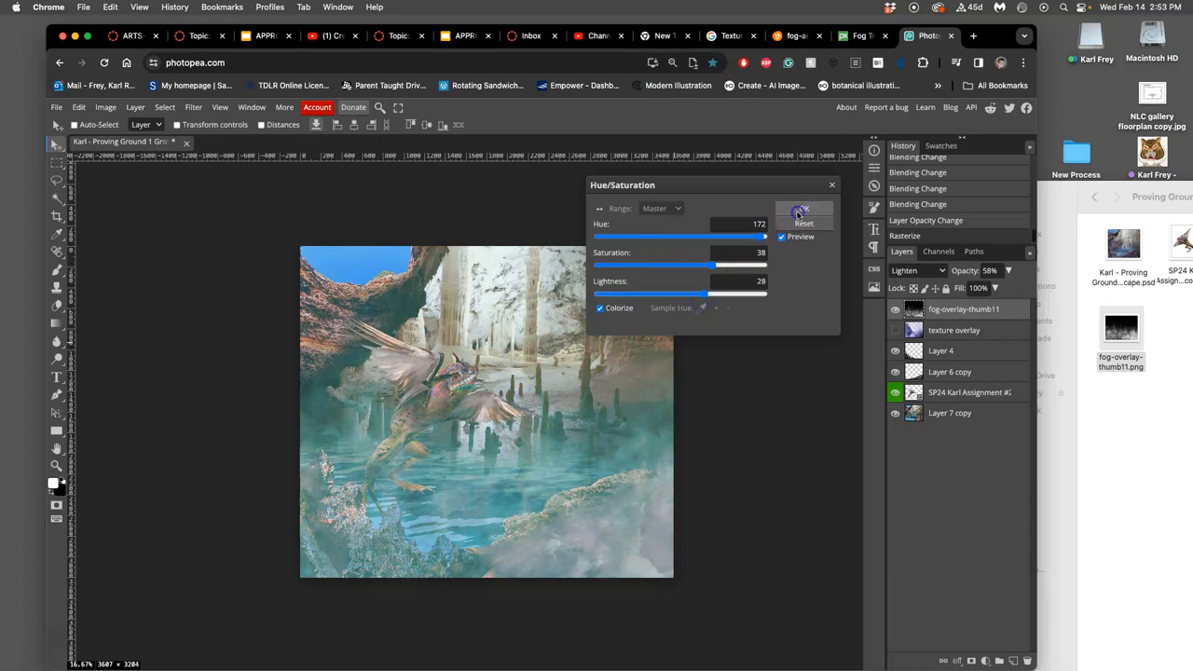
# Apply the teal colorize, test fog opacities from 37% to 100%, and settle at 56%
pyautogui.click(803, 211)
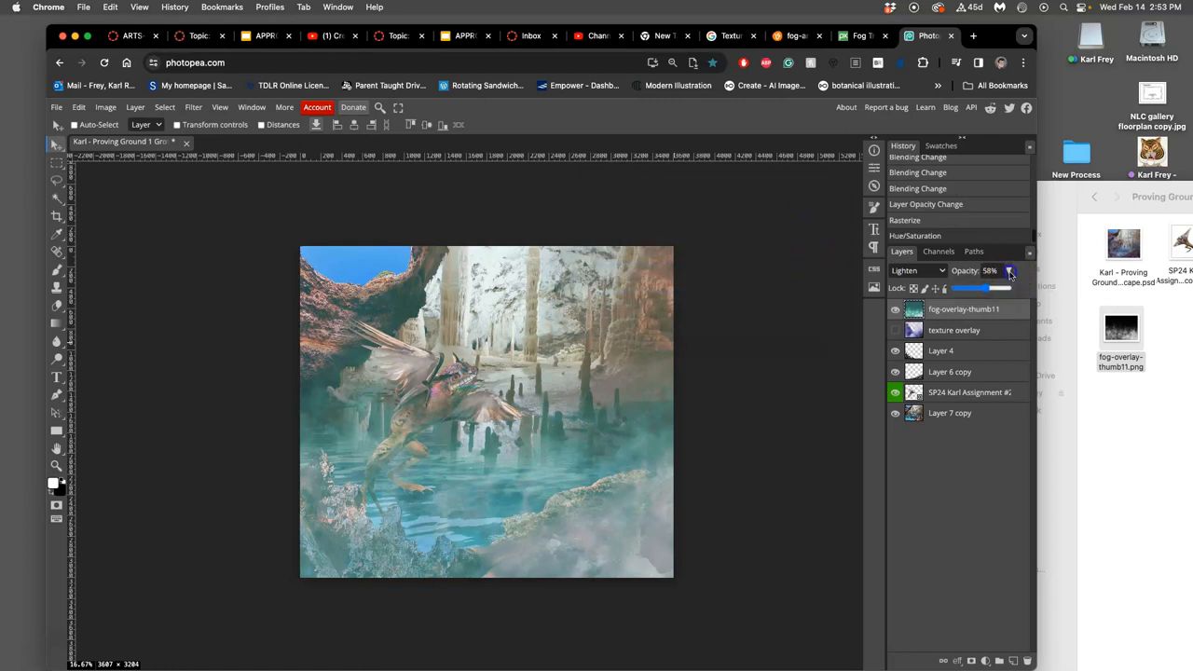
pyautogui.moveTo(1009, 270); pyautogui.dragTo(975, 289)
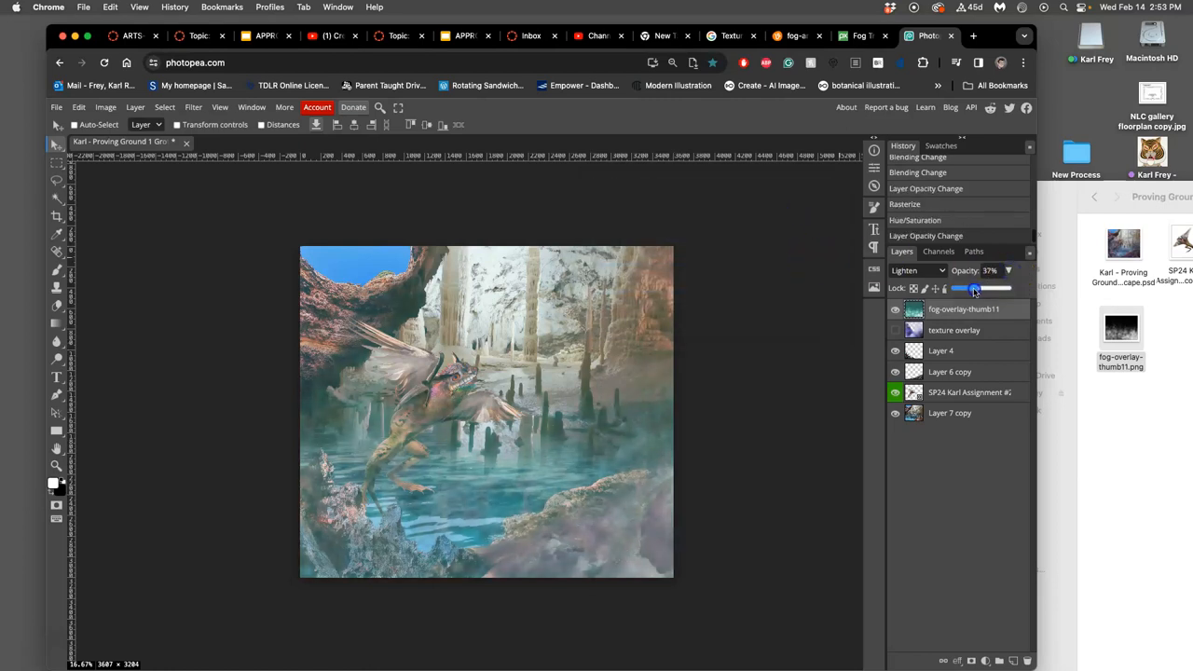
pyautogui.moveTo(976, 289); pyautogui.dragTo(993, 288)
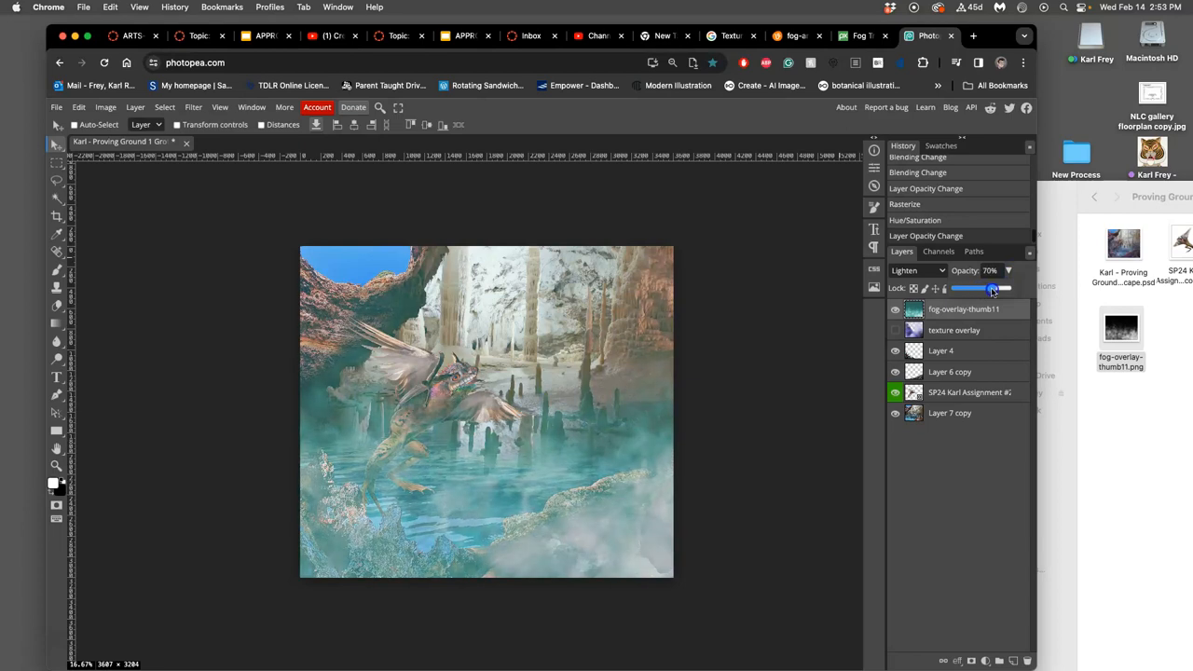
pyautogui.moveTo(993, 287); pyautogui.dragTo(1005, 287)
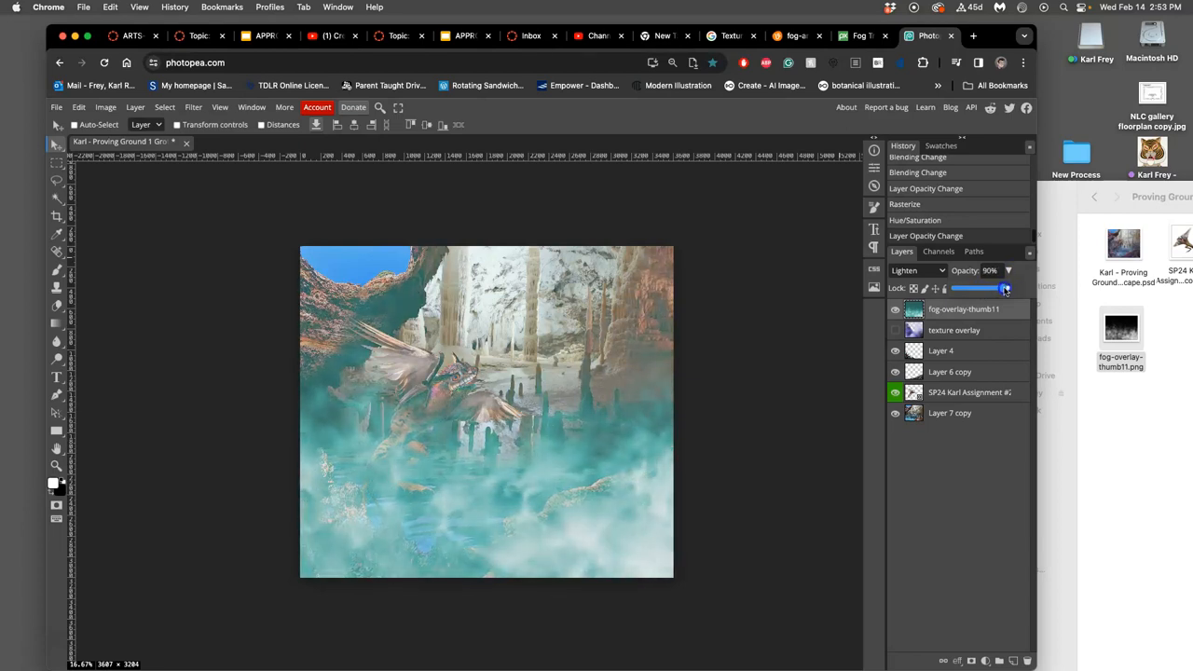
pyautogui.moveTo(1002, 288); pyautogui.dragTo(1007, 287)
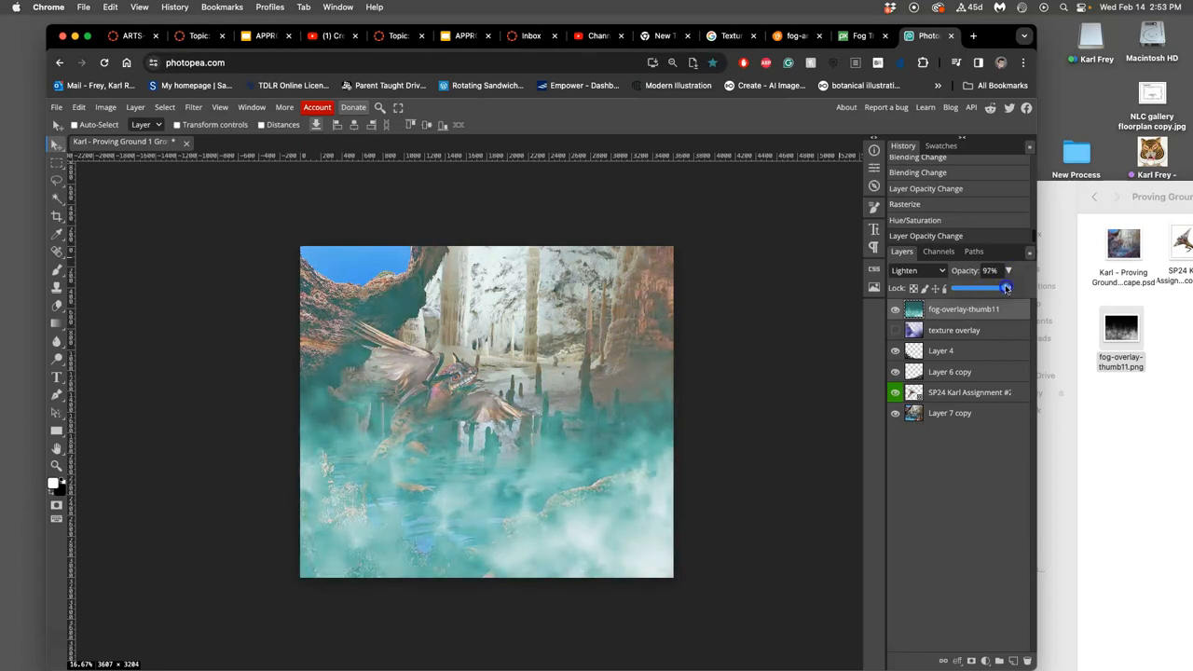
pyautogui.moveTo(999, 287); pyautogui.dragTo(1012, 287)
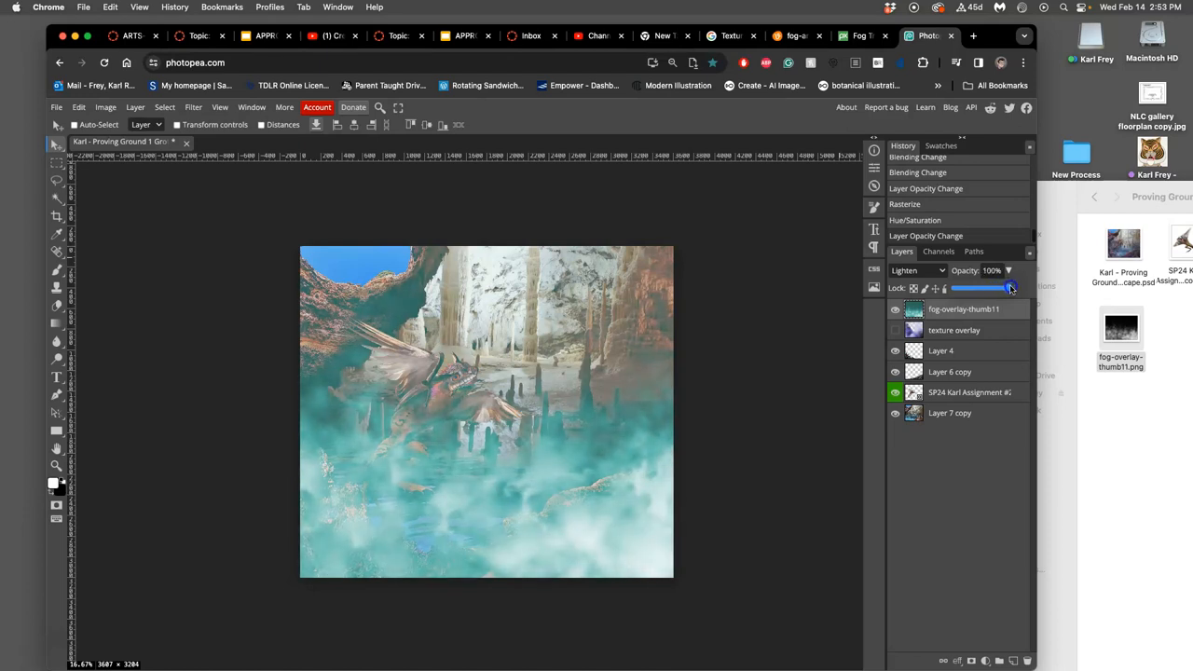
pyautogui.moveTo(1010, 287); pyautogui.dragTo(987, 287)
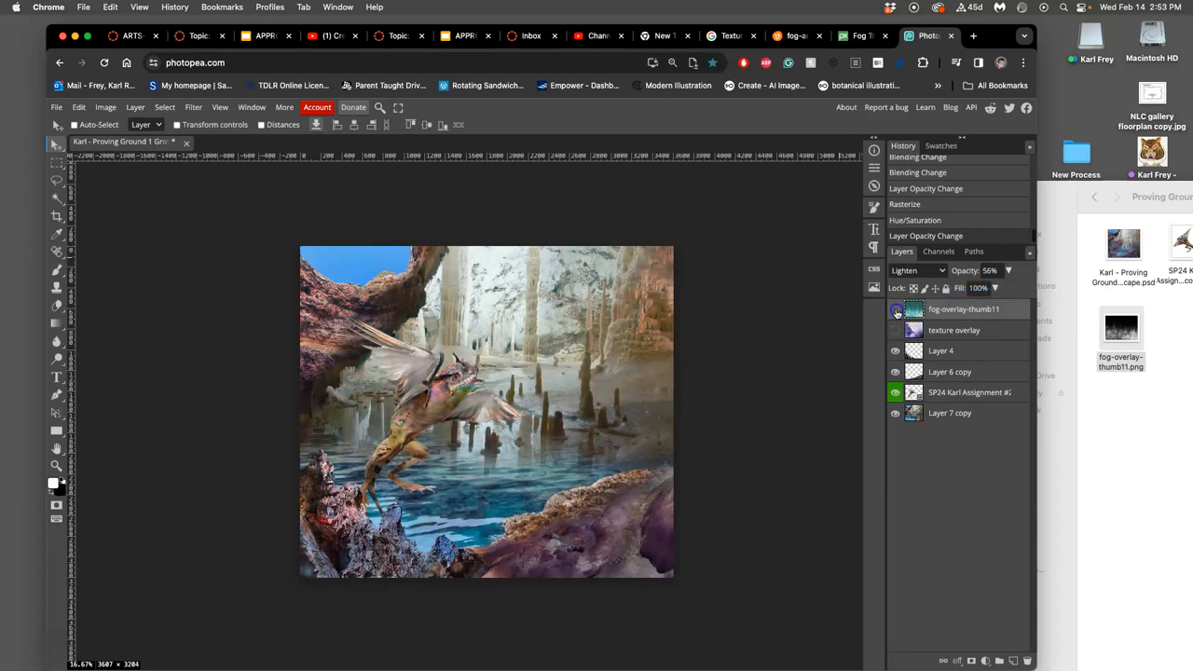
pyautogui.click(896, 309)
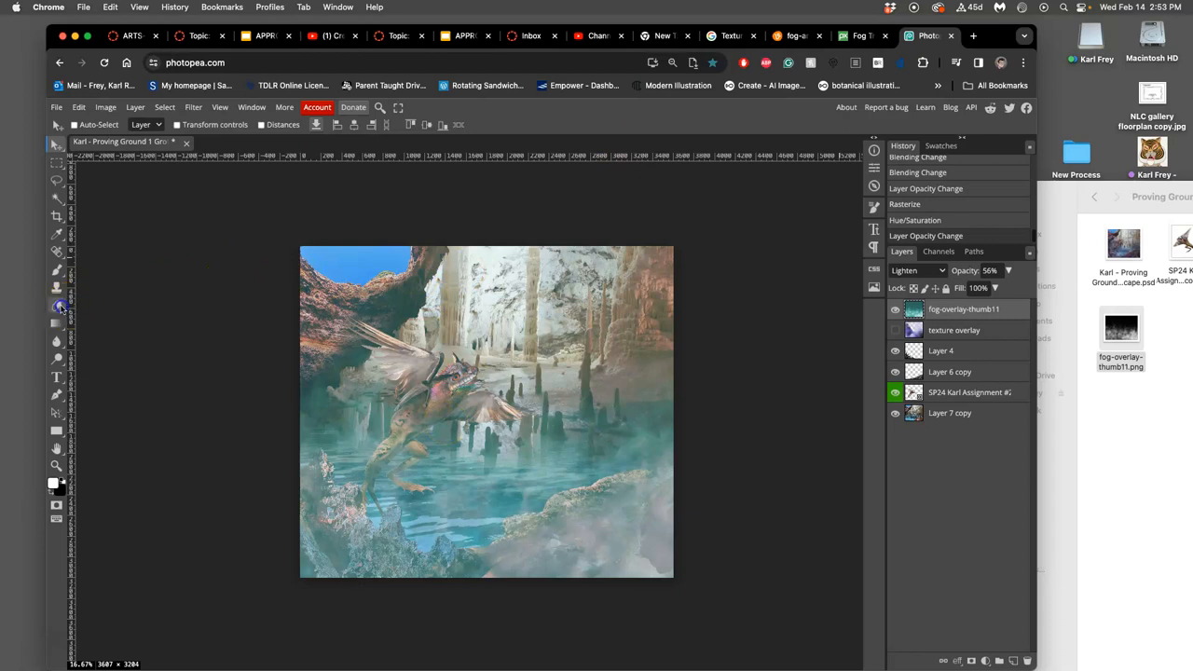
# Erase fog off the creature's wing, body, legs and shoulder with a soft 605 px eraser
pyautogui.click(56, 306)
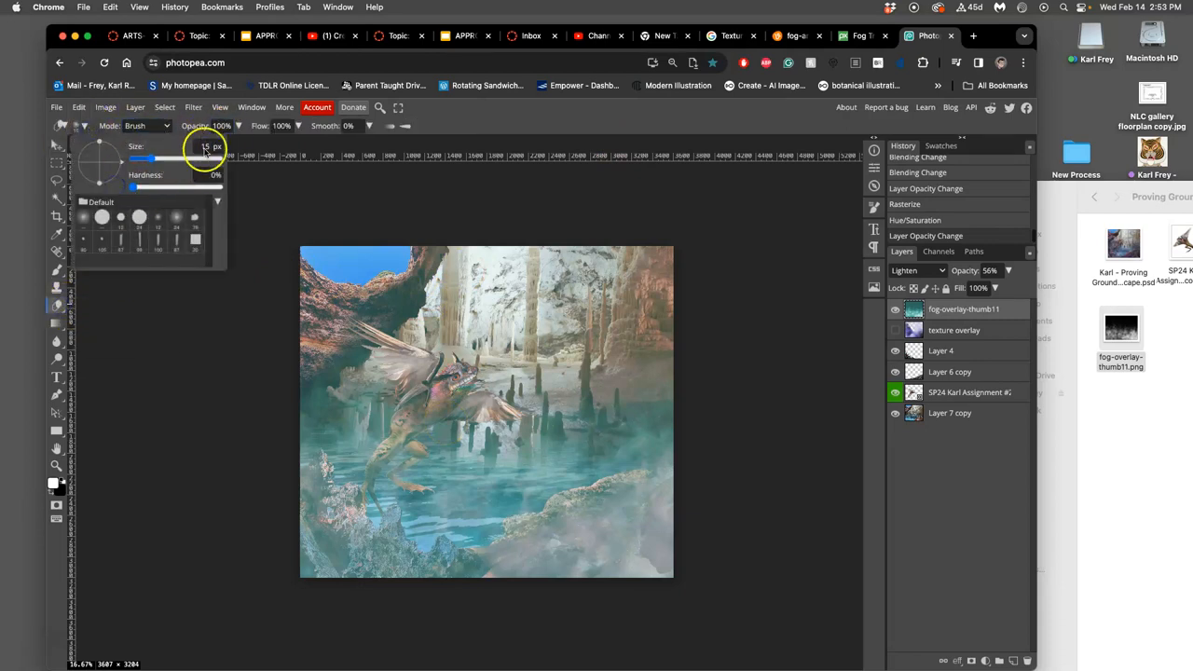
pyautogui.click(92, 125)
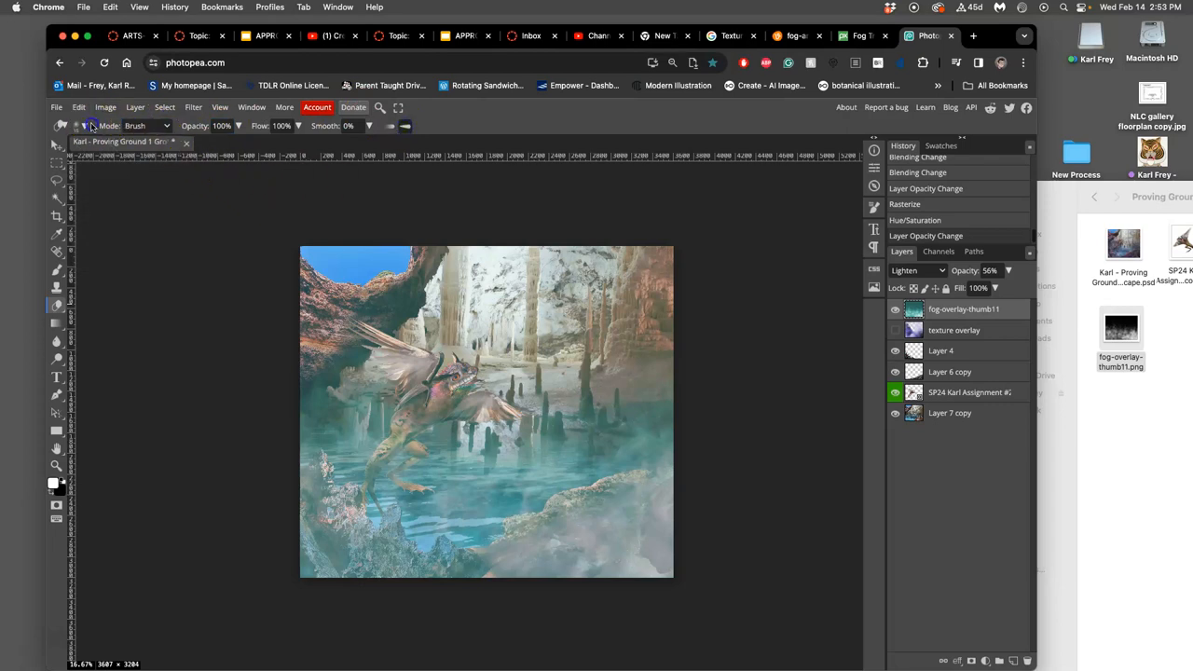
pyautogui.click(84, 126)
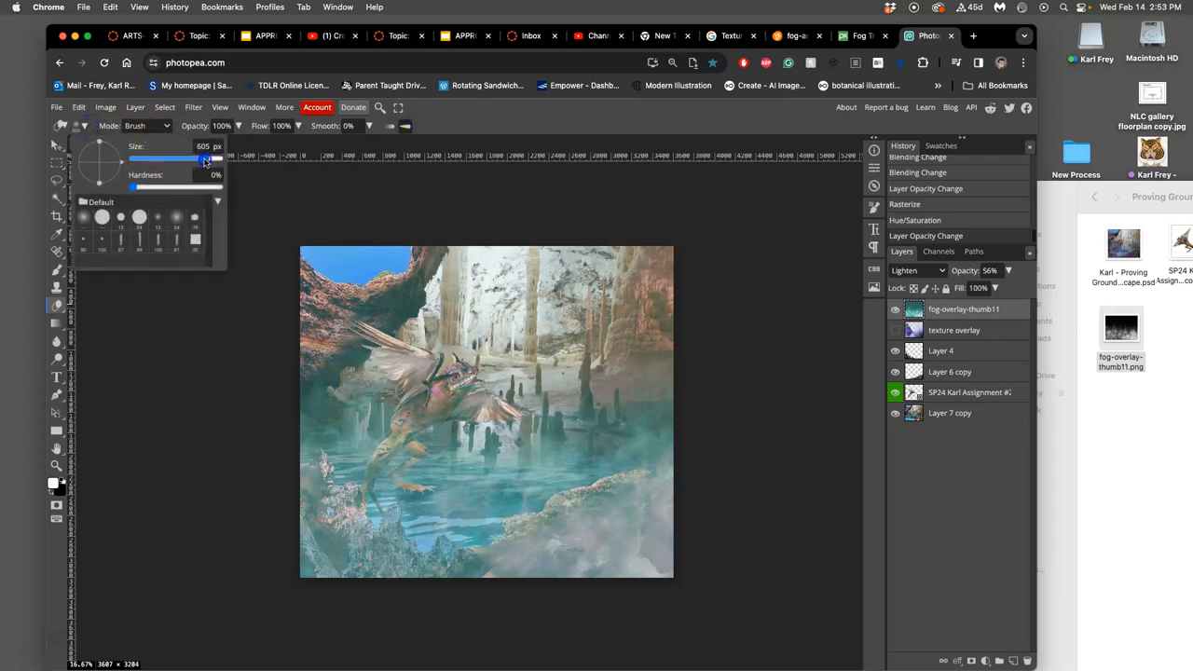
pyautogui.moveTo(203, 159); pyautogui.dragTo(172, 159)
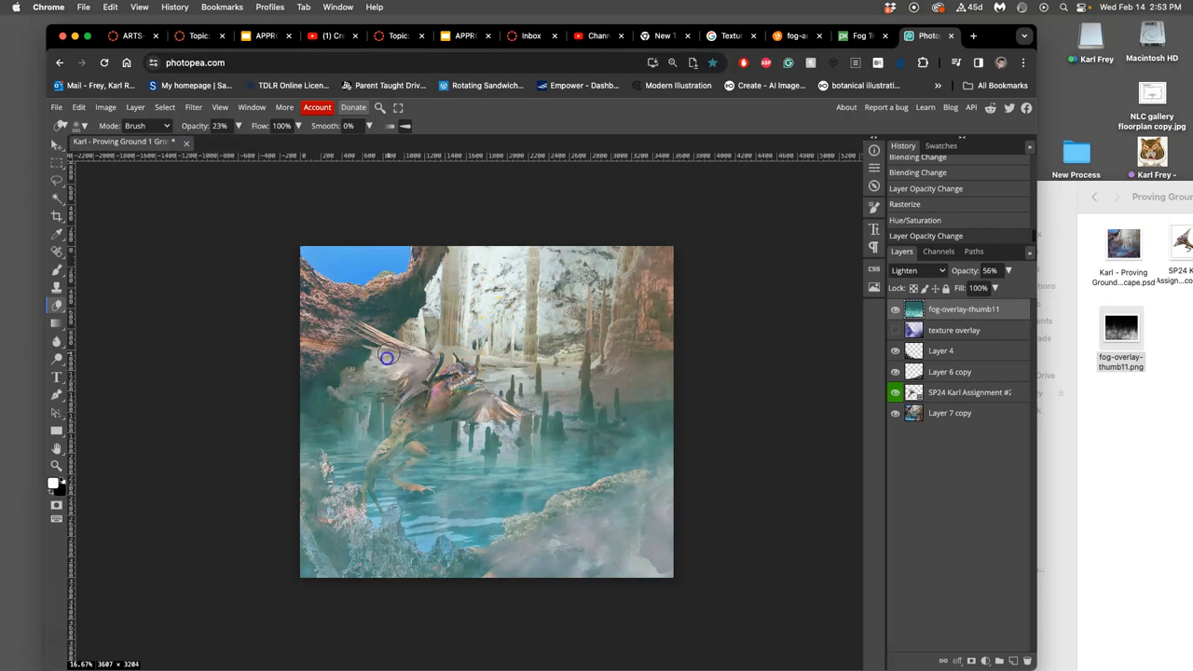
pyautogui.moveTo(387, 357); pyautogui.dragTo(418, 407)
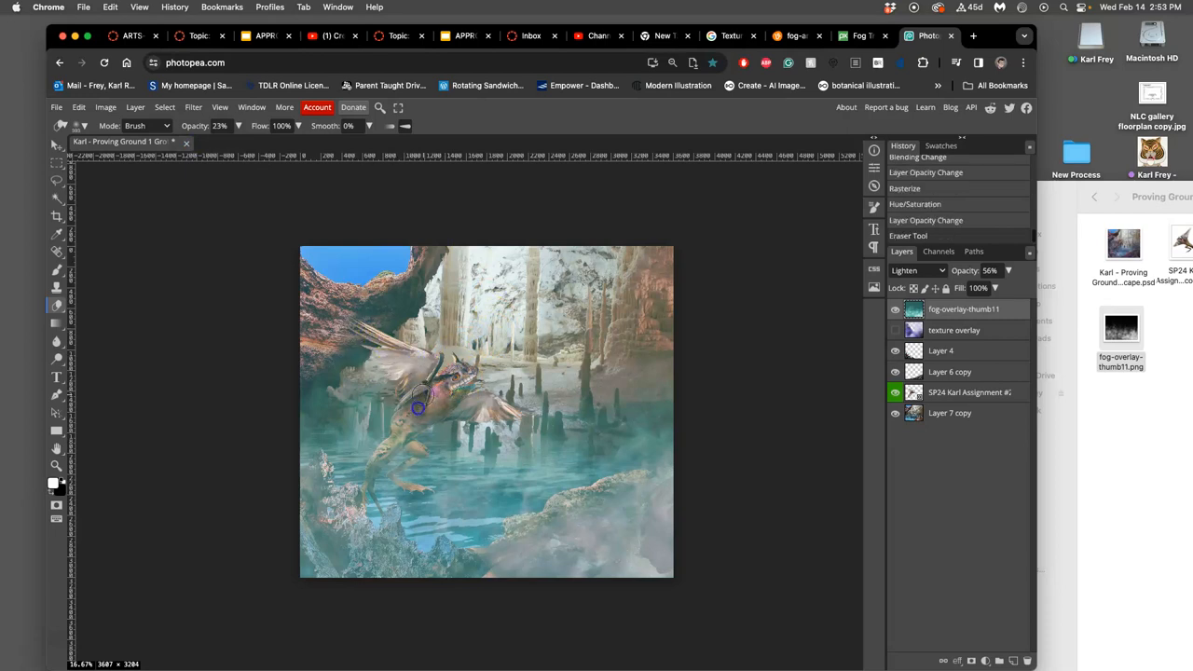
pyautogui.moveTo(418, 408); pyautogui.dragTo(399, 428)
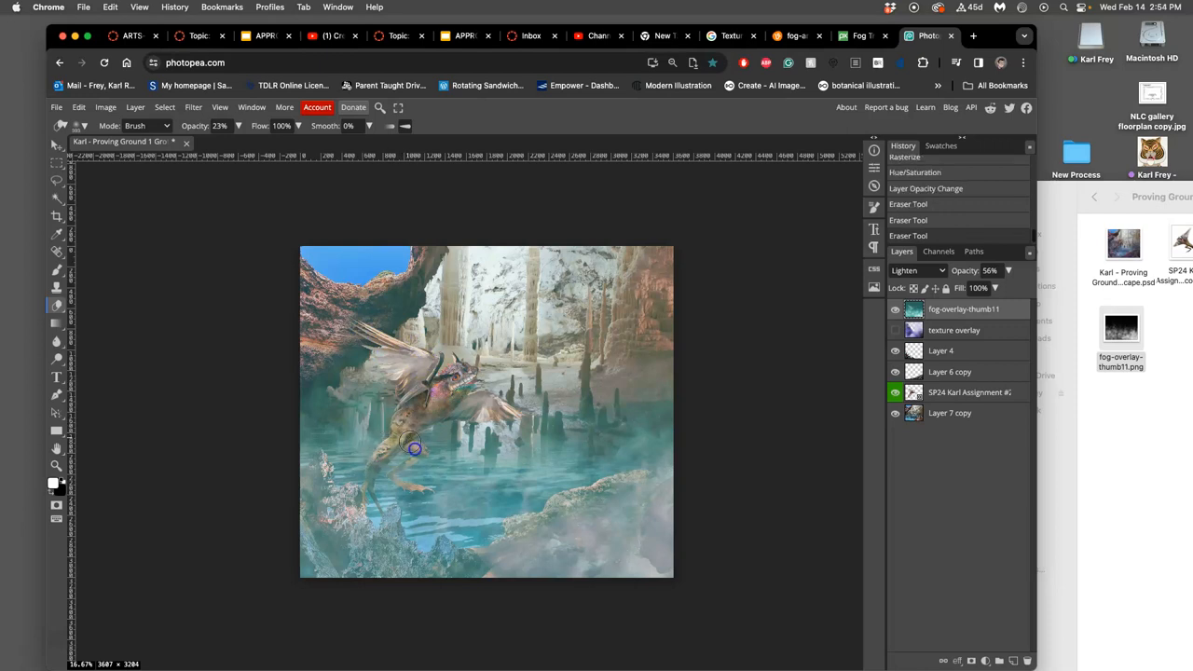
pyautogui.moveTo(415, 449); pyautogui.dragTo(503, 409)
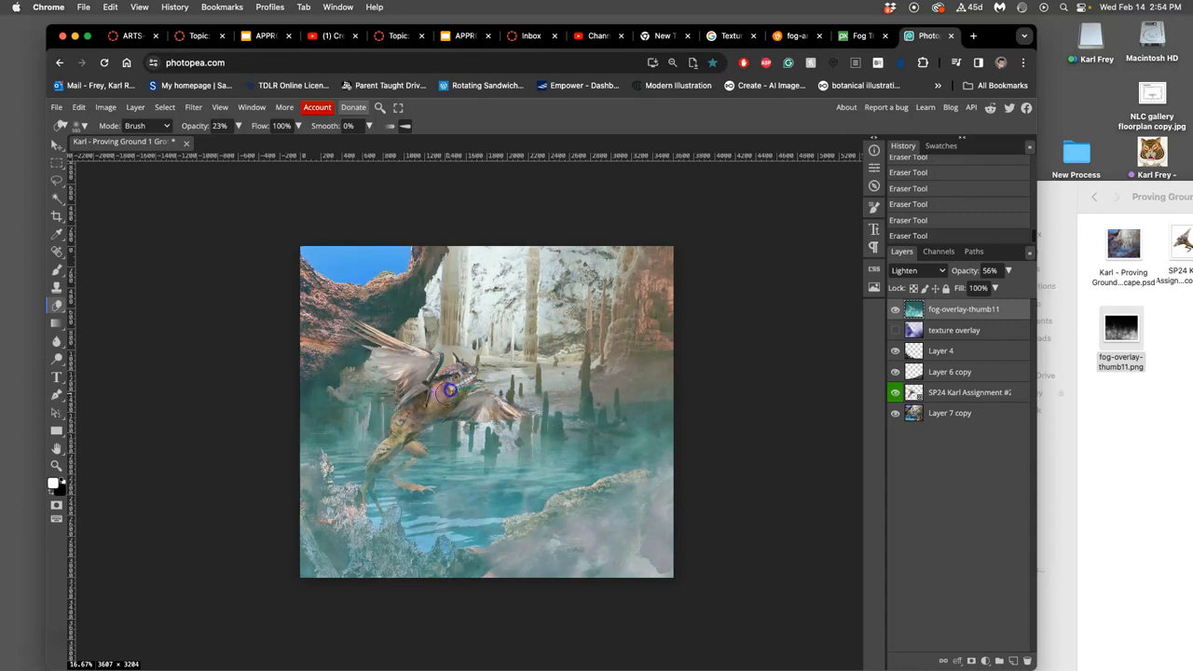
pyautogui.moveTo(448, 389); pyautogui.dragTo(385, 452)
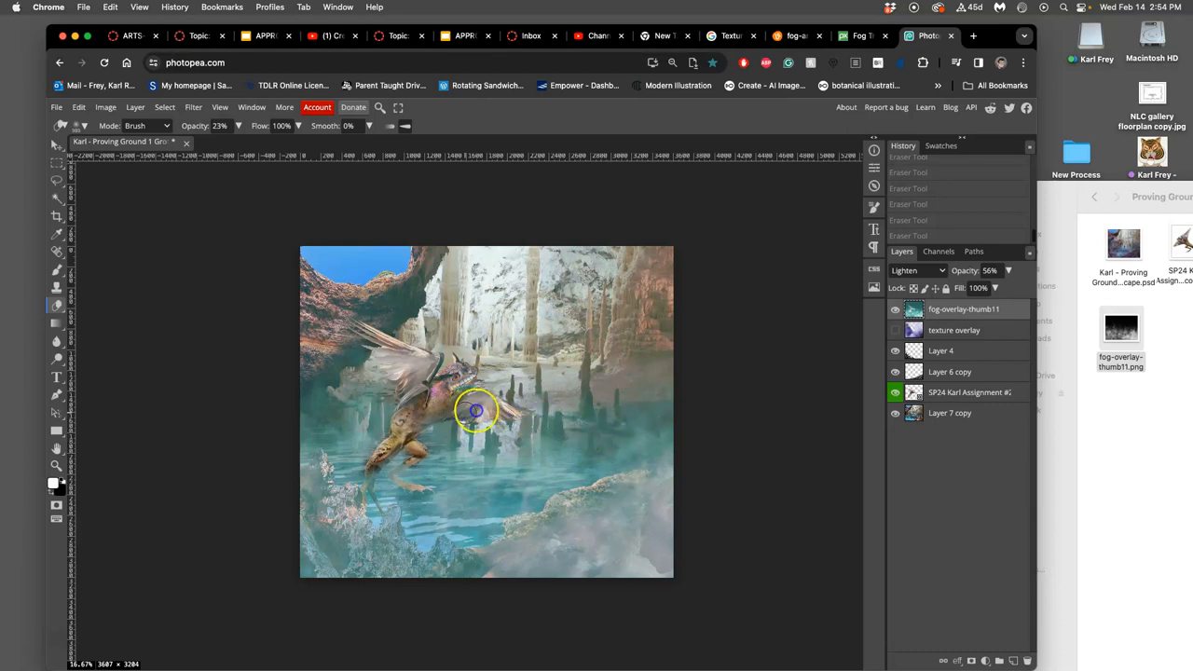
pyautogui.moveTo(475, 410); pyautogui.dragTo(457, 392)
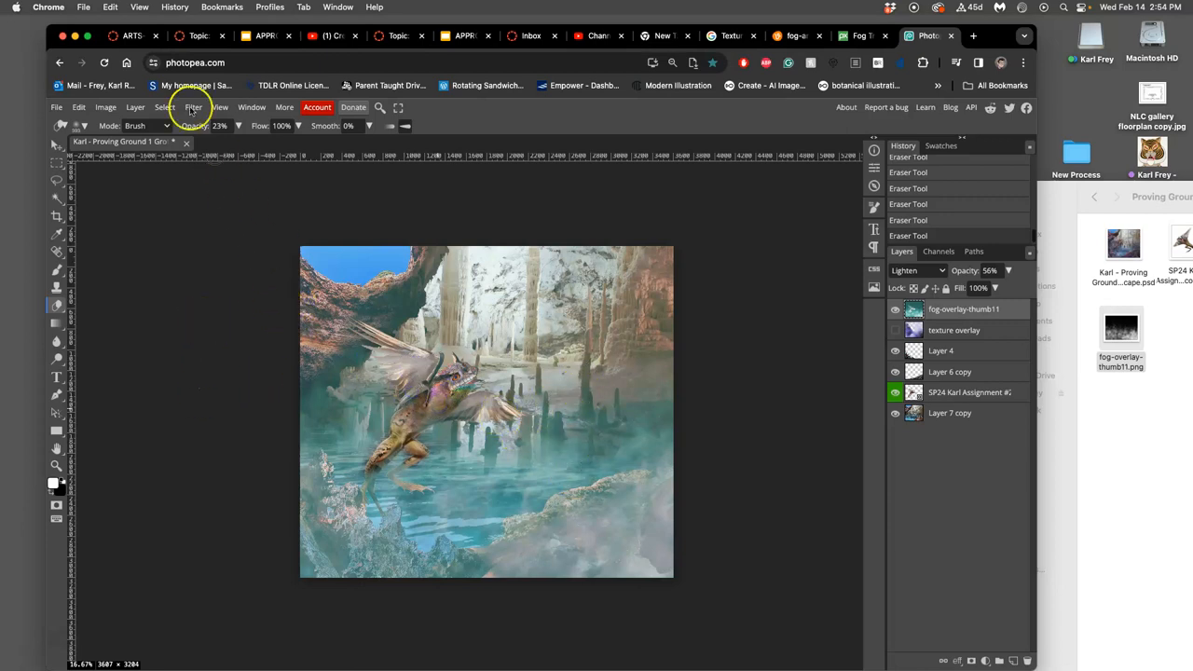
# Lower eraser strength to 14% and erase fog over the bottom and left rocks
pyautogui.click(84, 126)
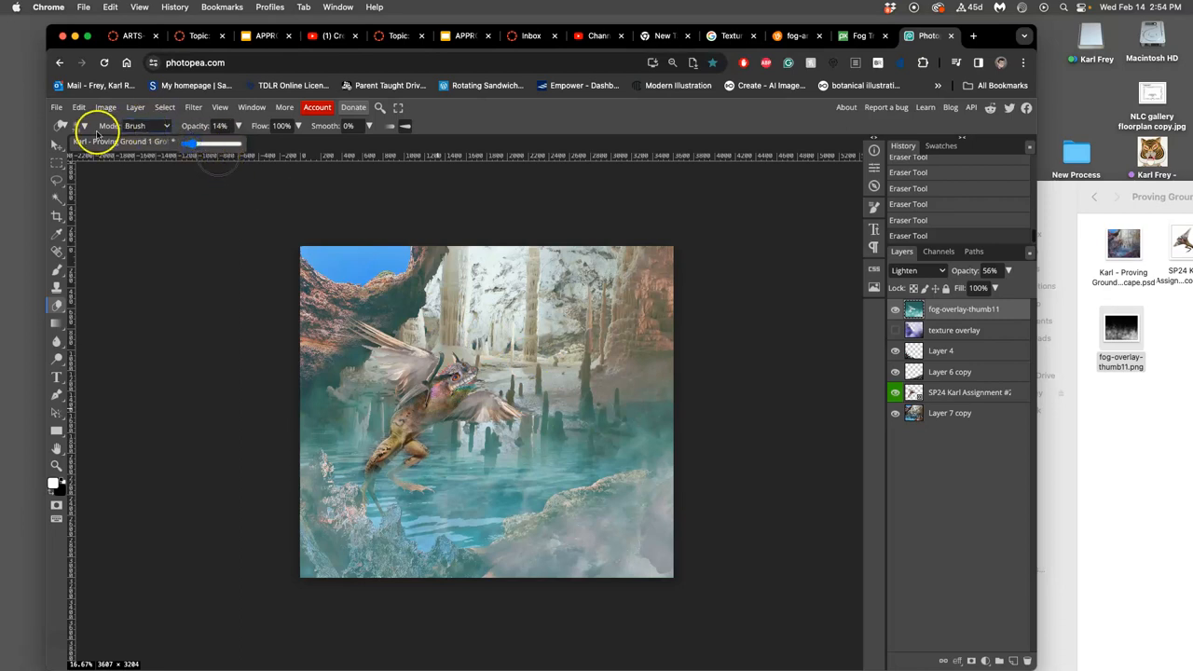
pyautogui.click(84, 126)
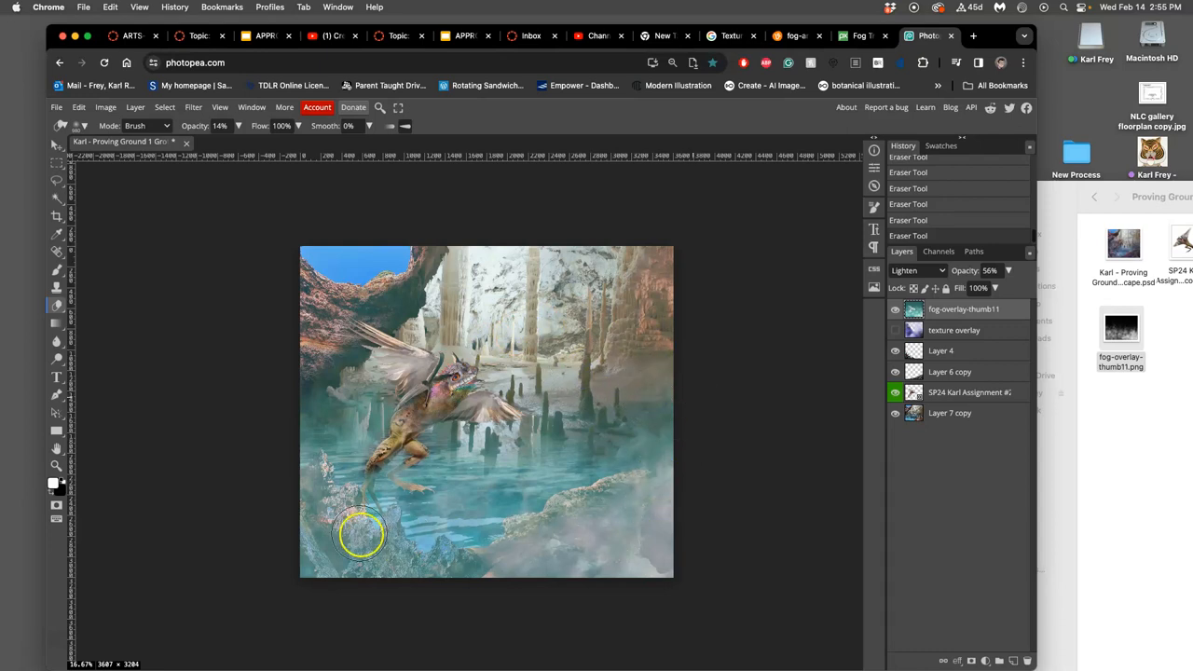
pyautogui.moveTo(359, 537); pyautogui.dragTo(333, 578)
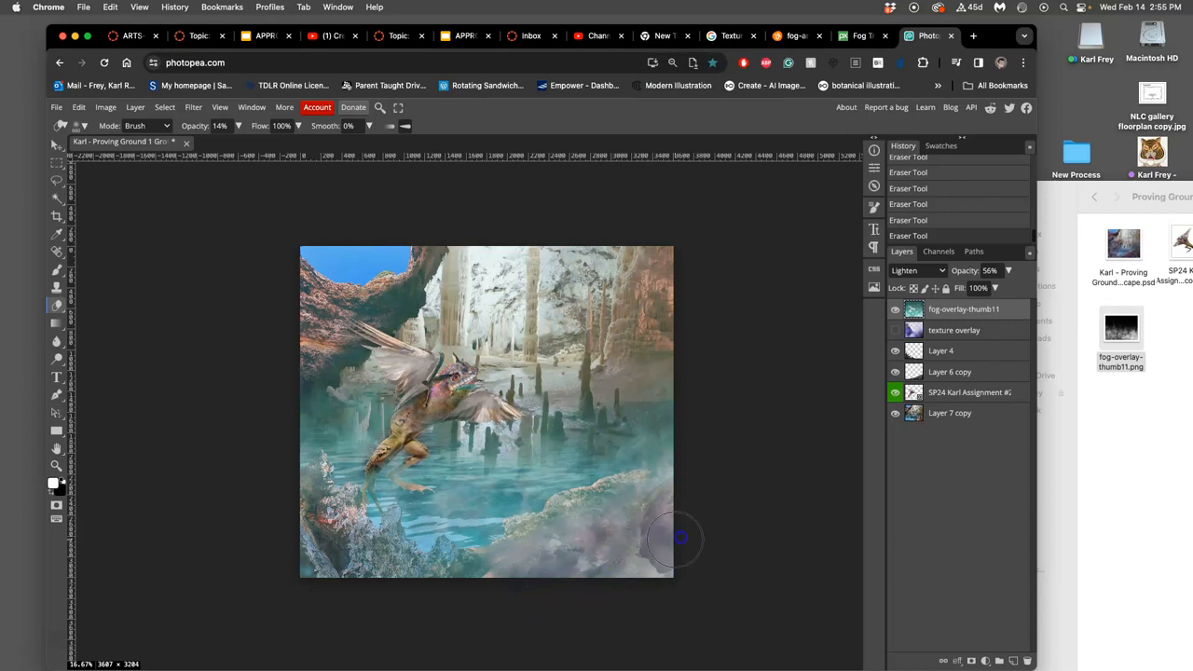
pyautogui.moveTo(679, 539); pyautogui.dragTo(471, 578)
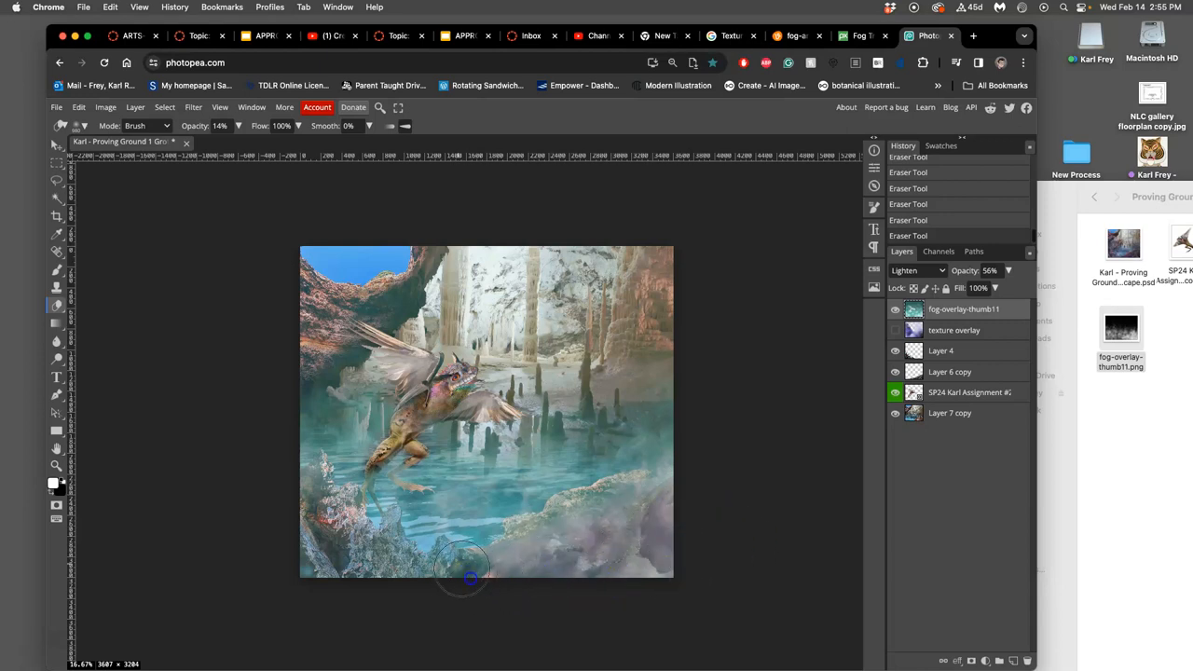
pyautogui.moveTo(467, 578); pyautogui.dragTo(658, 490)
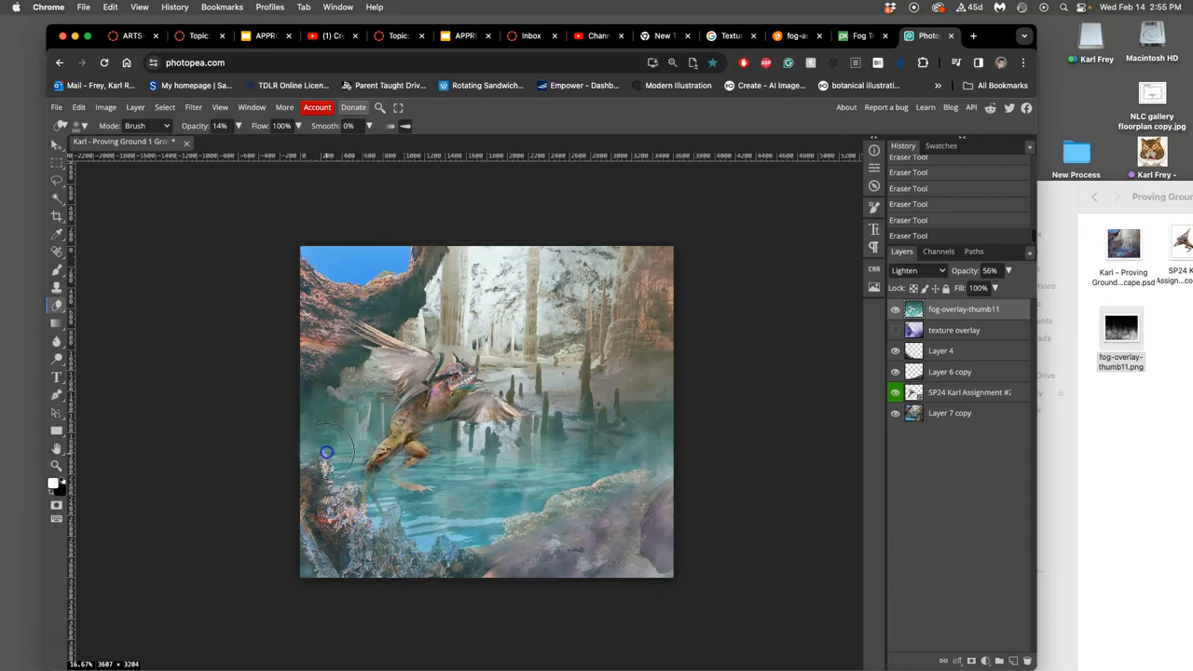
pyautogui.moveTo(326, 452); pyautogui.dragTo(612, 484)
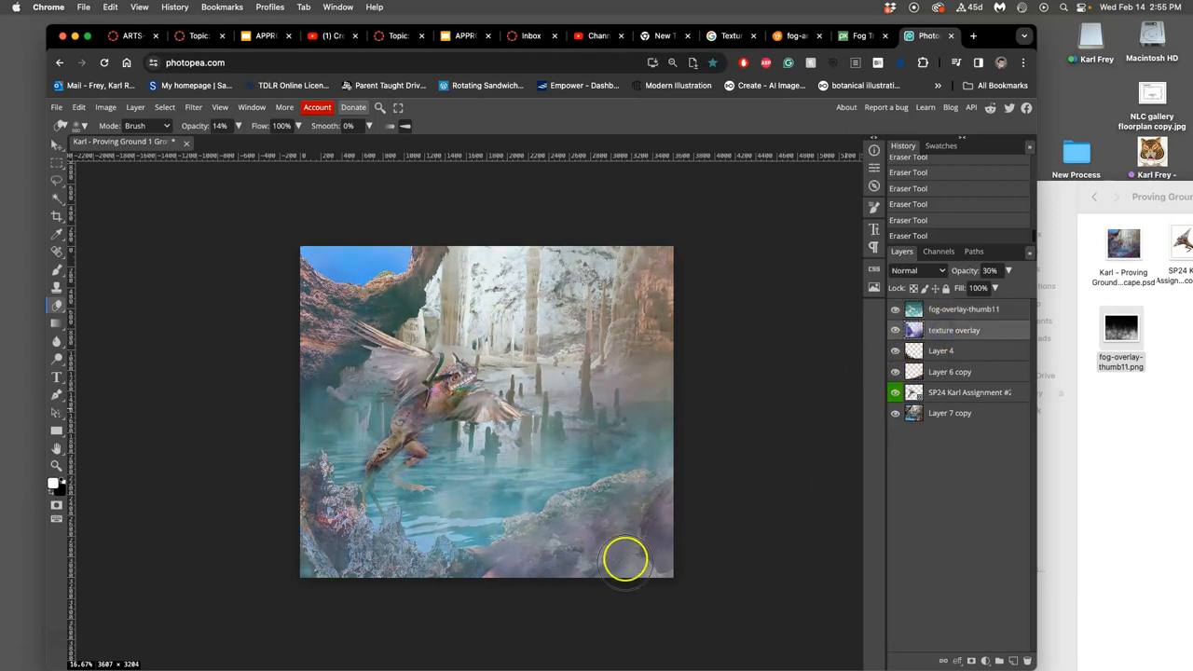
# Erase the texture overlay across the lower right and bottom of the scene
pyautogui.click(621, 561)
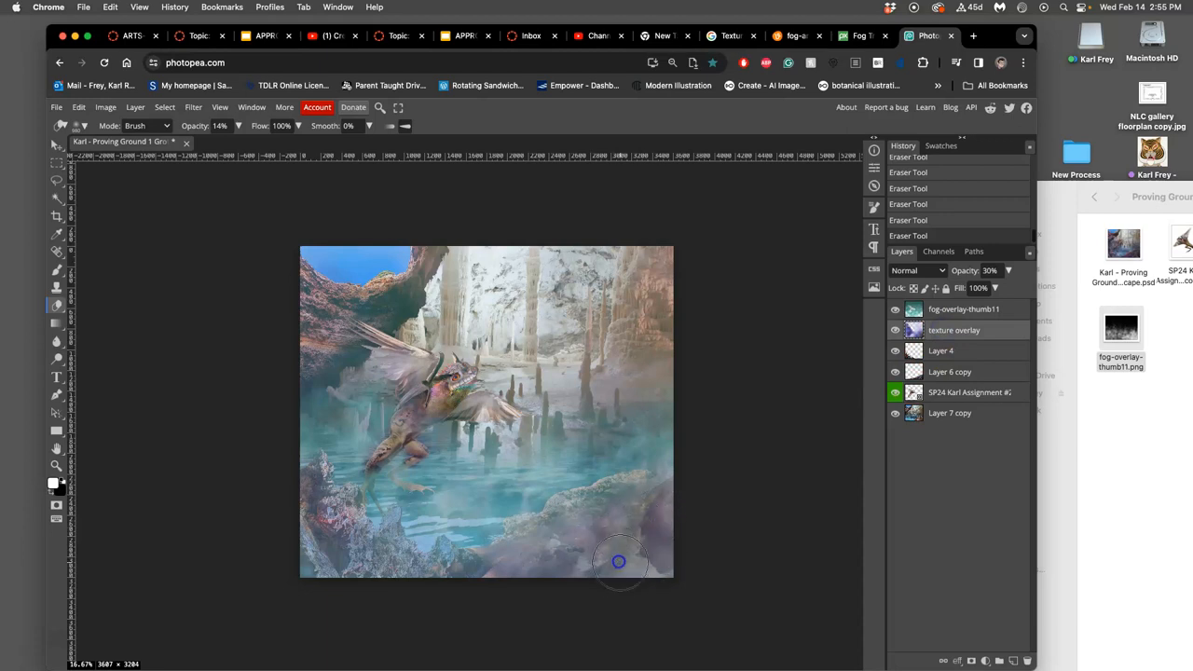
pyautogui.moveTo(620, 561); pyautogui.dragTo(333, 540)
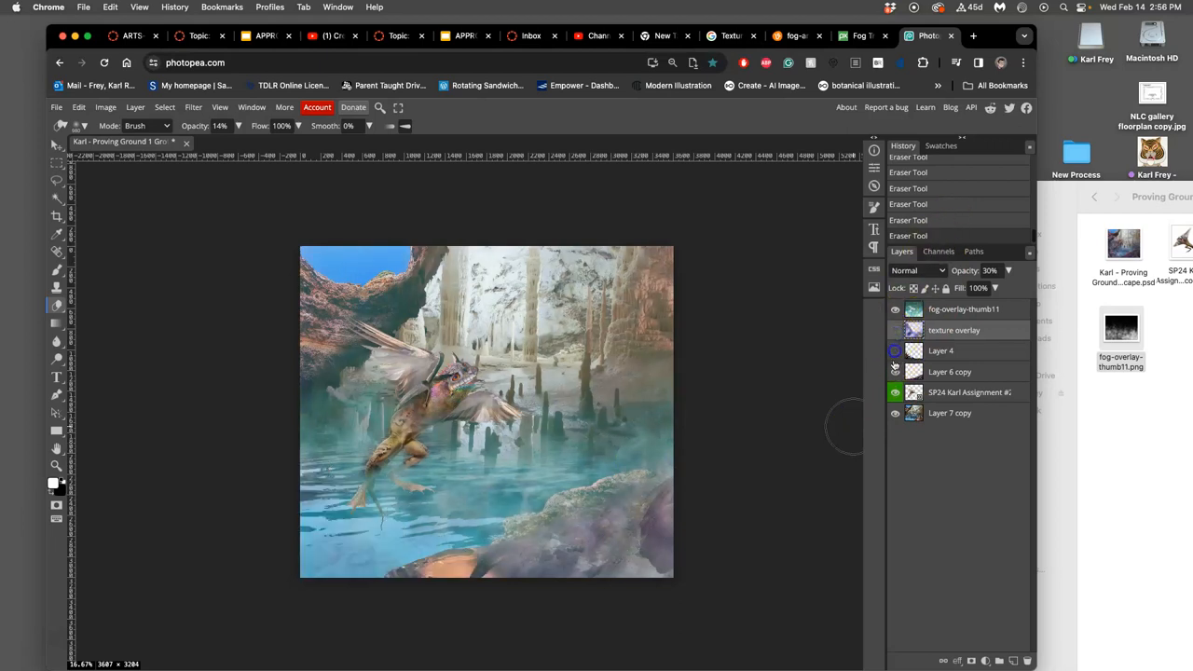
# Toggle Layer 4, erase fog near the bottom, and re-show the hidden layers
pyautogui.click(895, 330)
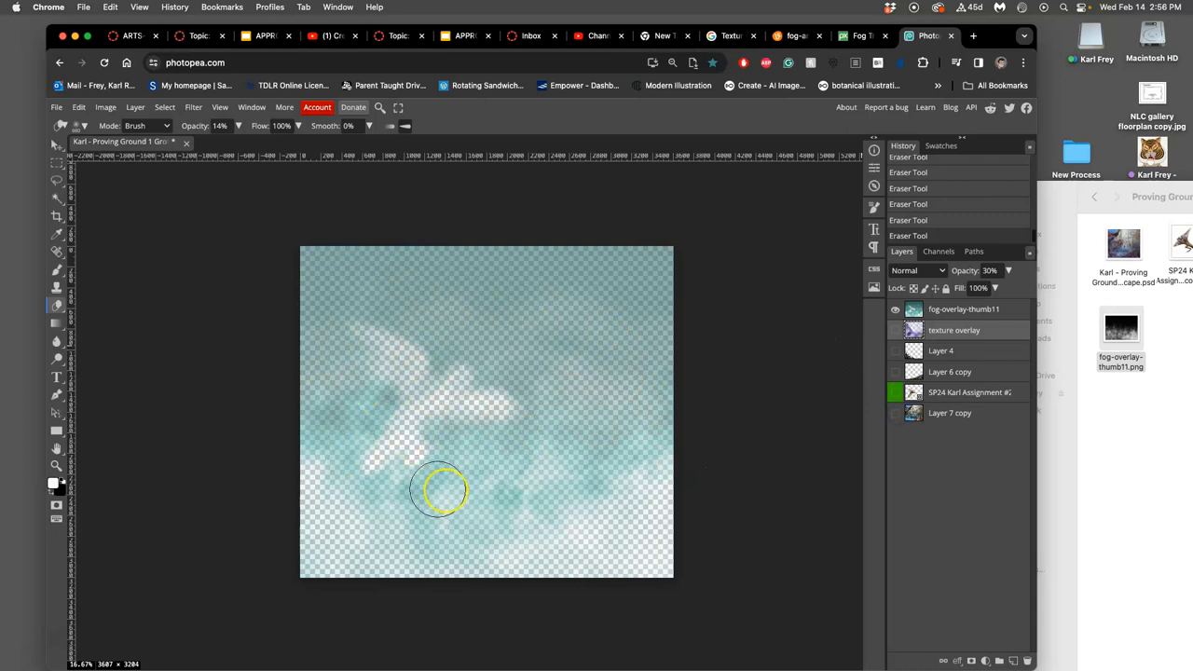
pyautogui.moveTo(438, 490); pyautogui.dragTo(408, 359)
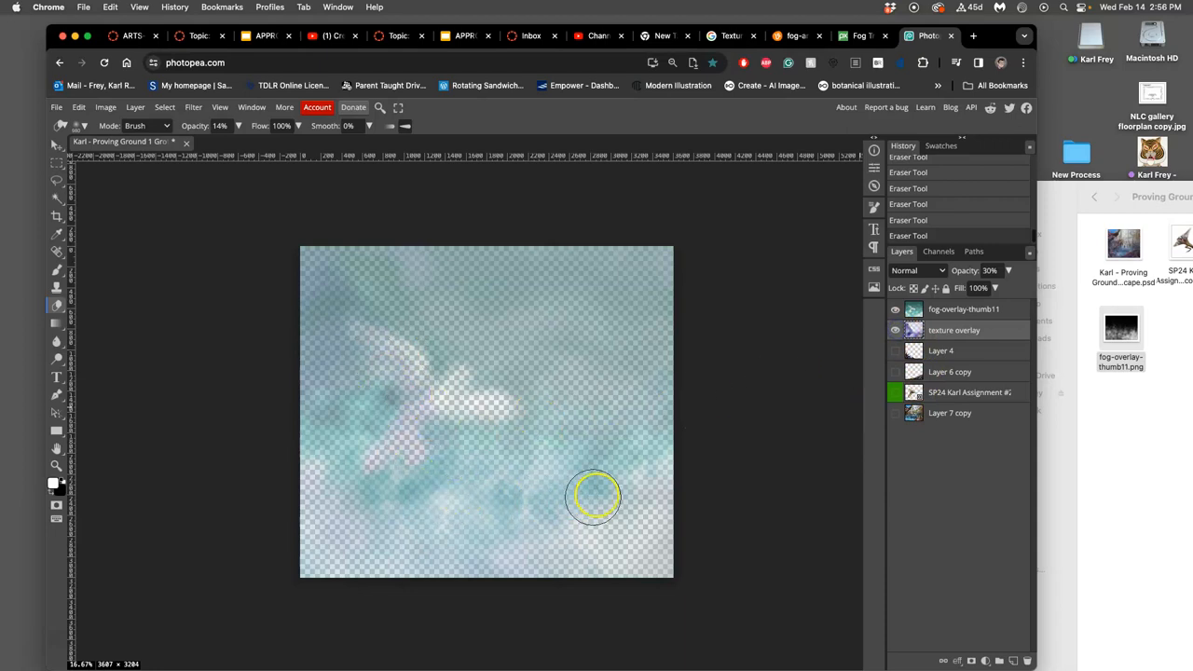
pyautogui.click(895, 351)
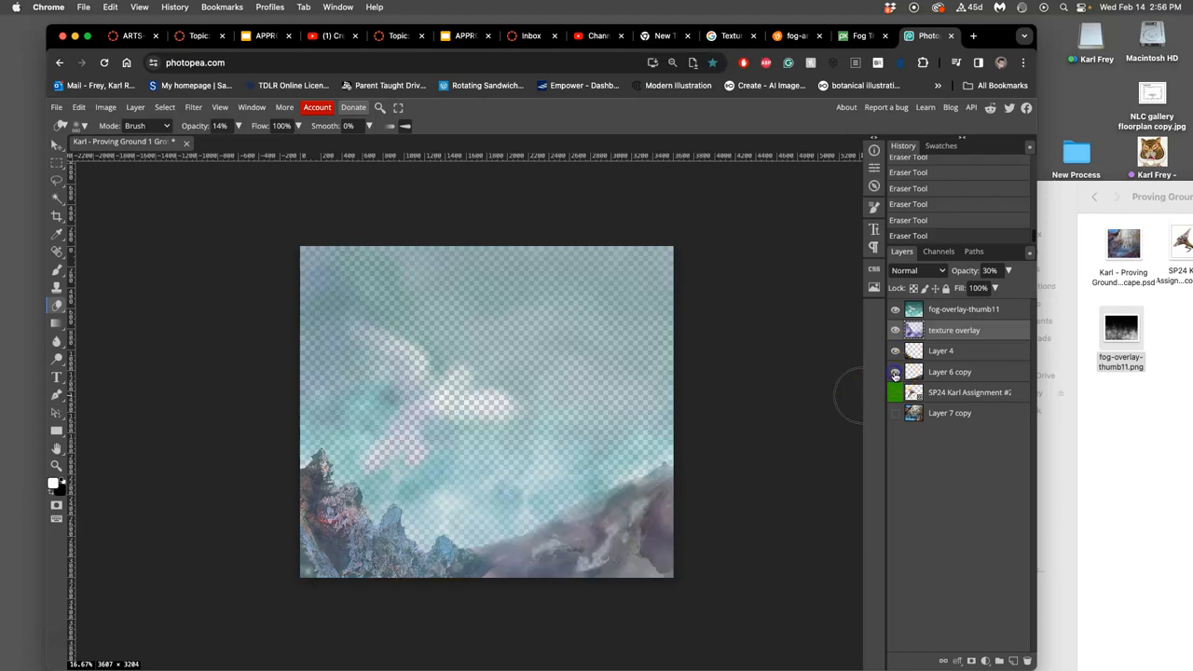
pyautogui.click(895, 392)
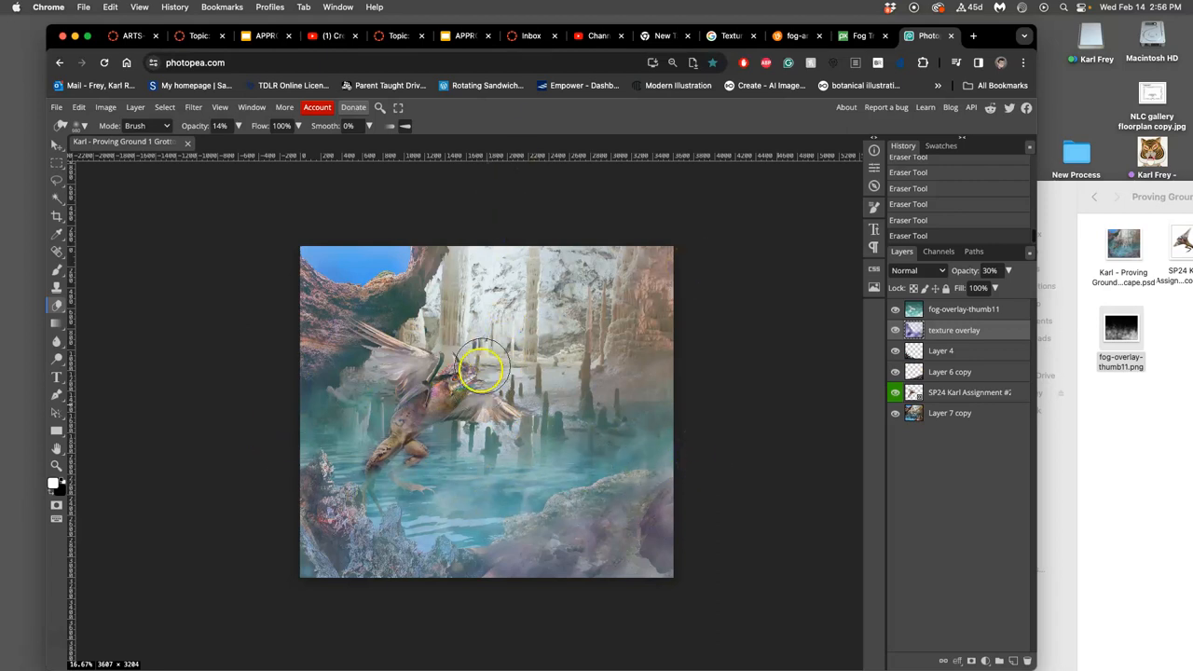
# Erase fog from over the creature's body and chest
pyautogui.moveTo(483, 366); pyautogui.dragTo(438, 413)
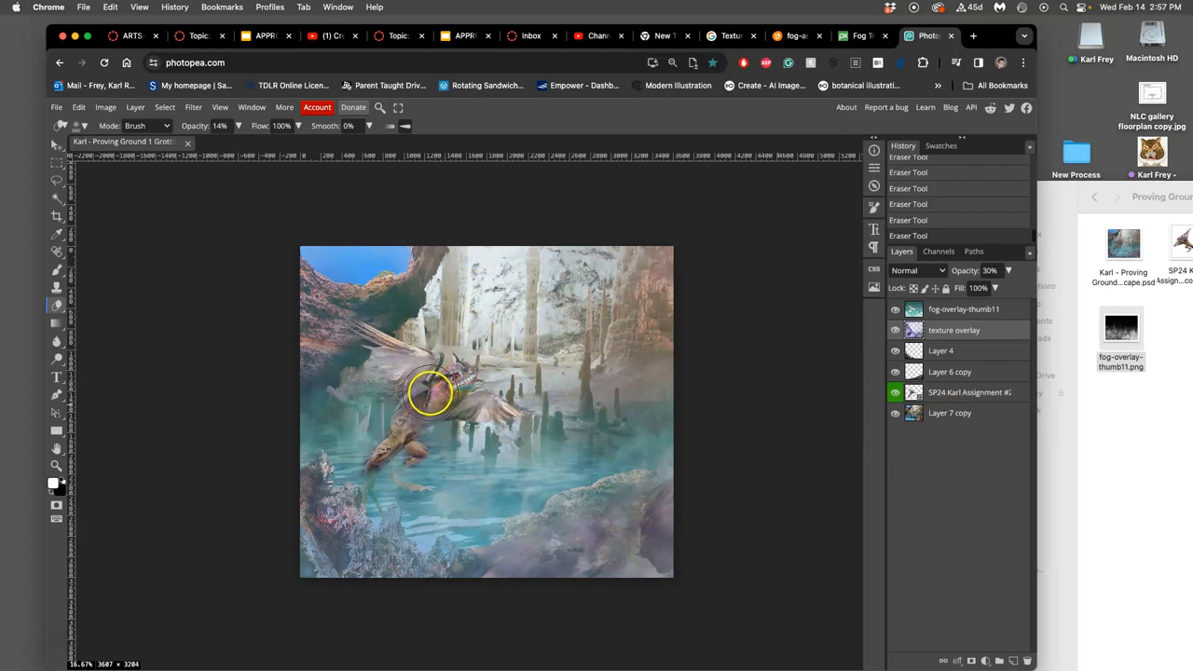
pyautogui.moveTo(431, 394); pyautogui.dragTo(427, 463)
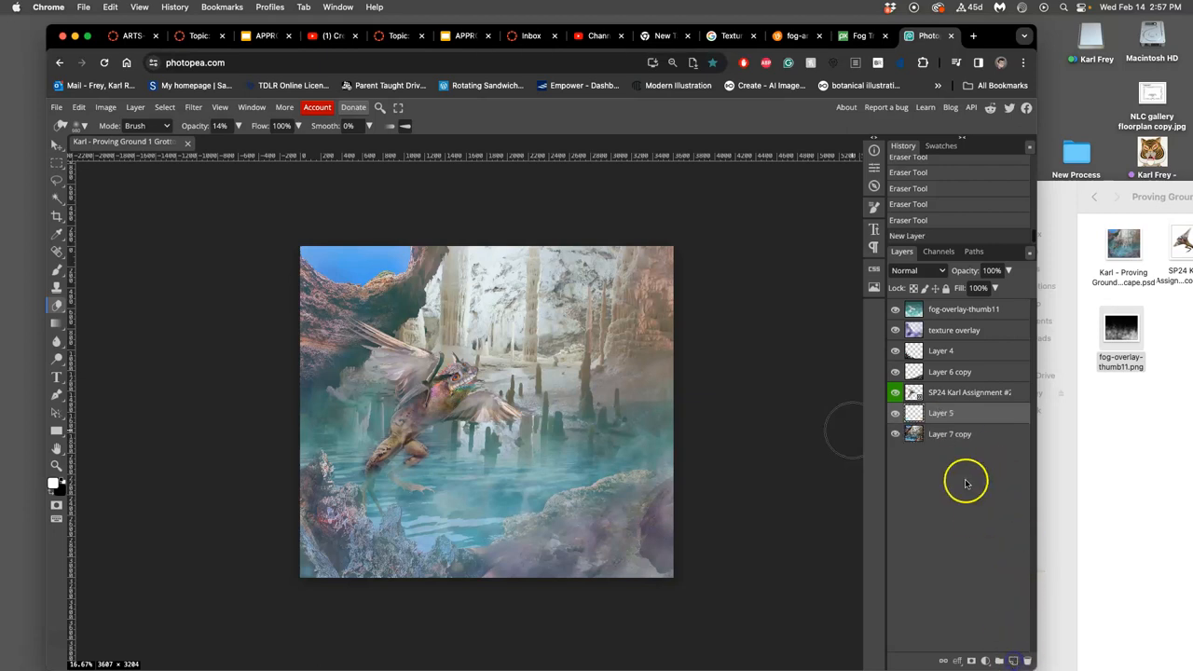
pyautogui.moveTo(643, 359)
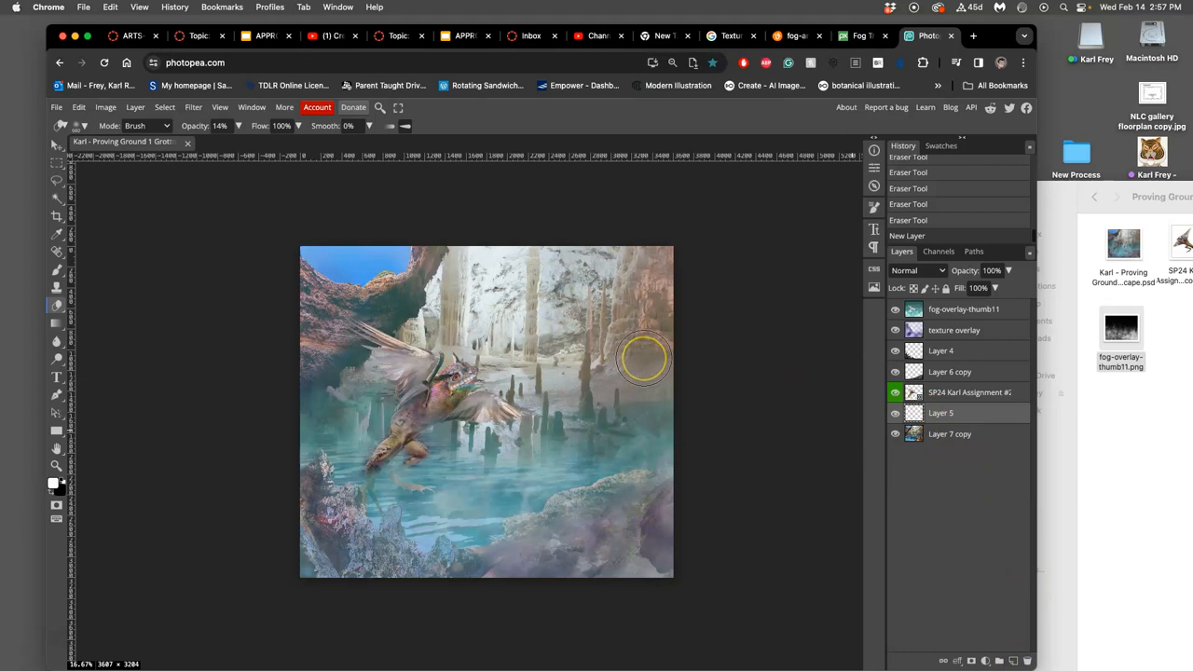
pyautogui.moveTo(766, 347)
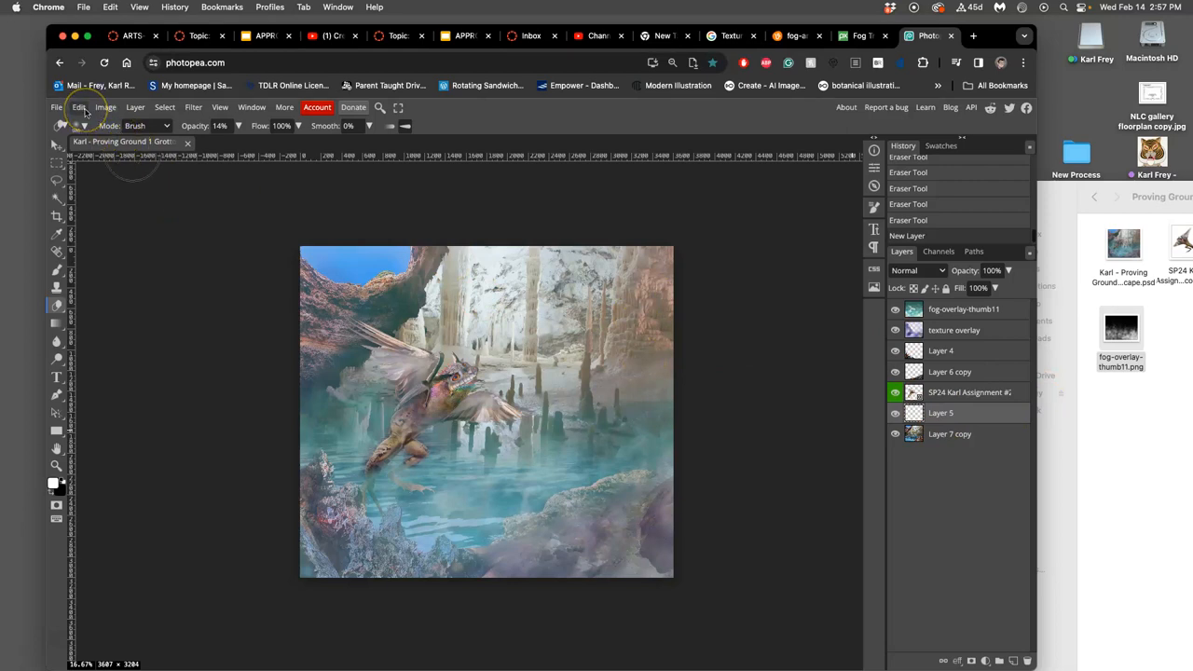
# Fill Layer 5 with gray and rename it Non-Destructive Overlay
pyautogui.click(78, 106)
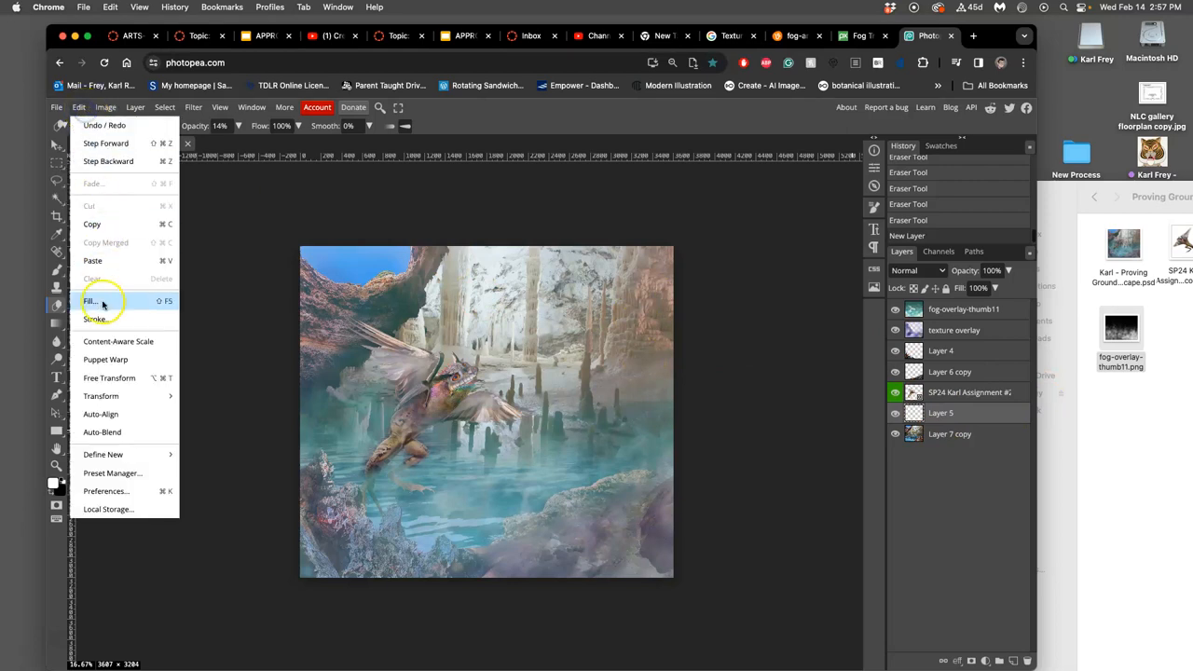
pyautogui.click(91, 300)
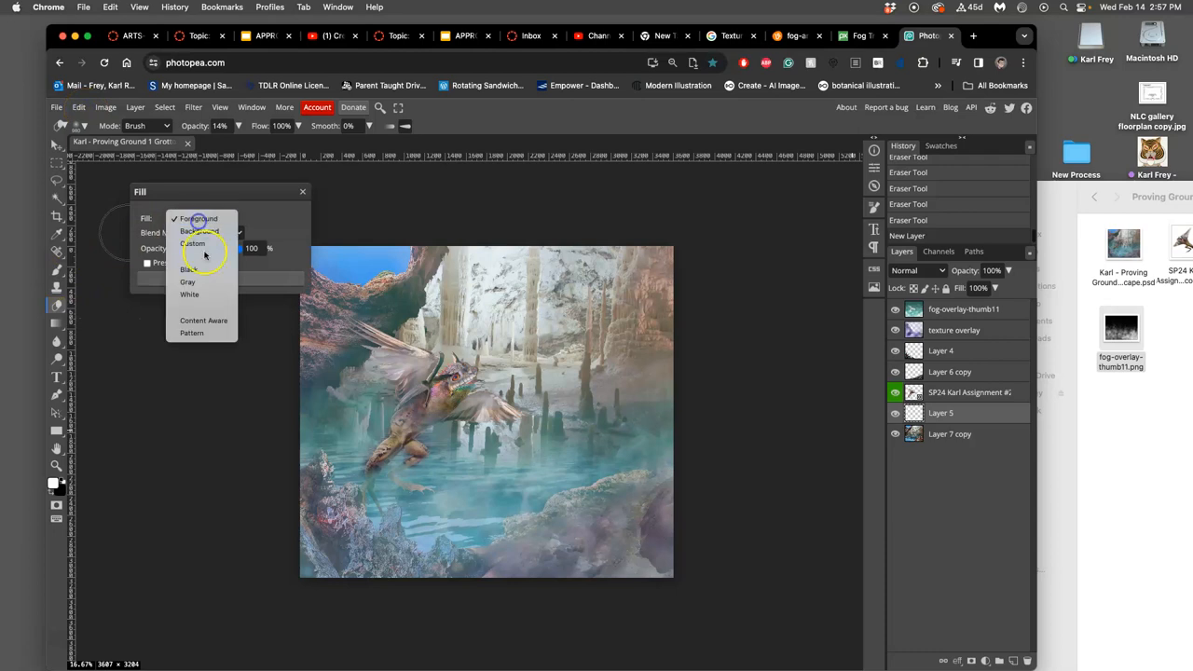
pyautogui.click(188, 281)
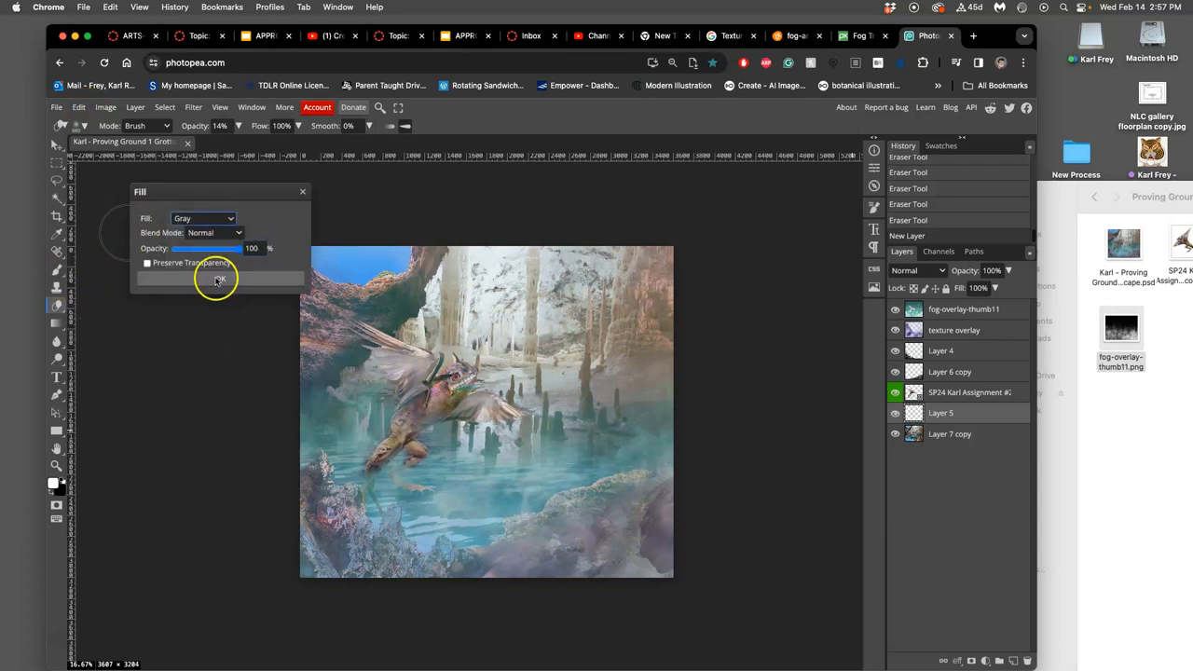
pyautogui.click(219, 279)
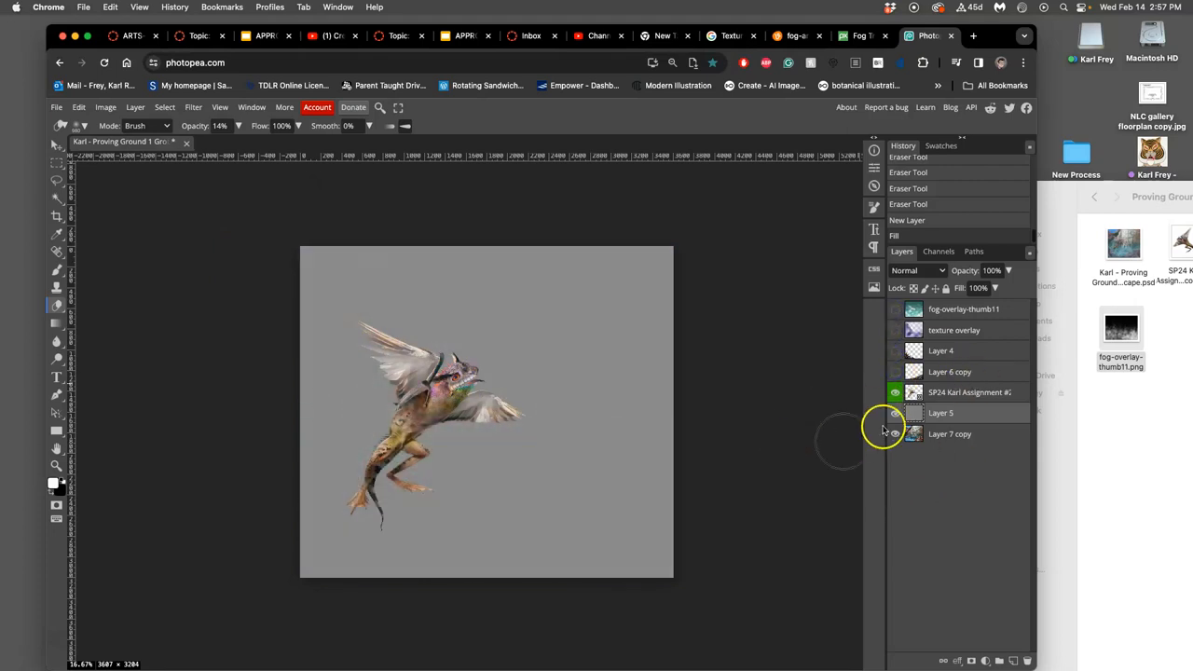
pyautogui.click(895, 413)
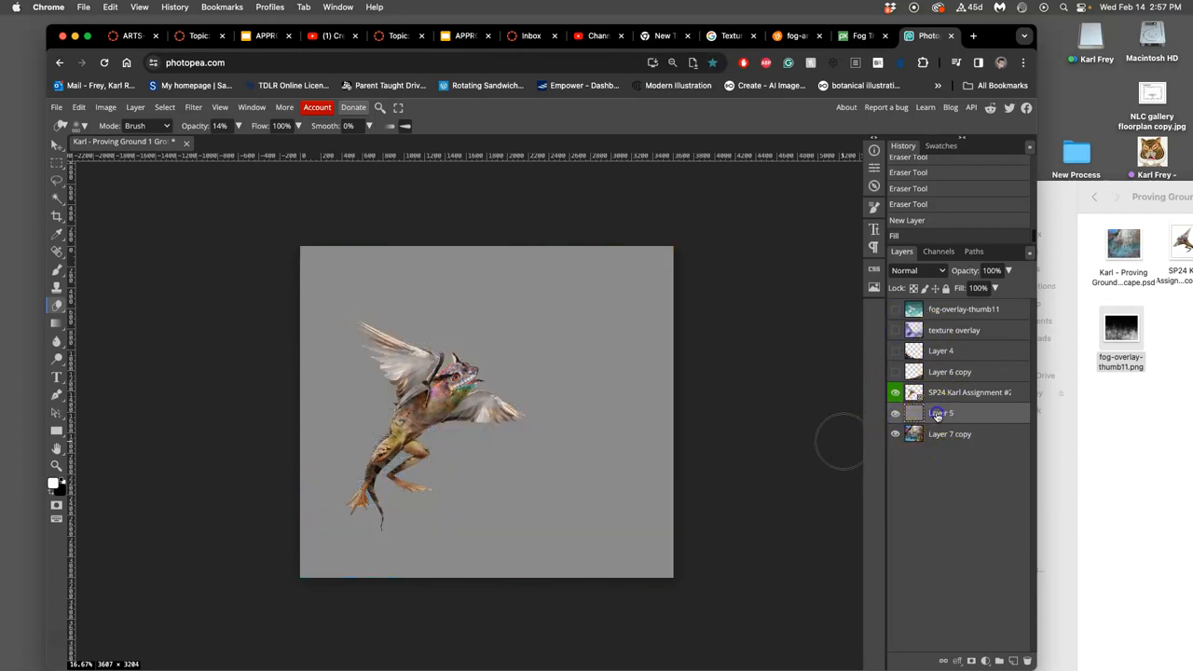
pyautogui.doubleClick(941, 413)
pyautogui.write('Non-Destructive Overlay')
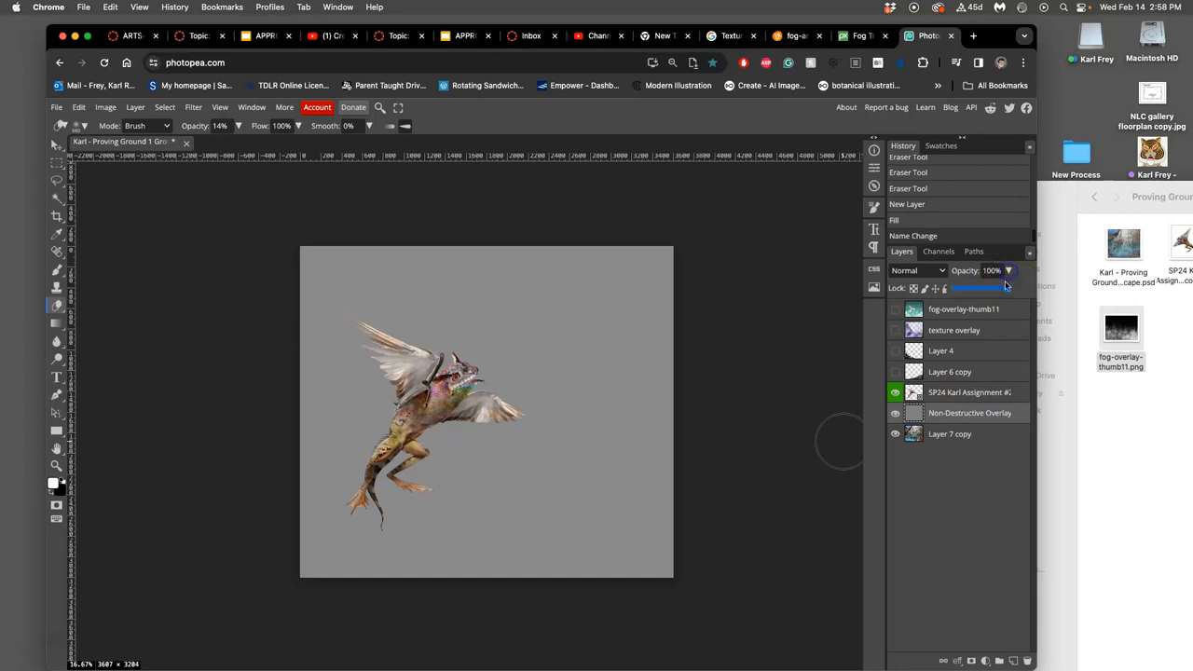
# Switch the gray Non-Destructive Overlay layer's blend mode from Normal to Overlay
pyautogui.moveTo(1007, 288); pyautogui.dragTo(1002, 288)
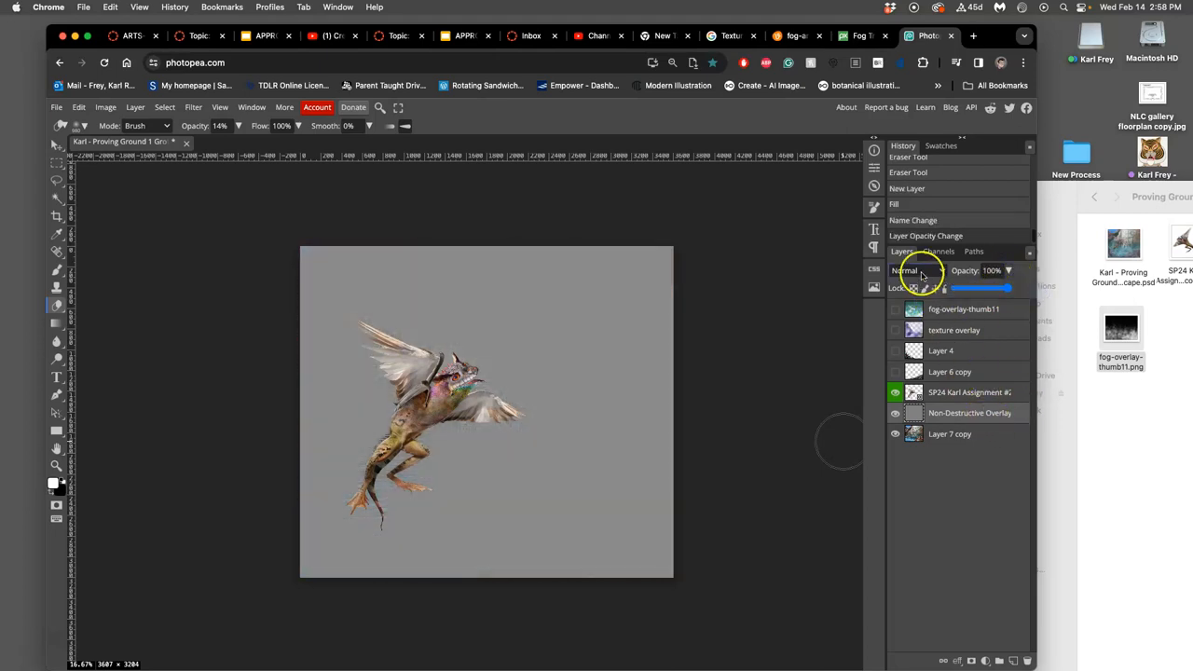
pyautogui.click(906, 270)
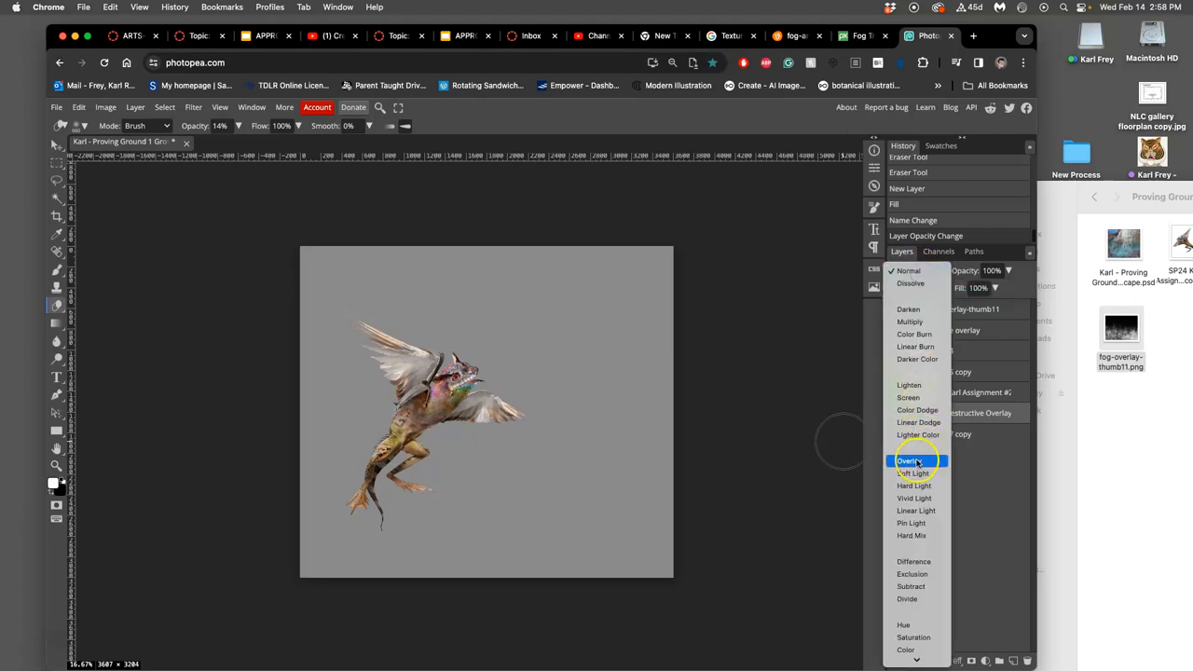
pyautogui.click(909, 460)
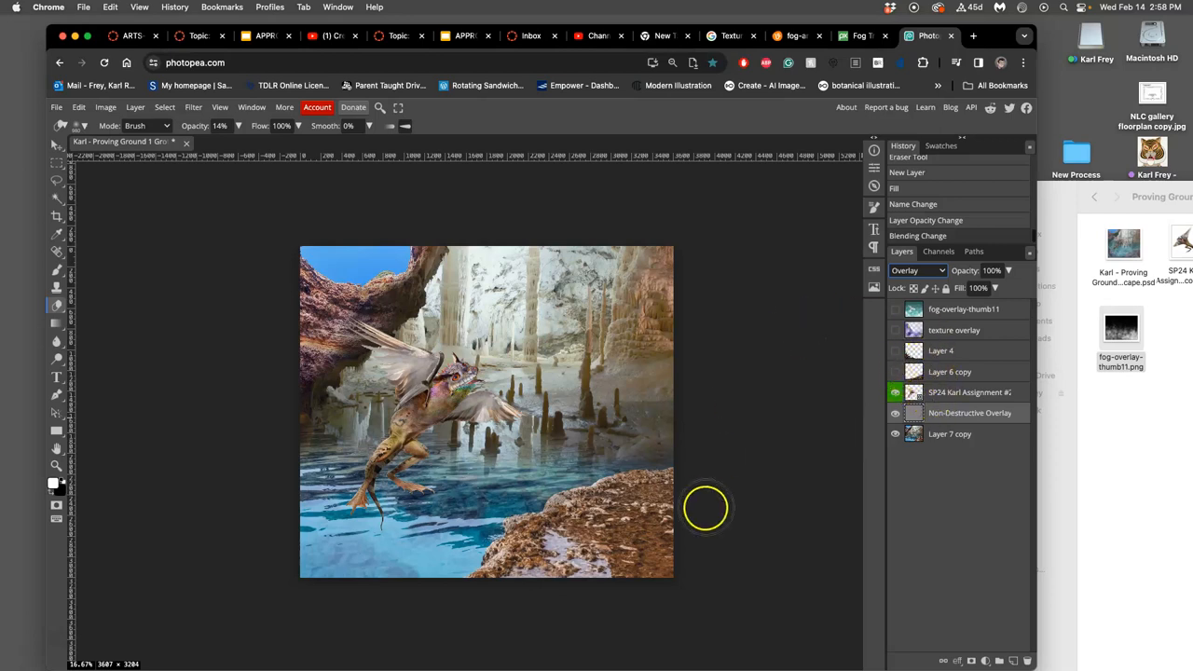
pyautogui.moveTo(58, 360)
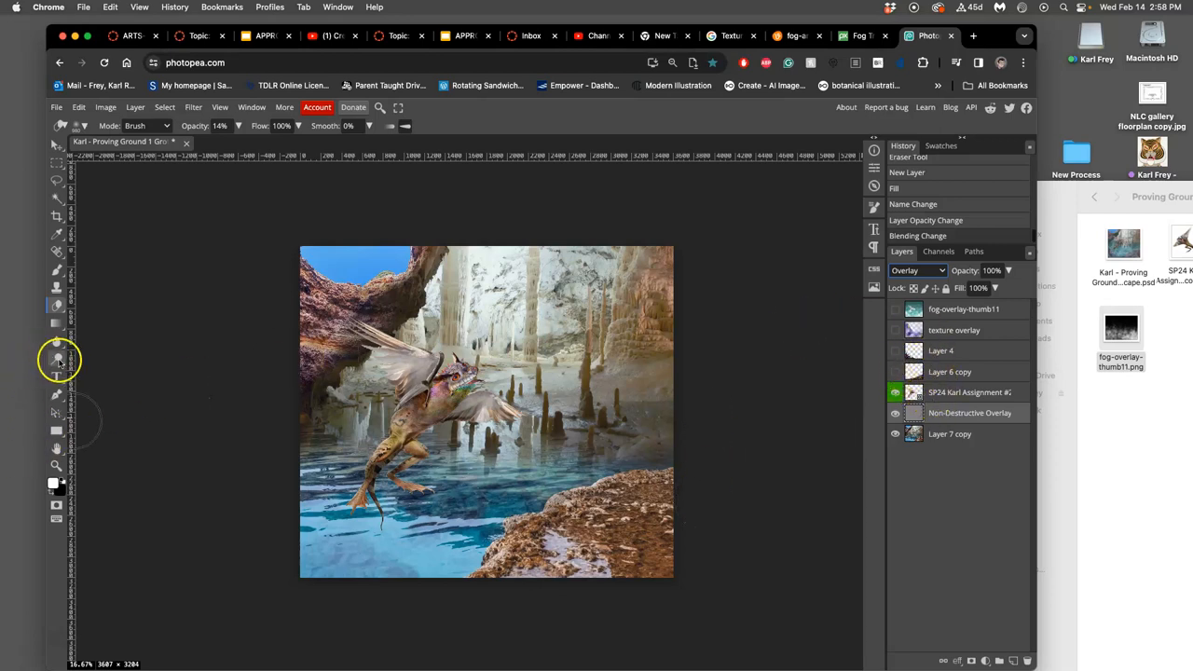
# Select the Burn tool and lower its exposure to about 19%
pyautogui.click(56, 359)
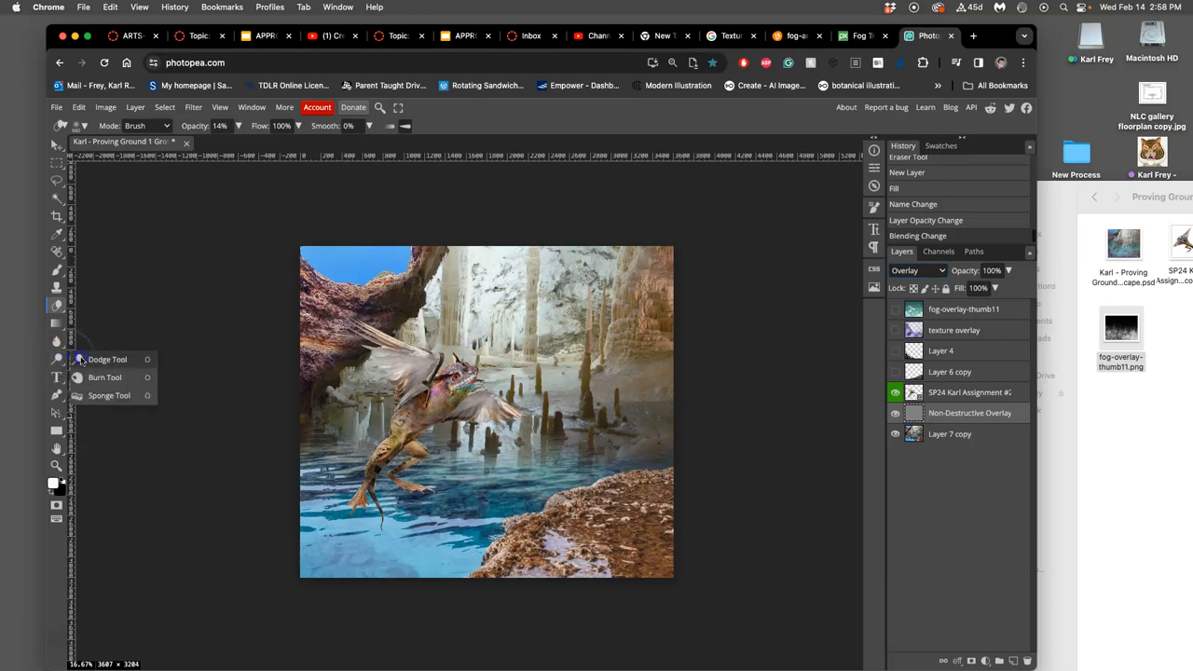
pyautogui.click(107, 359)
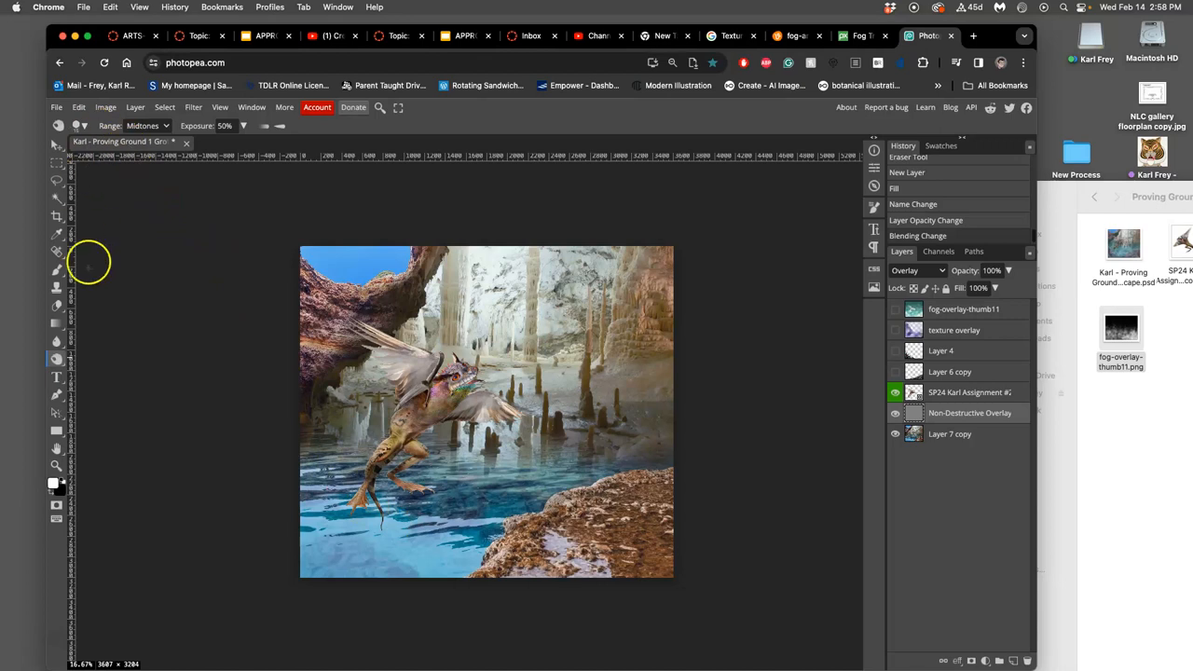
pyautogui.moveTo(242, 148)
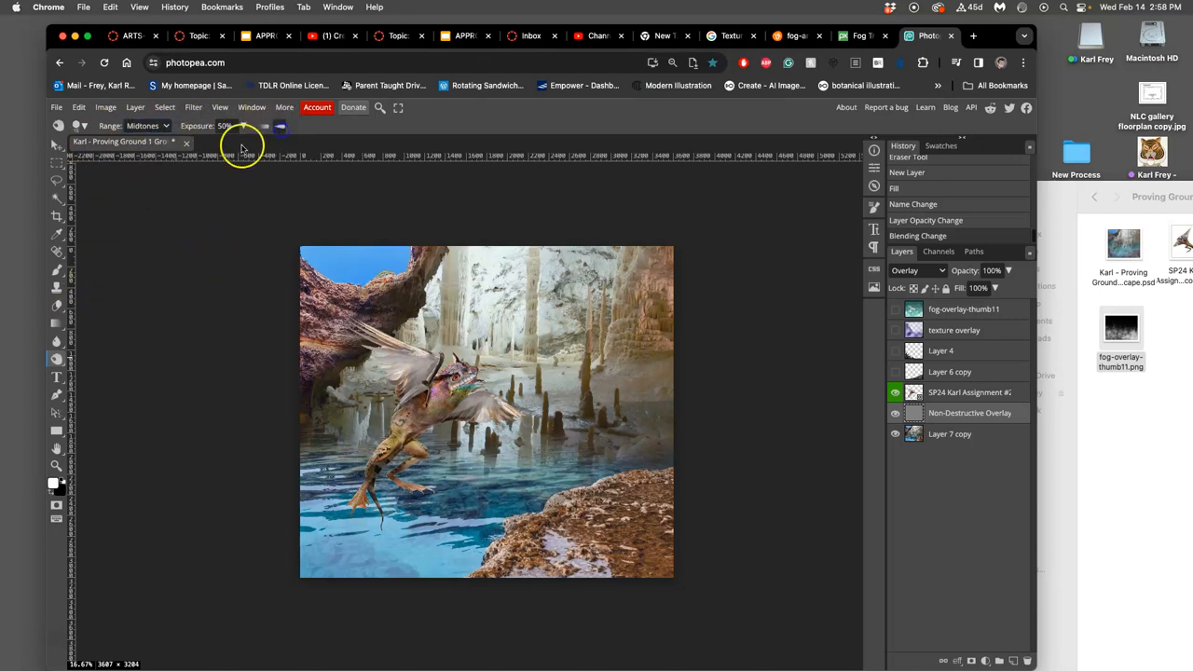
pyautogui.moveTo(240, 142); pyautogui.dragTo(198, 143)
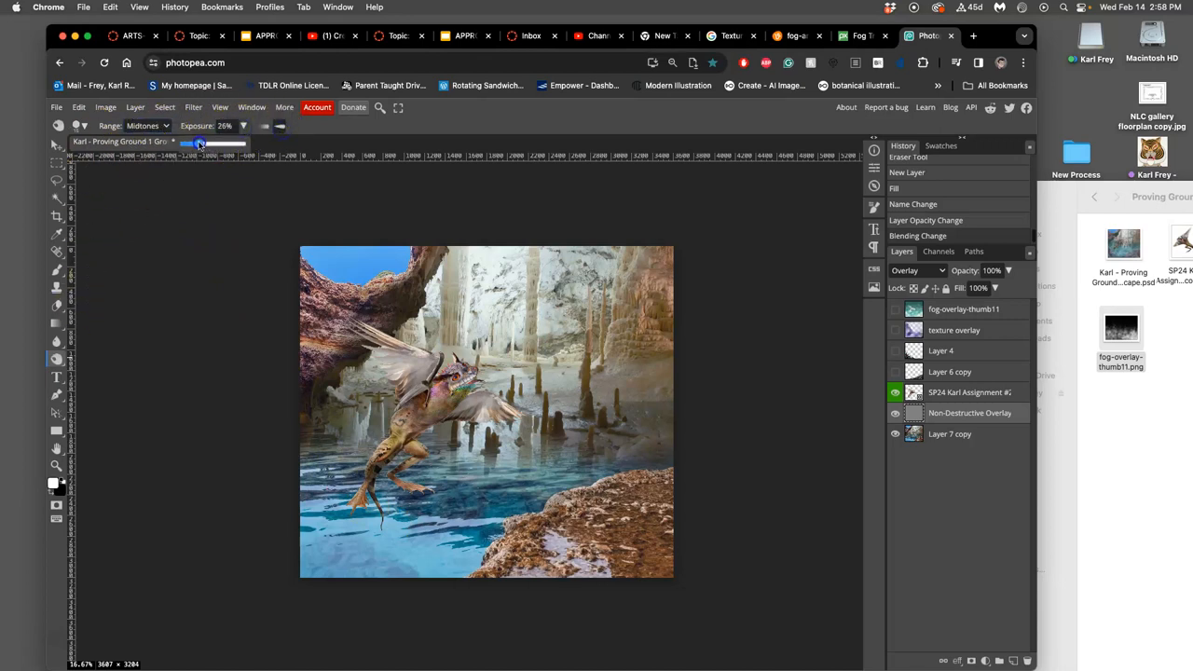
pyautogui.moveTo(203, 142); pyautogui.dragTo(191, 142)
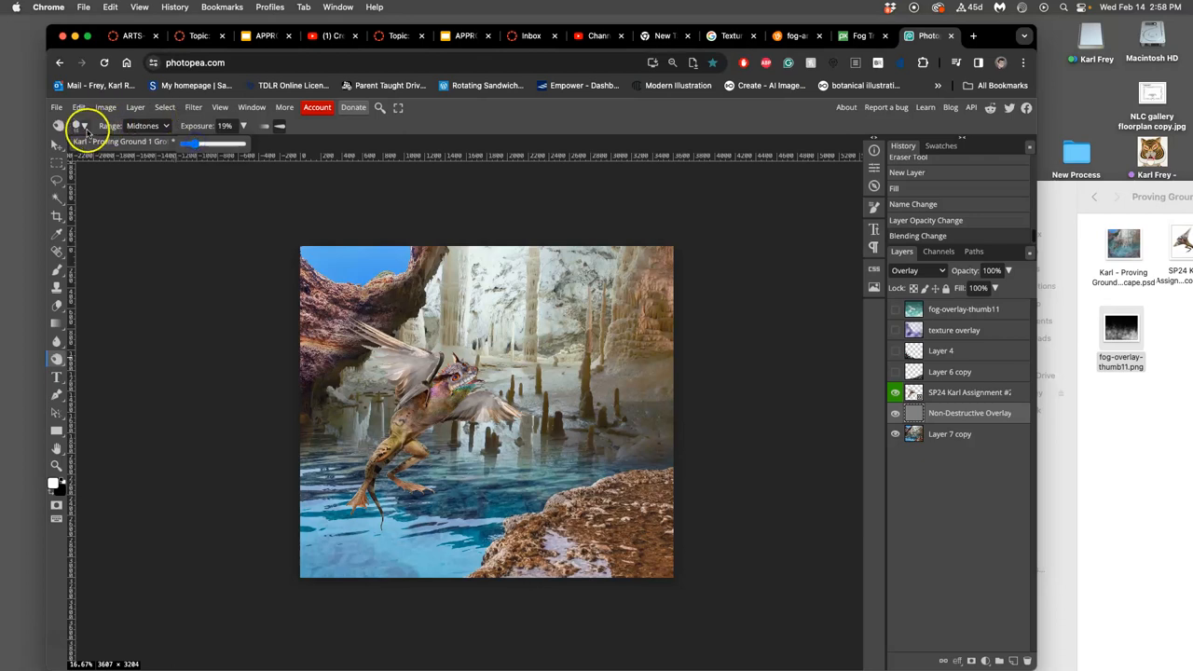
# Set a large soft brush and burn a soft shadow beneath the creature's feet
pyautogui.click(75, 126)
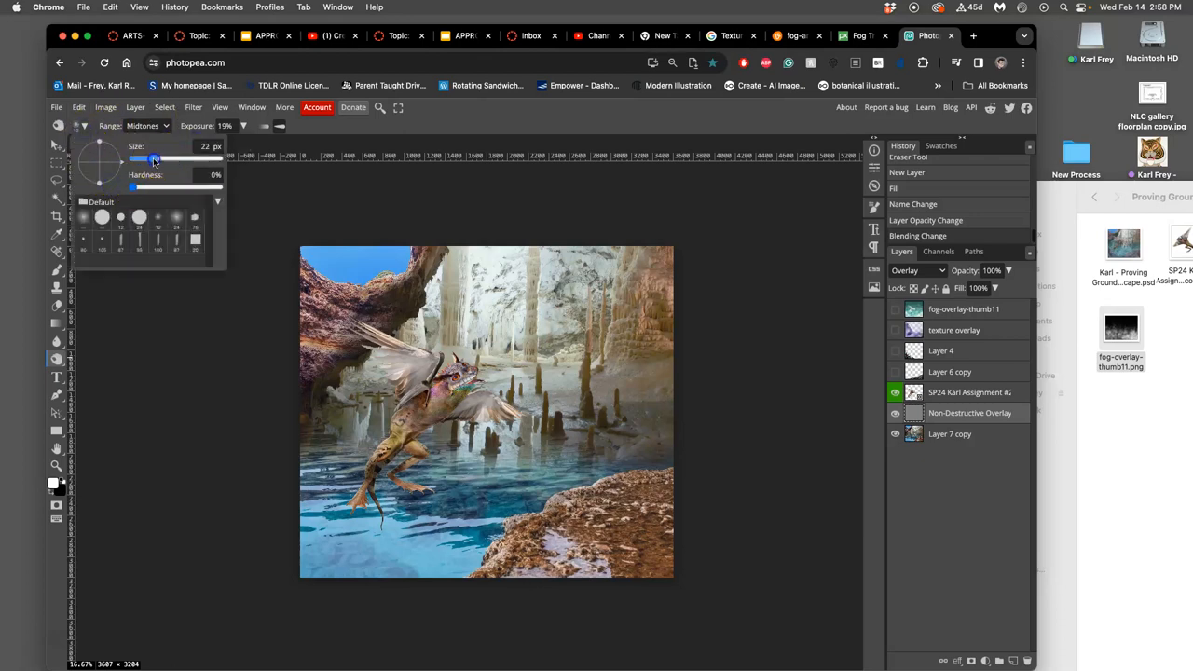
pyautogui.moveTo(154, 159); pyautogui.dragTo(207, 158)
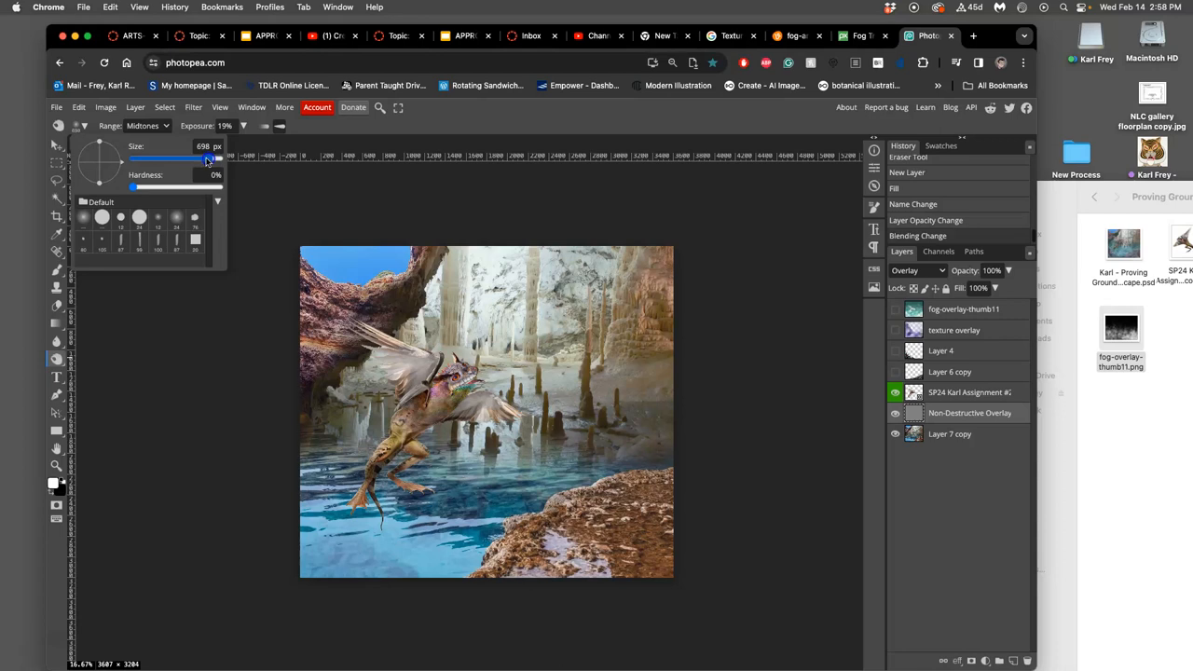
pyautogui.click(378, 494)
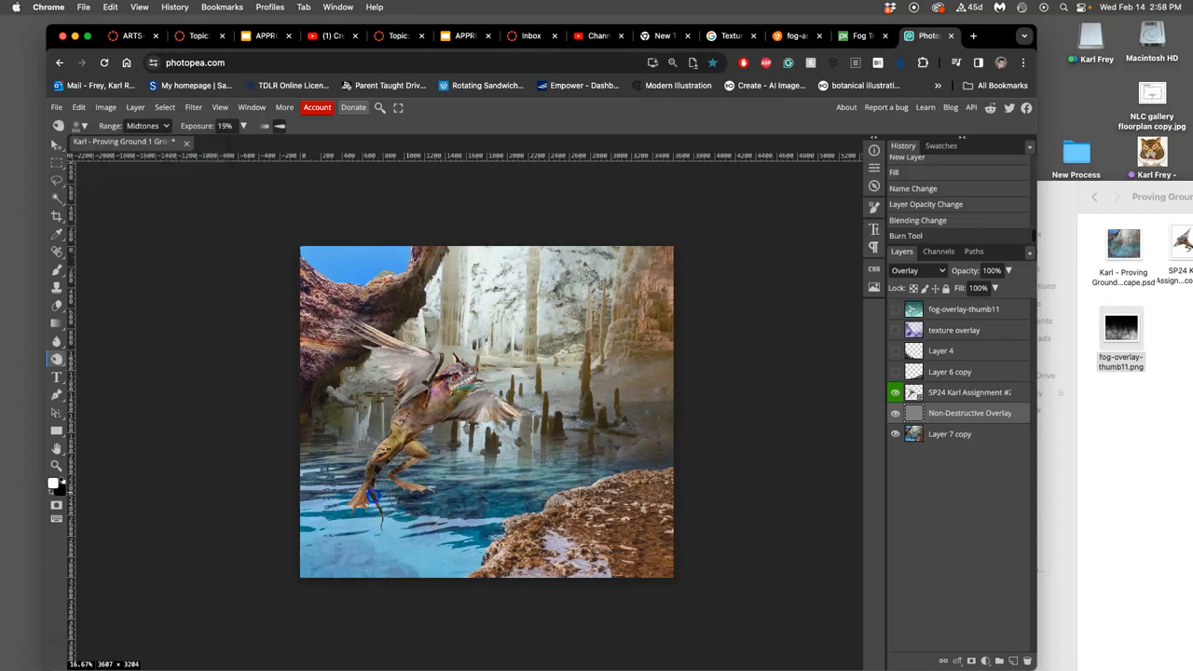
pyautogui.click(438, 507)
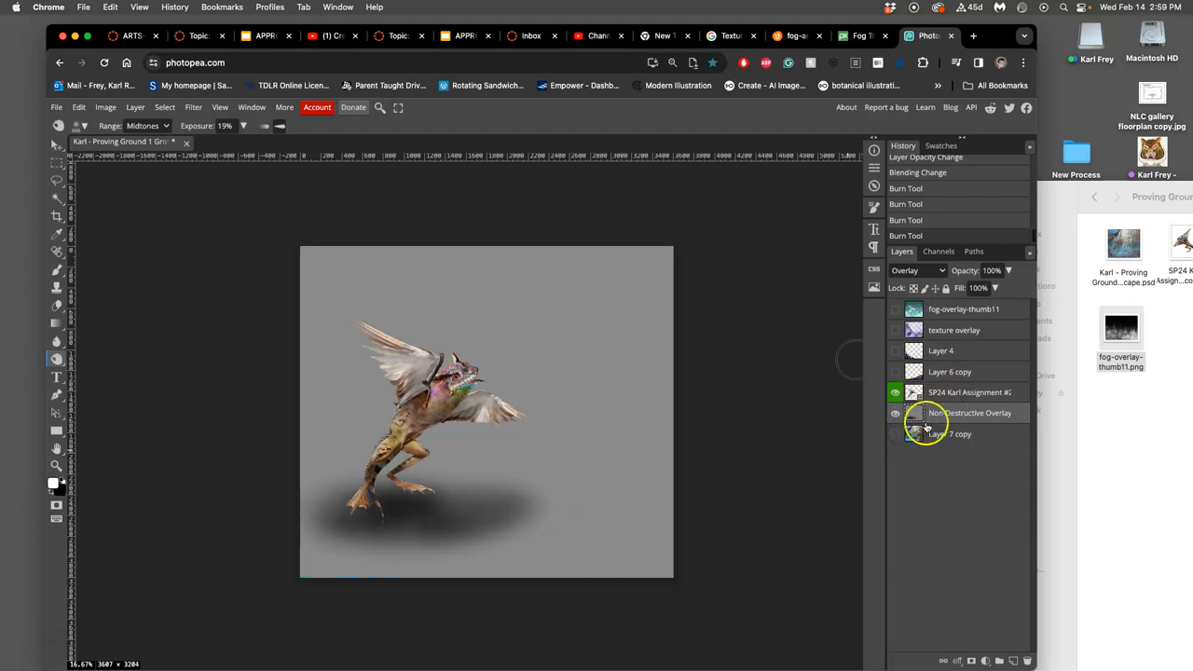
# Show the Non-Destructive Overlay layer and fade its opacity to about 46%
pyautogui.click(896, 413)
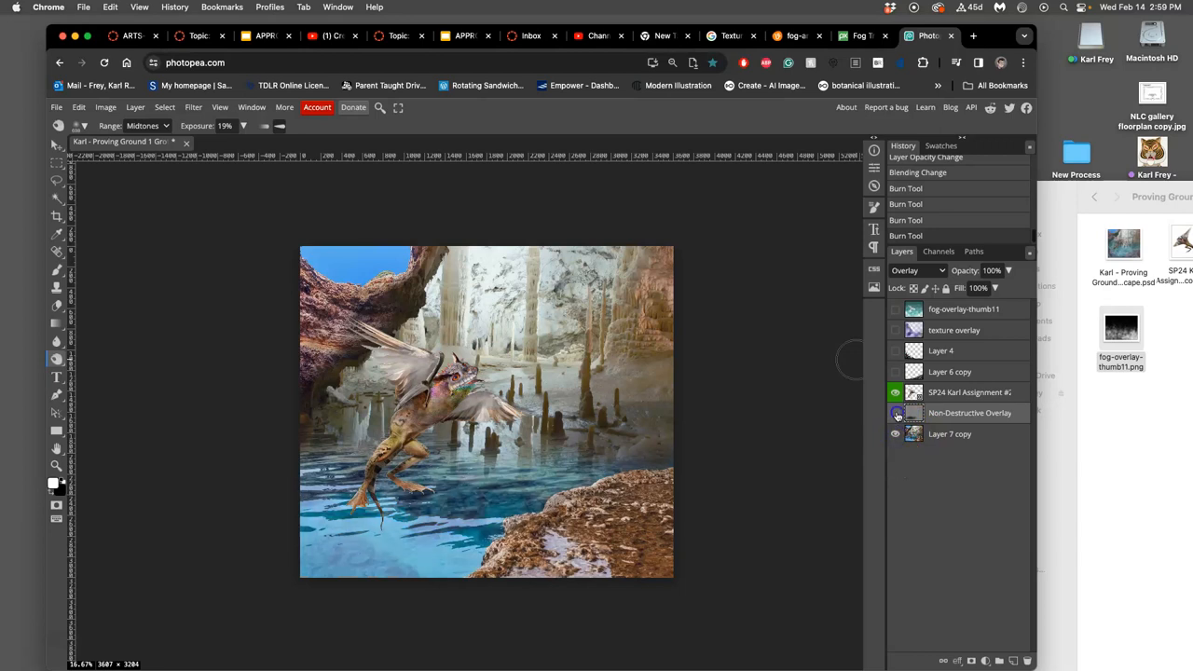
pyautogui.click(895, 413)
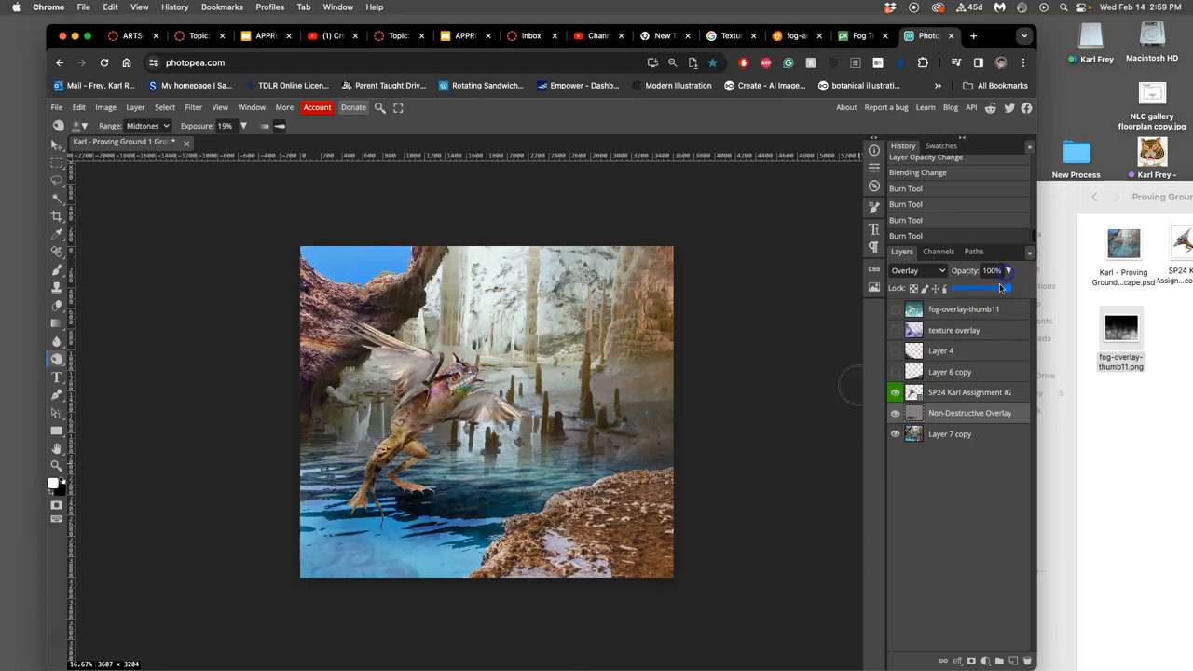
pyautogui.moveTo(1007, 287); pyautogui.dragTo(1005, 287)
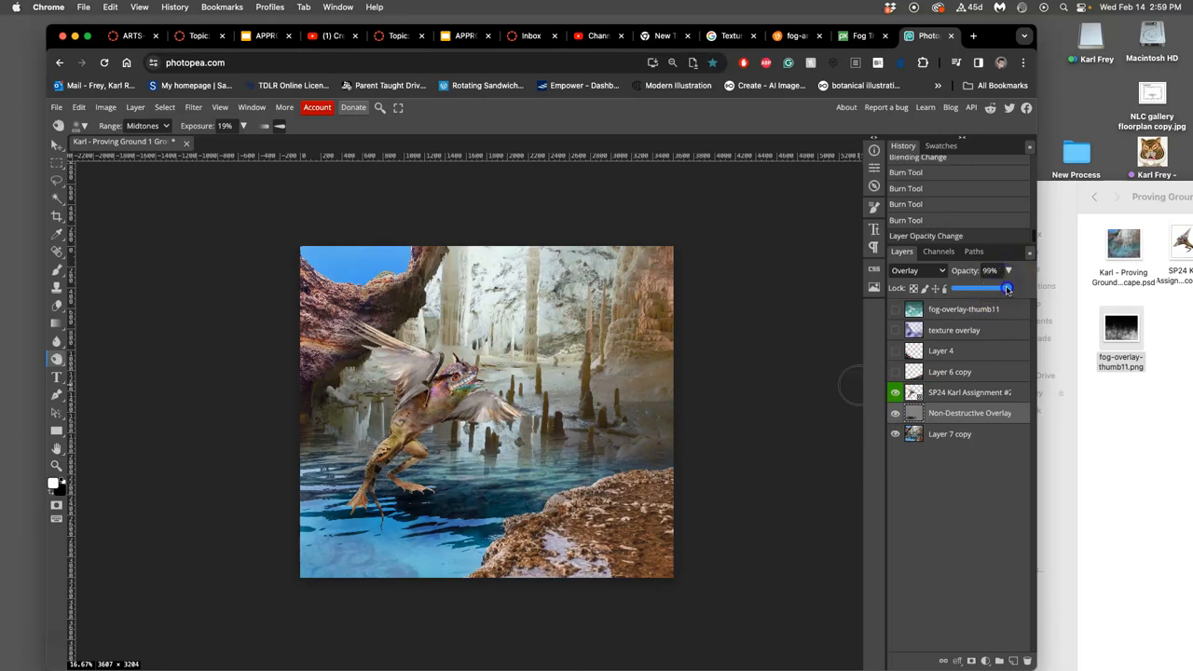
pyautogui.moveTo(1007, 288); pyautogui.dragTo(987, 288)
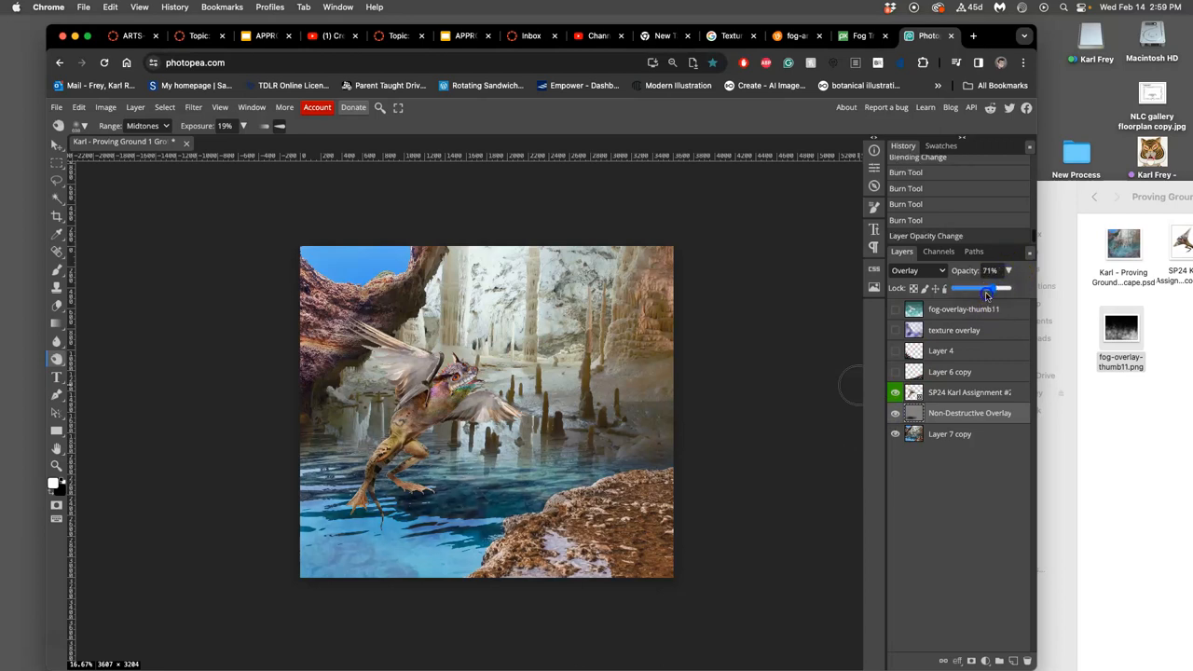
pyautogui.moveTo(983, 288); pyautogui.dragTo(993, 288)
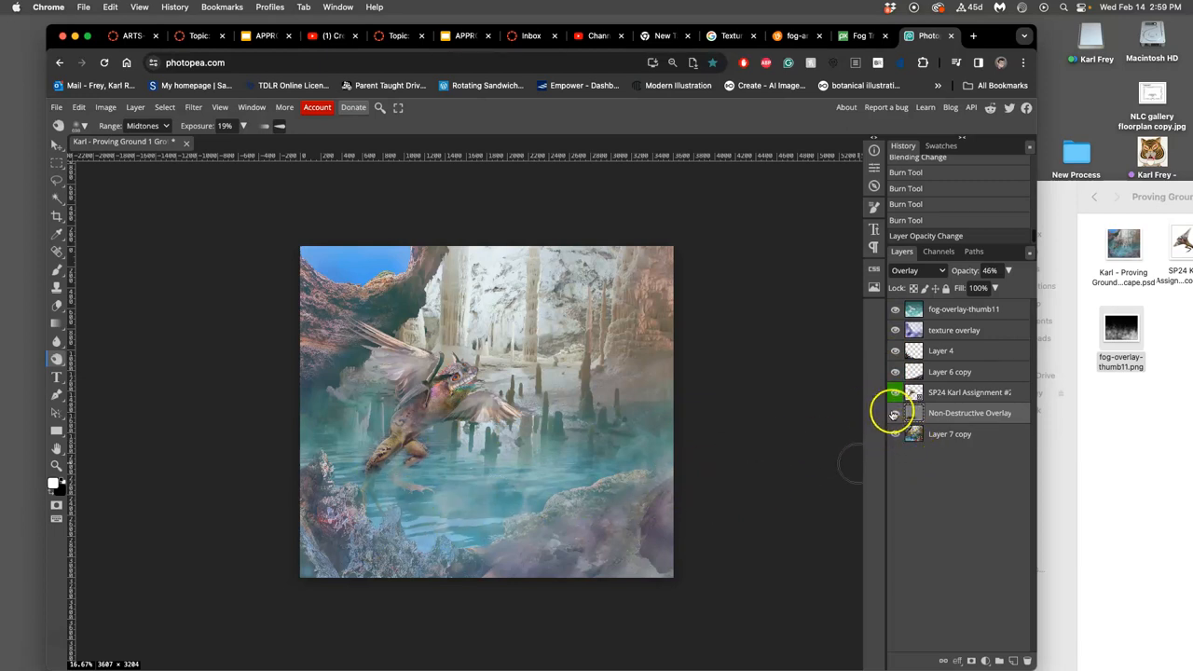
# On the fog overlay layer, burn-darken the lower water beneath the creature
pyautogui.click(896, 309)
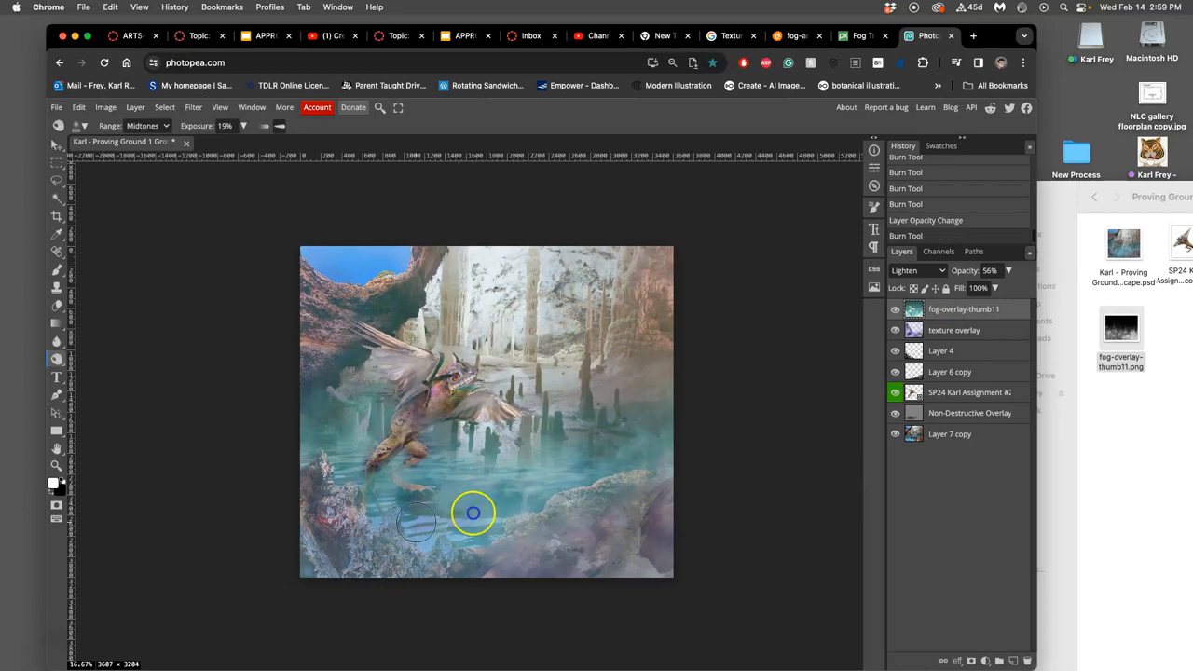
pyautogui.moveTo(474, 513); pyautogui.dragTo(365, 518)
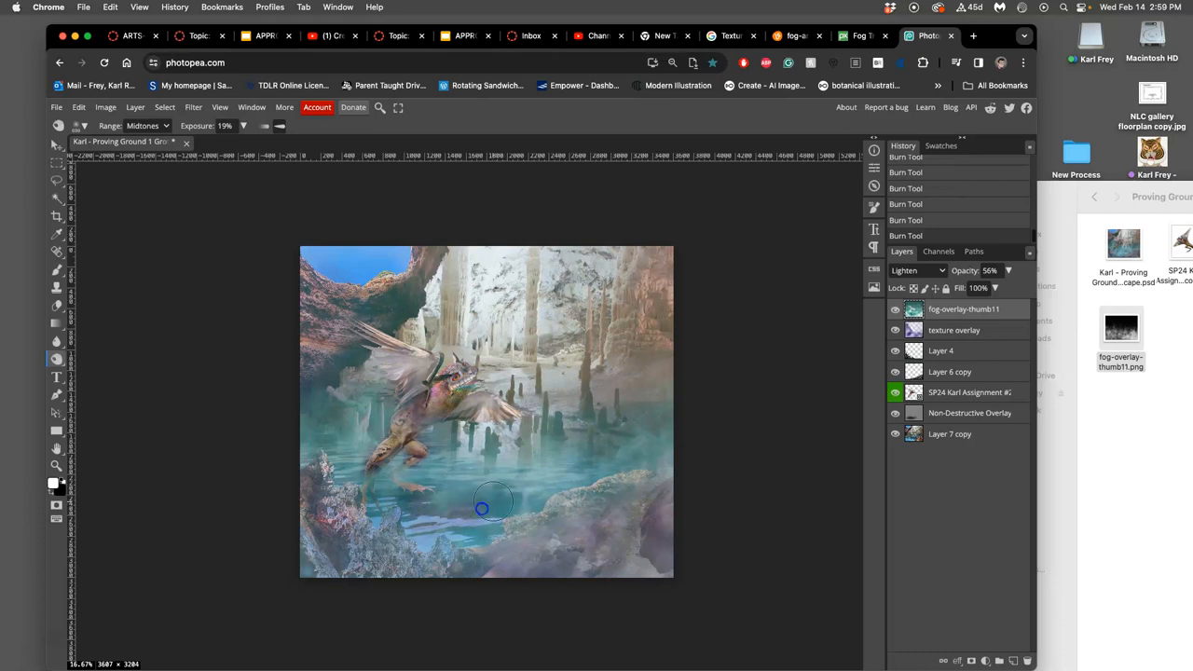
pyautogui.moveTo(481, 509); pyautogui.dragTo(503, 517)
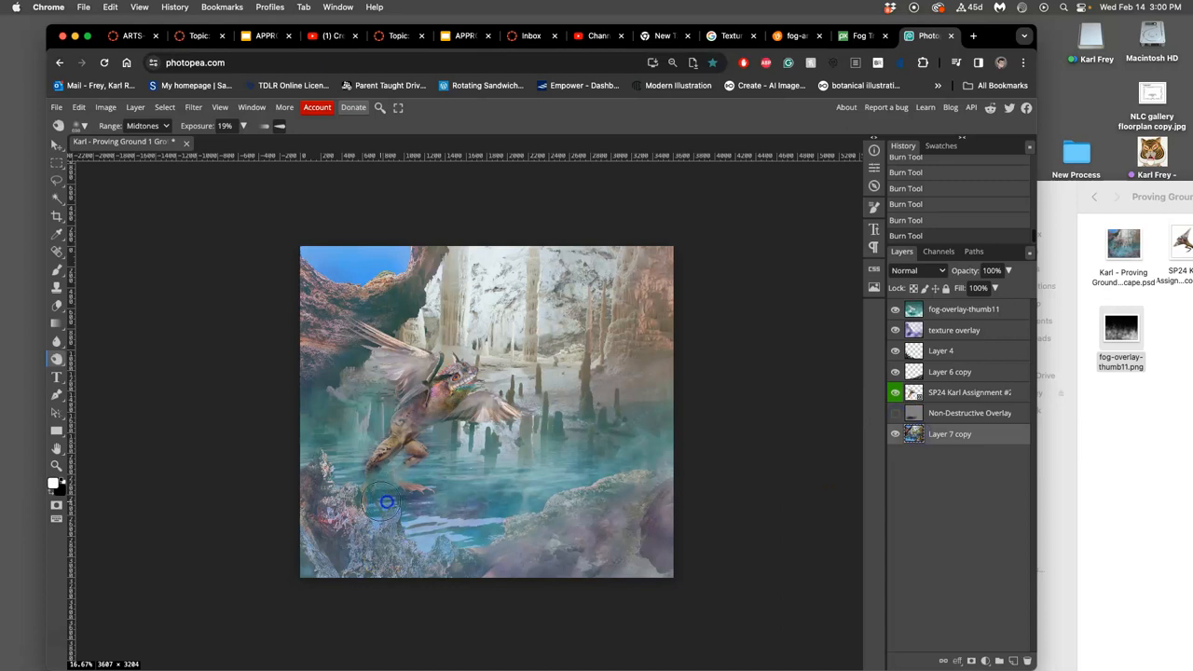
# Darken another patch of lower water, then begin filling a layer with grey
pyautogui.moveTo(387, 504); pyautogui.dragTo(474, 528)
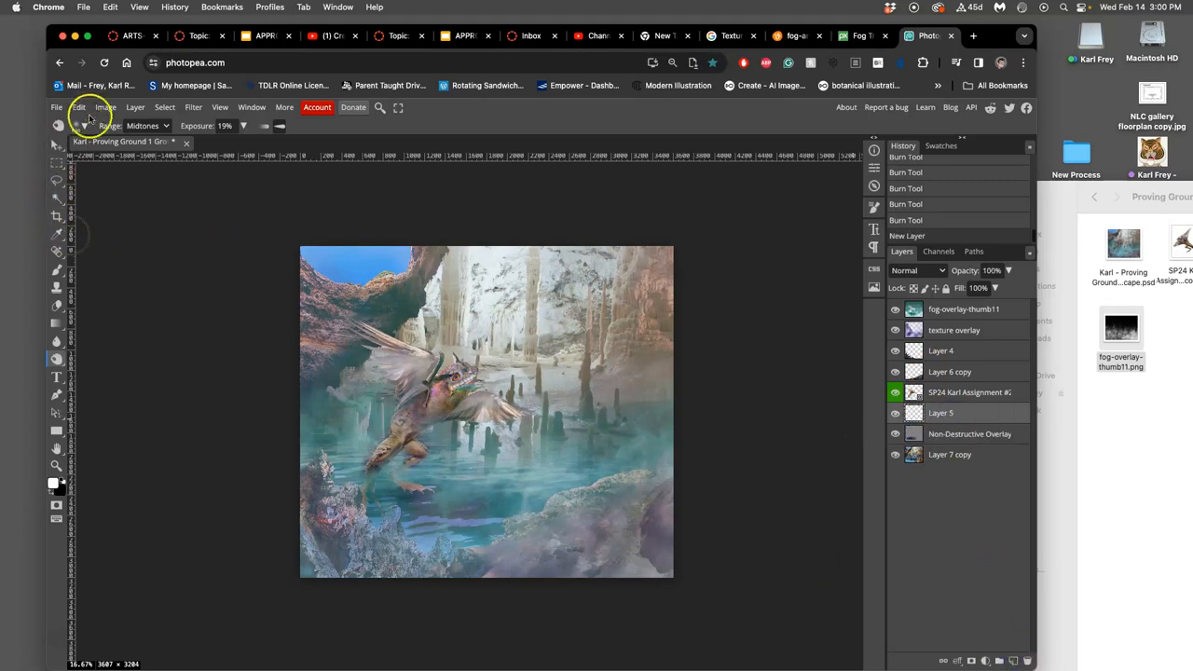
pyautogui.click(79, 107)
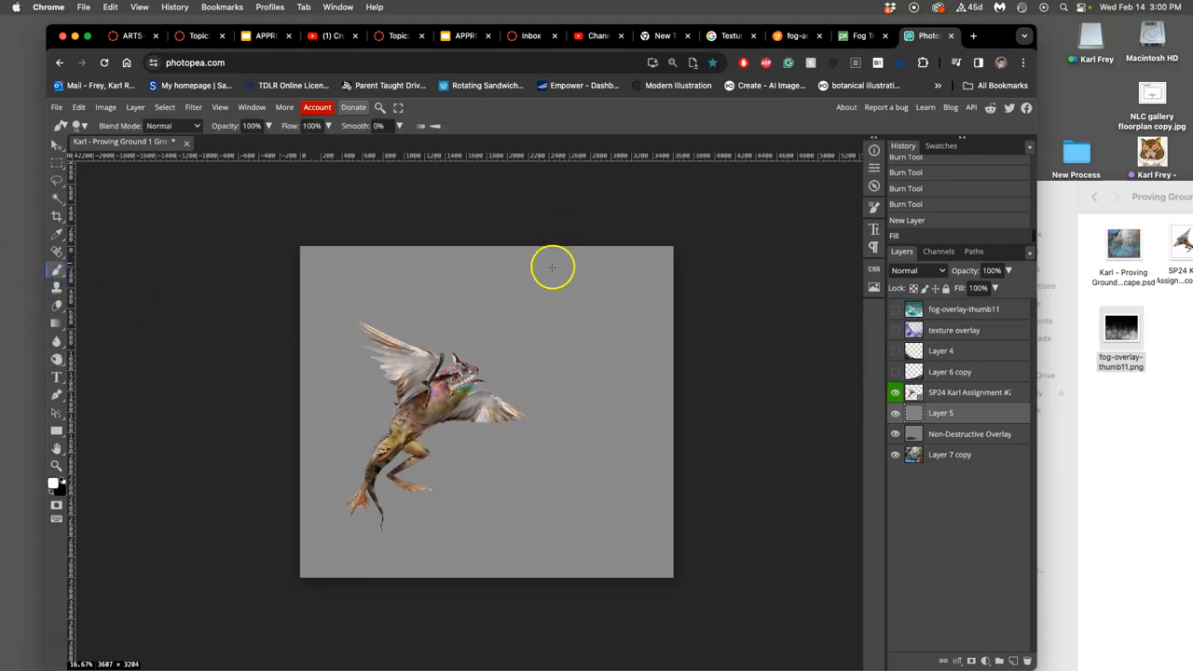
pyautogui.moveTo(405, 252)
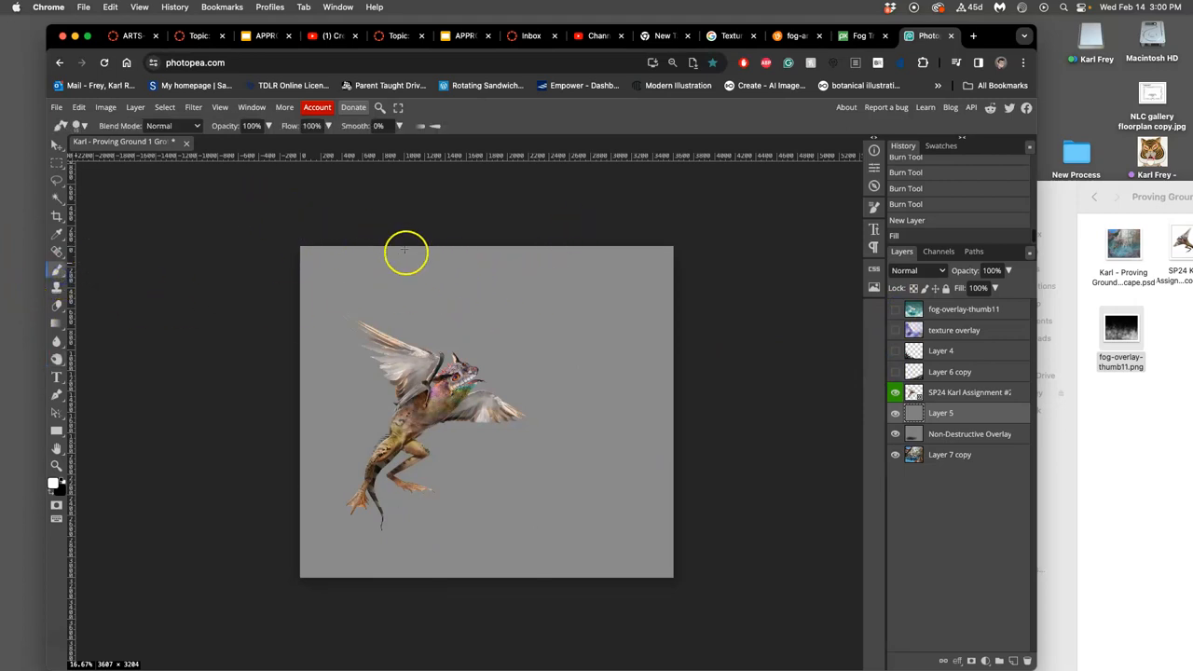
pyautogui.moveTo(617, 270)
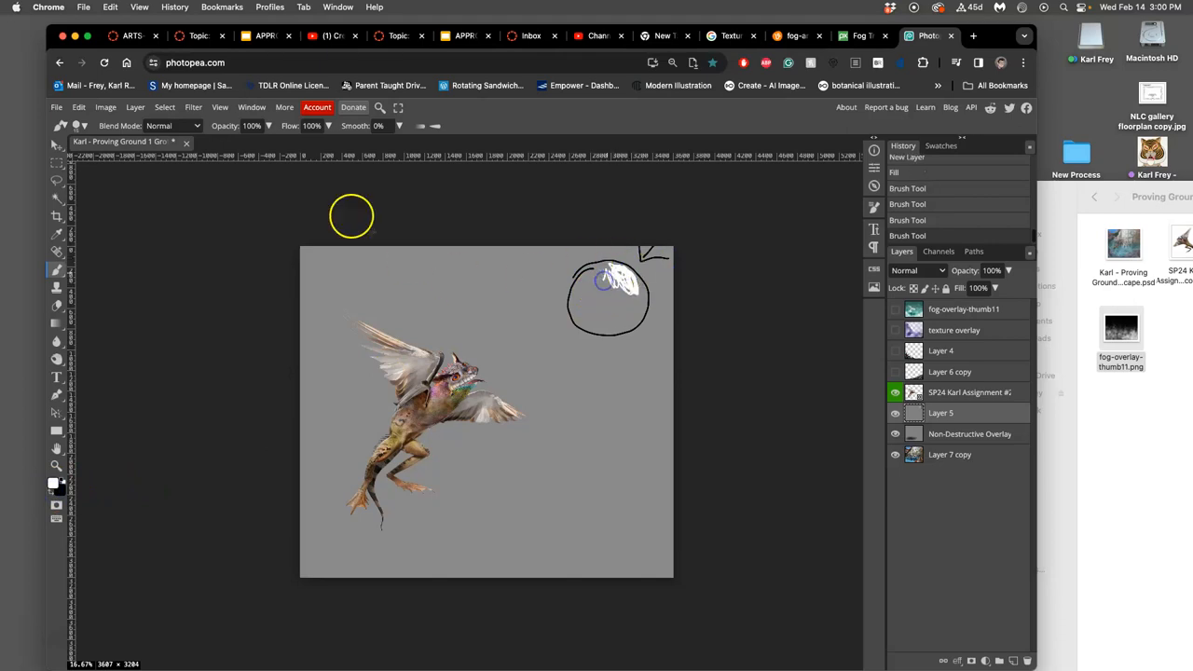
# With a large soft brush, paint the ball's white highlight and dark cast shadow
pyautogui.click(84, 126)
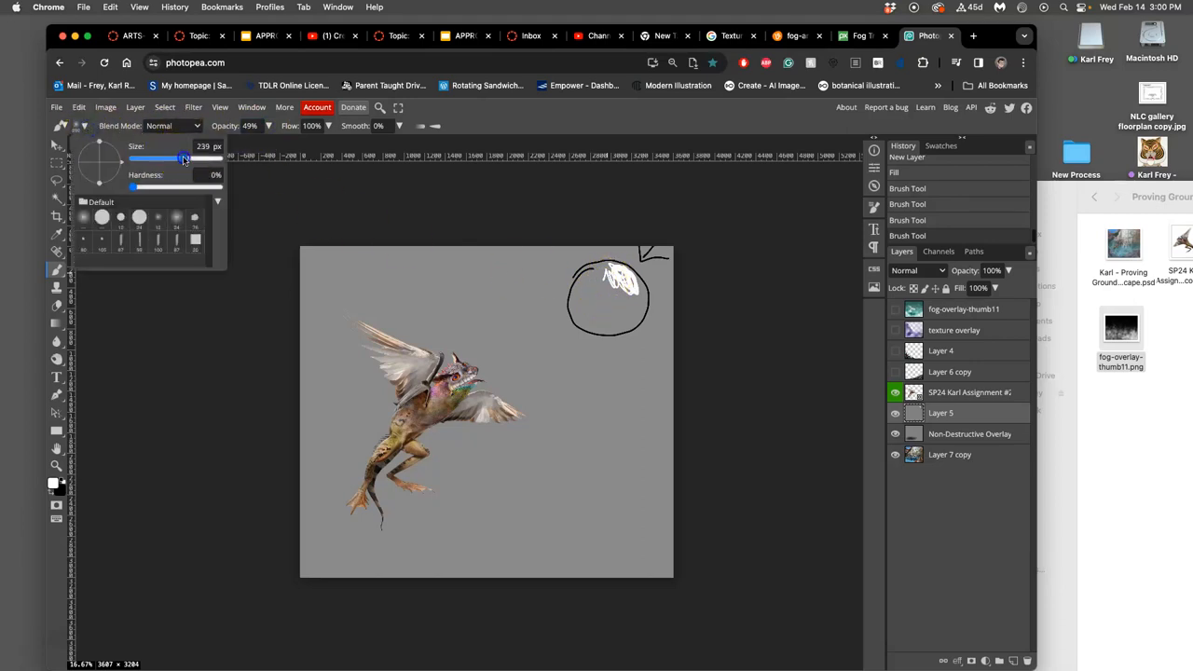
pyautogui.click(604, 283)
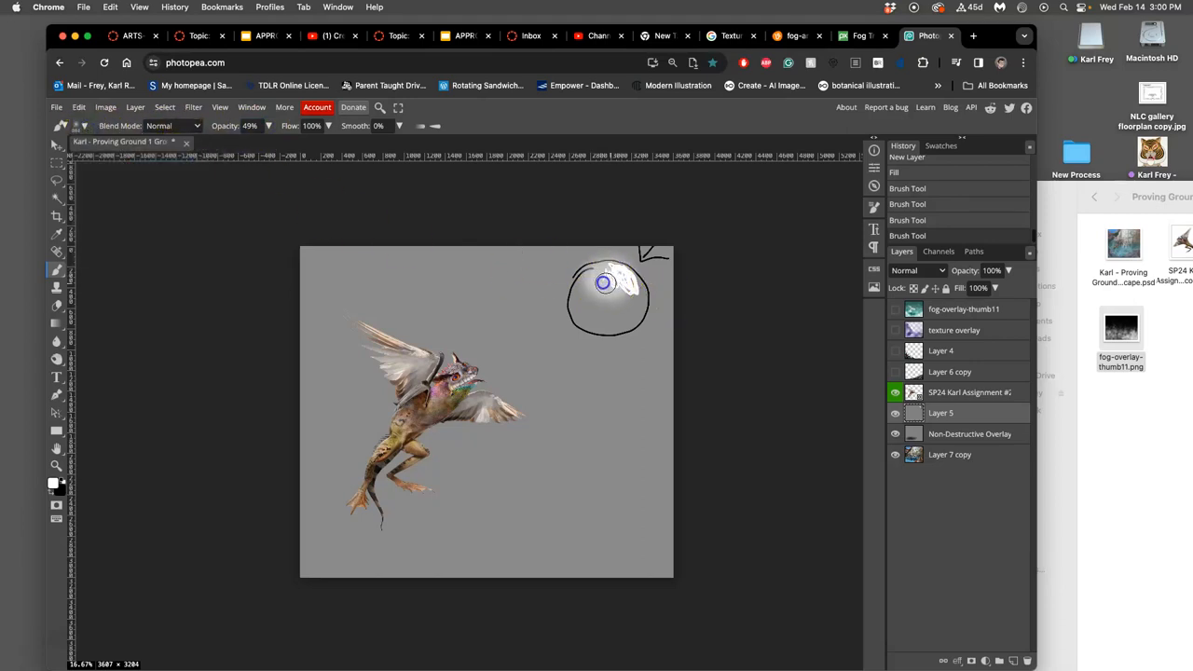
pyautogui.moveTo(605, 282); pyautogui.dragTo(615, 380)
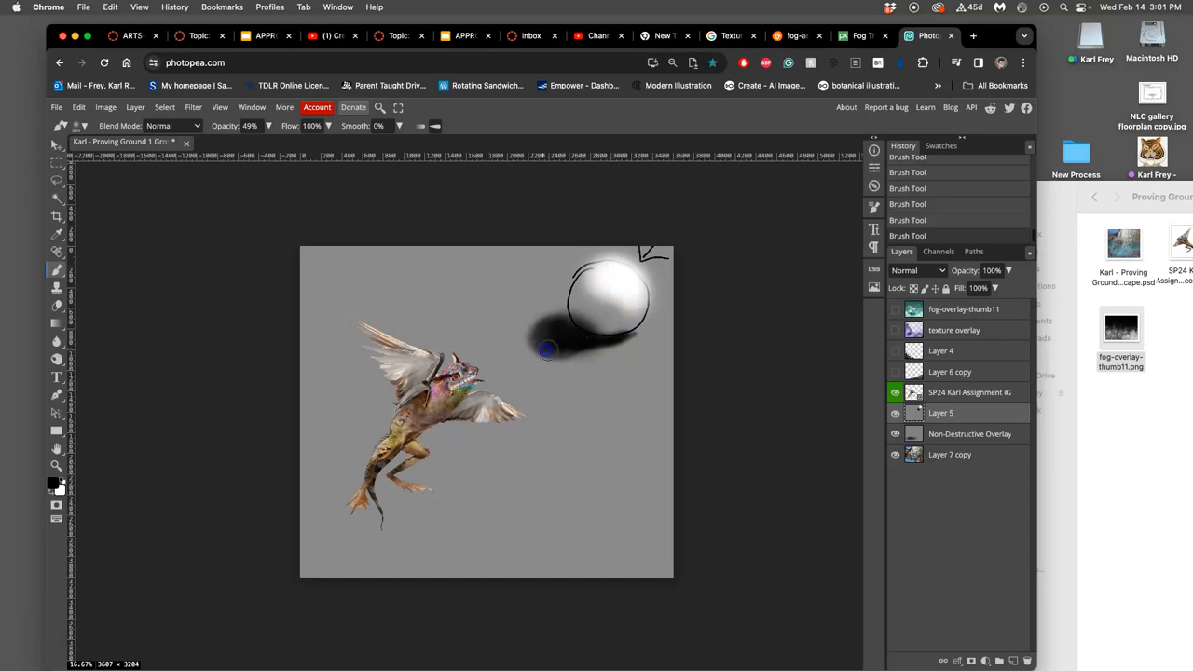
pyautogui.moveTo(578, 340); pyautogui.dragTo(536, 352)
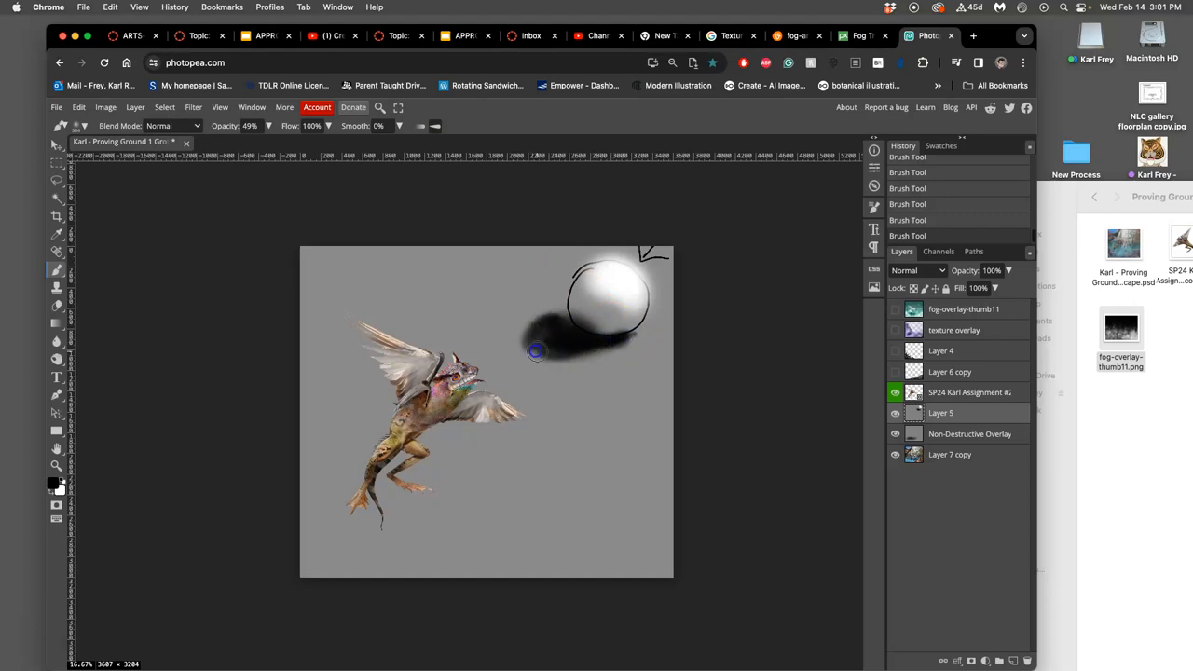
# Lower the brush opacity to 31% and soften the ball's shading
pyautogui.moveTo(251, 145); pyautogui.dragTo(238, 144)
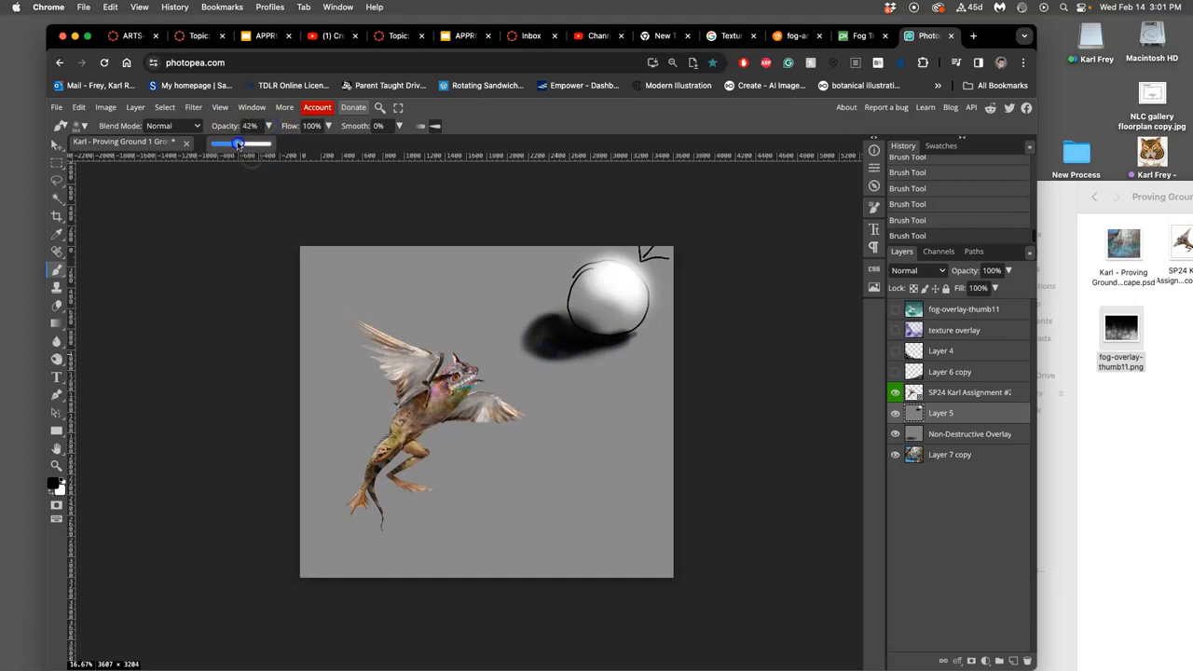
pyautogui.moveTo(250, 145); pyautogui.dragTo(235, 145)
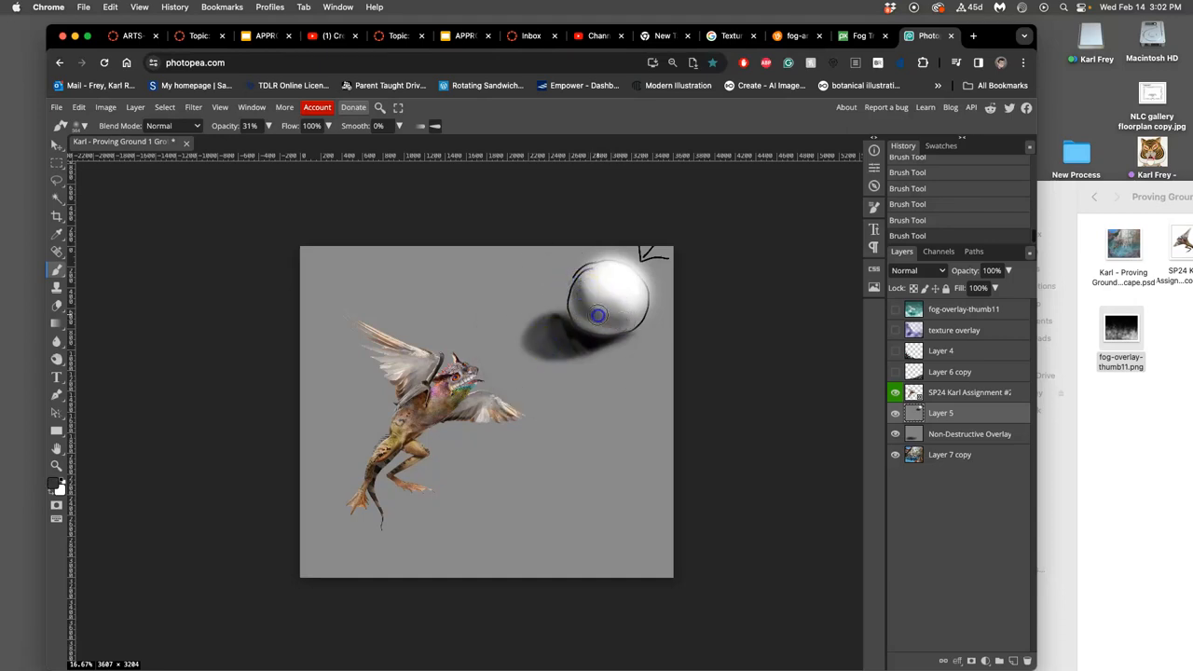
pyautogui.moveTo(597, 315); pyautogui.dragTo(610, 324)
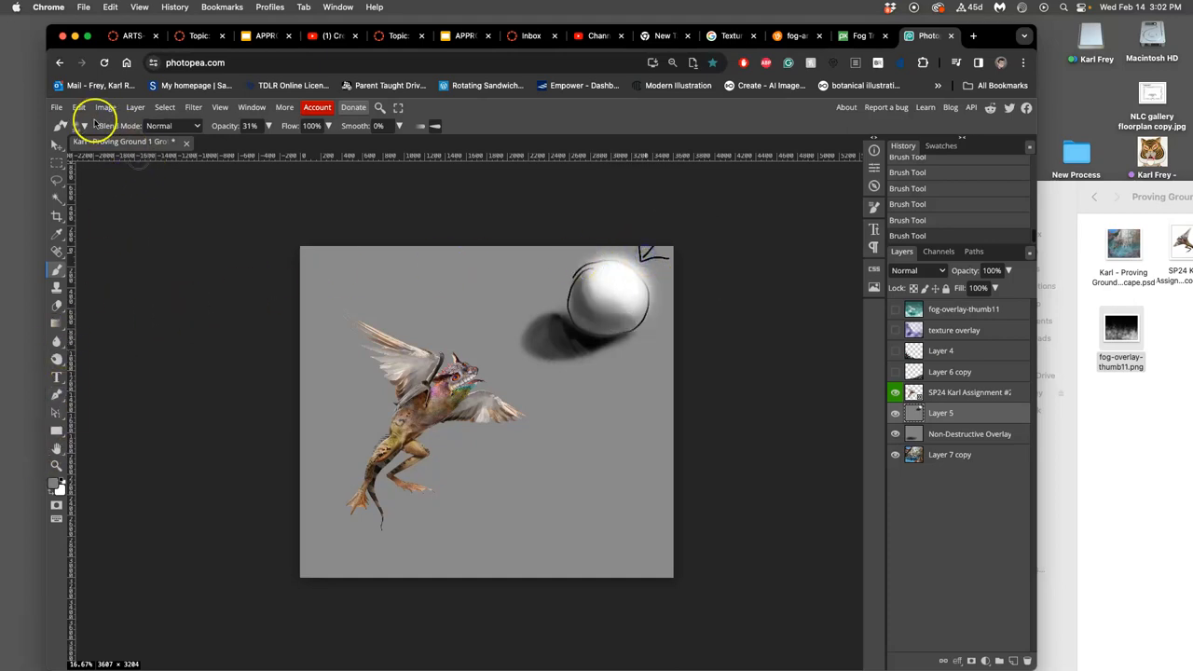
# Adjust the brush settings and switch the painting colour to black
pyautogui.click(84, 126)
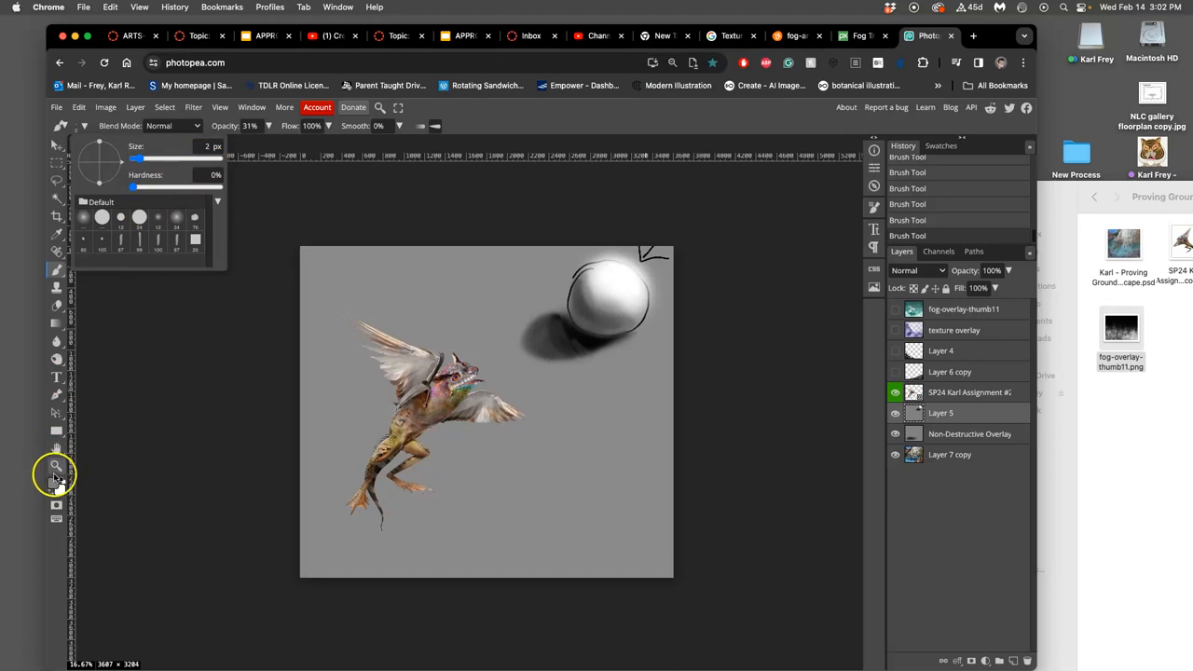
pyautogui.click(595, 343)
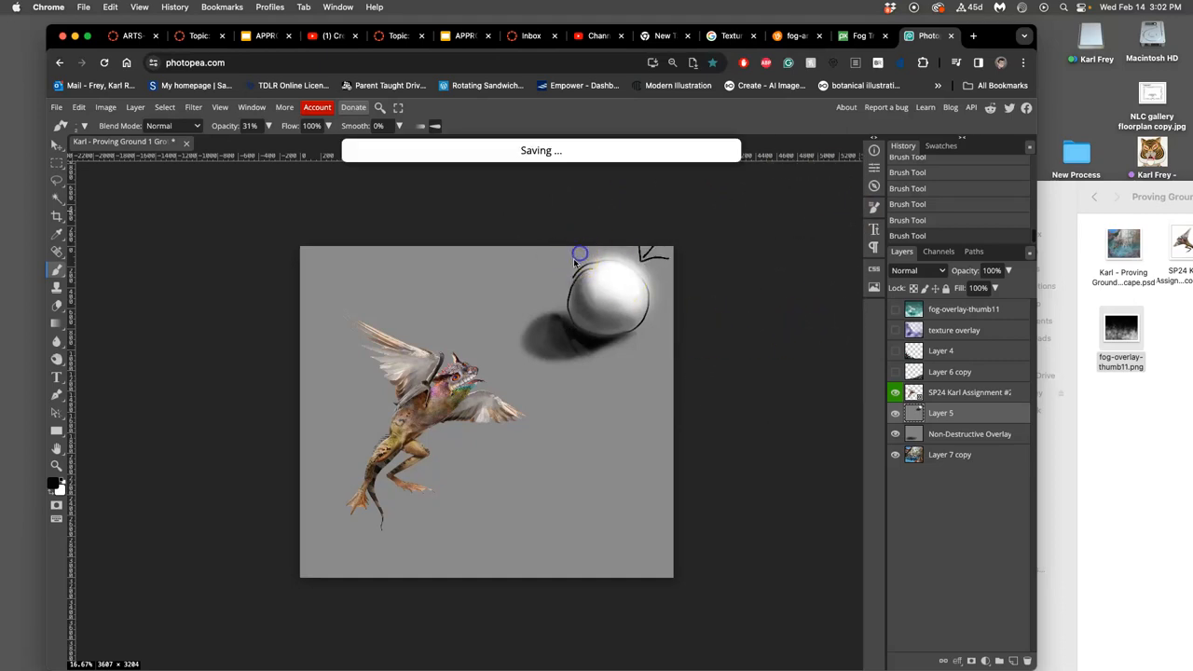
pyautogui.moveTo(638, 256)
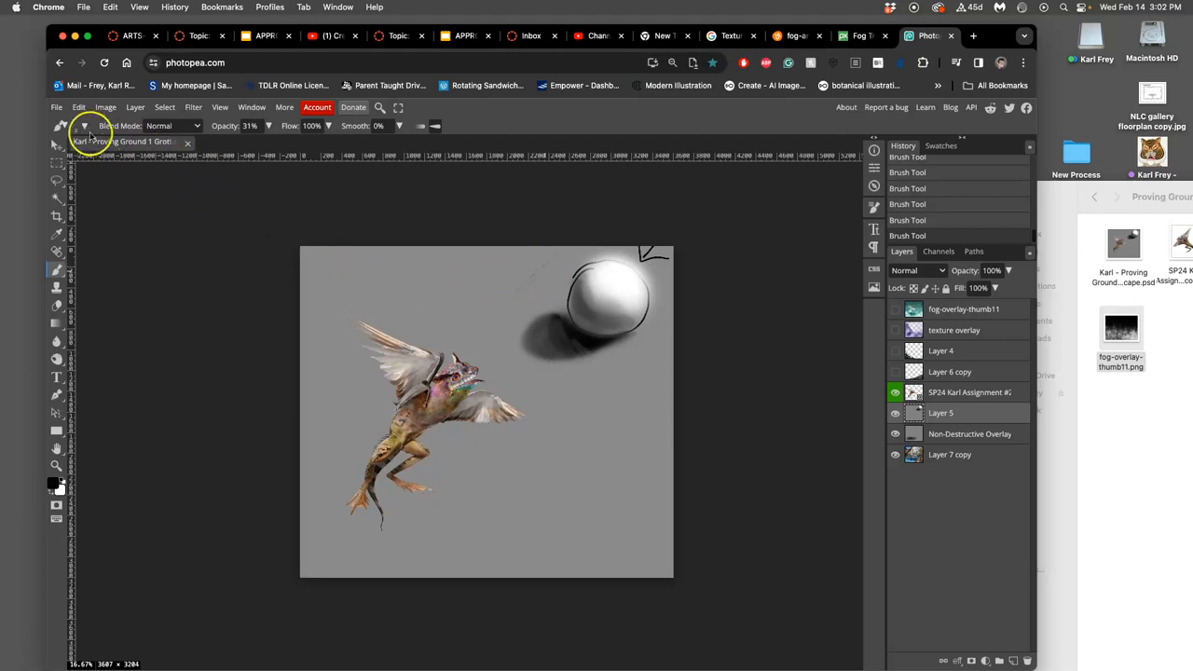
pyautogui.click(84, 125)
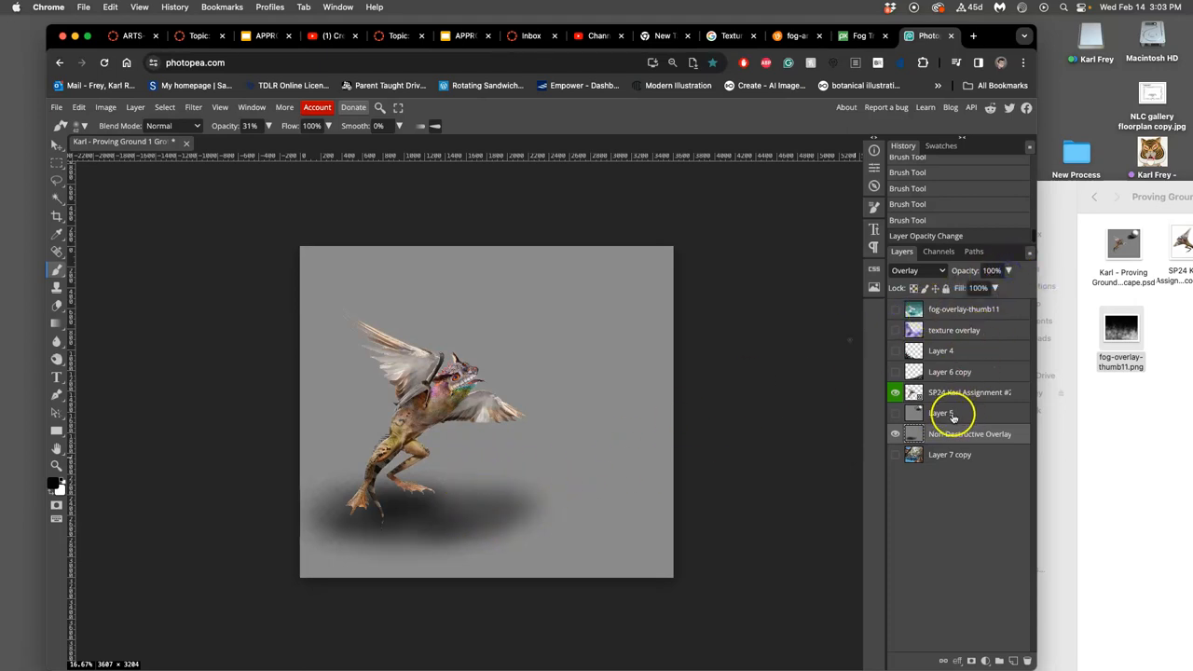
# Add a new grey-filled layer and lower its opacity so the shadow shows
pyautogui.click(999, 661)
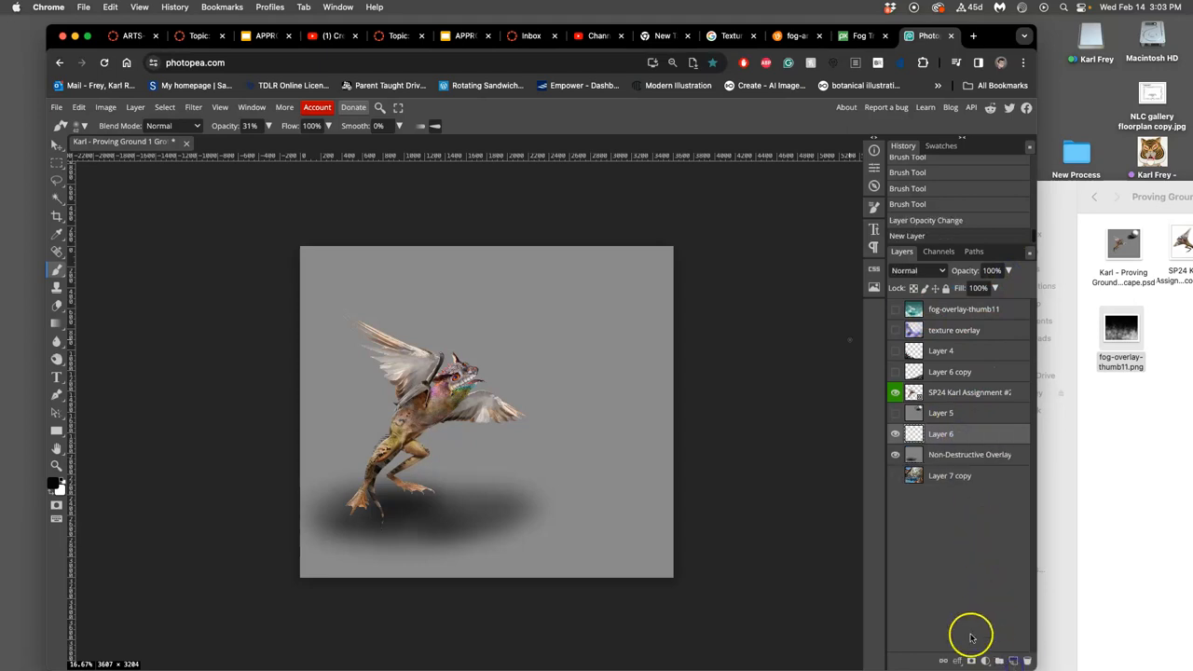
pyautogui.click(78, 106)
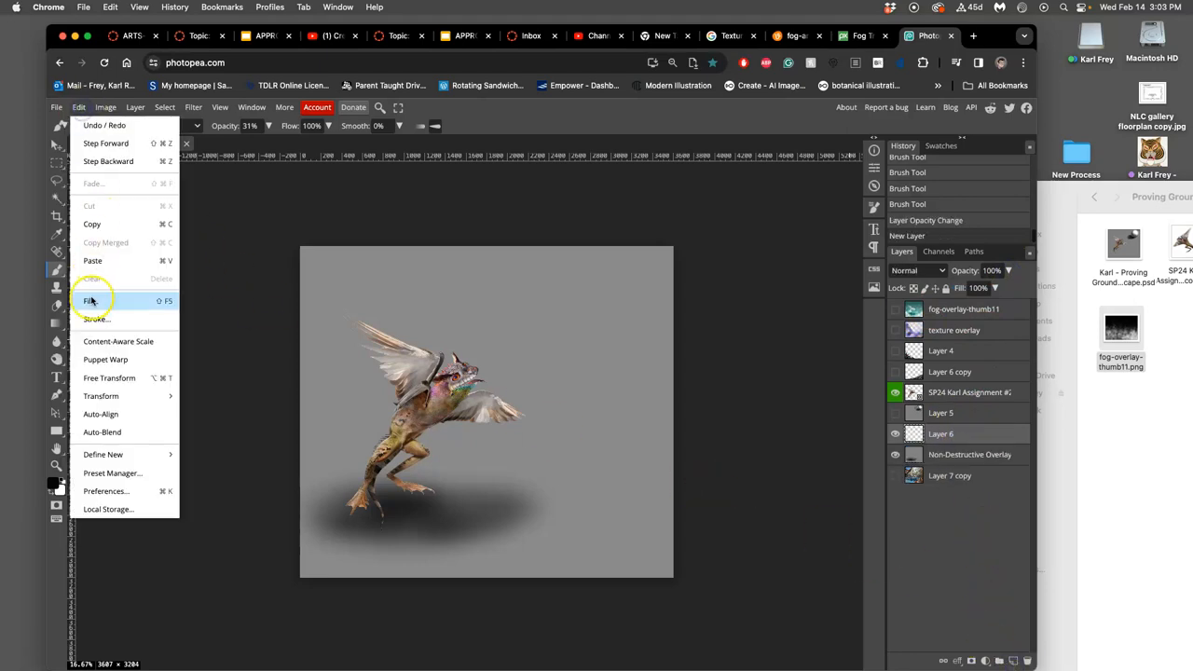
pyautogui.click(89, 300)
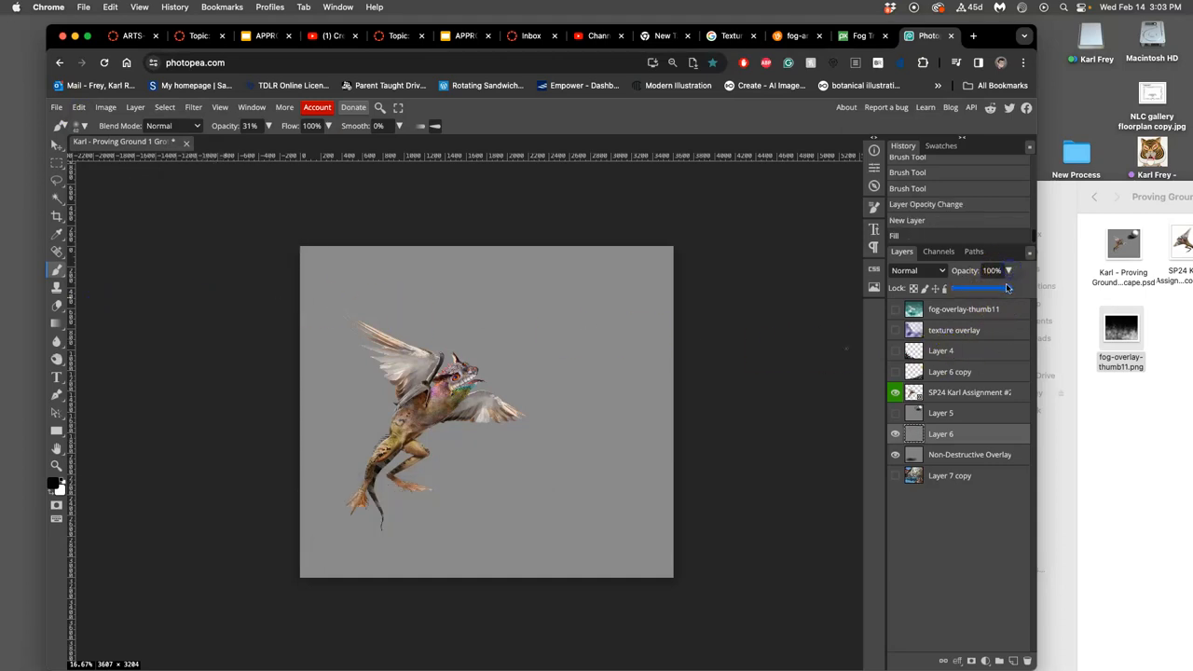
pyautogui.moveTo(1007, 288); pyautogui.dragTo(986, 288)
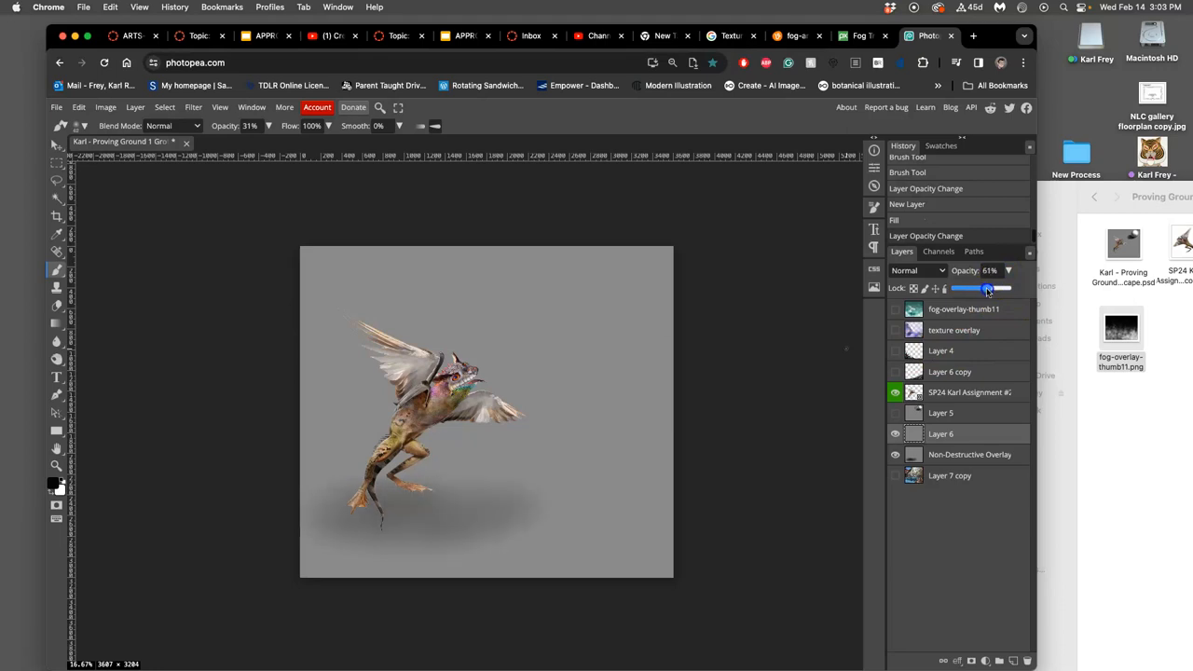
pyautogui.moveTo(987, 288); pyautogui.dragTo(977, 288)
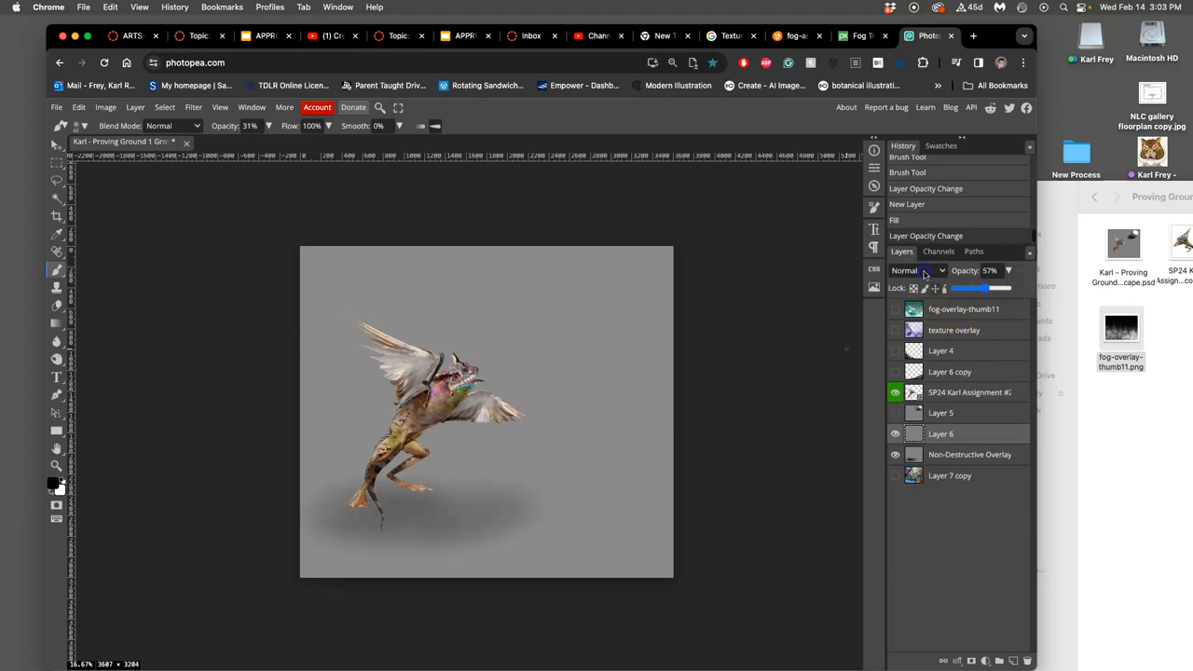
# Set Overlay blending, show Non-Destructive Overlay, and set the shadow opacity to 72%
pyautogui.click(918, 270)
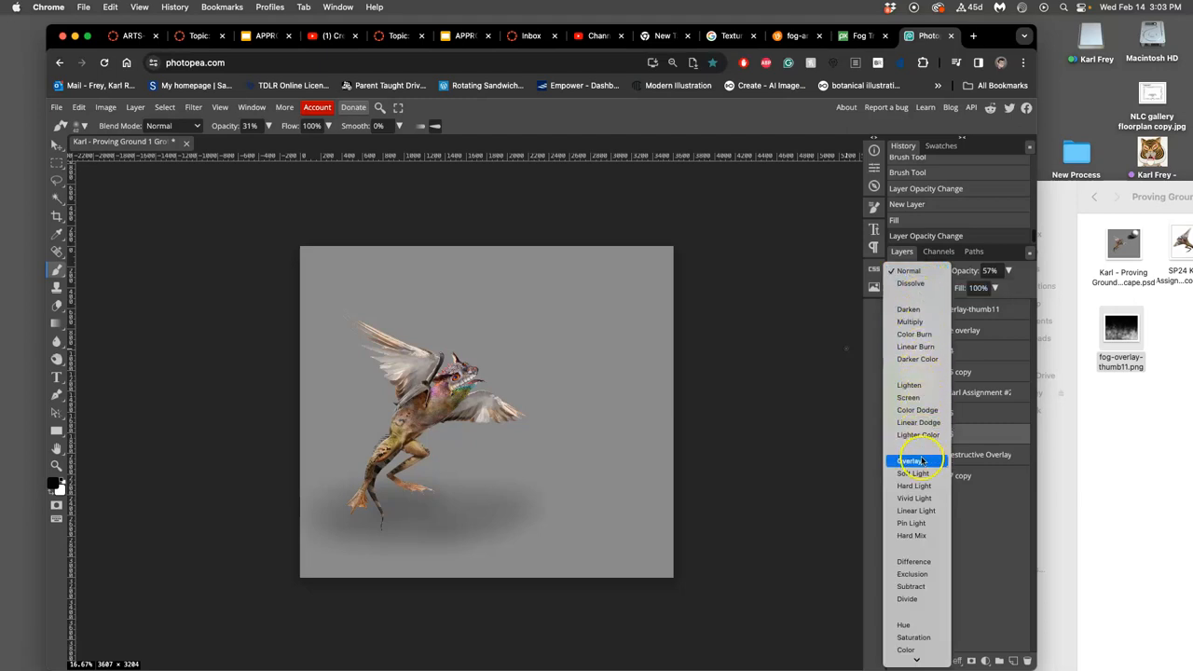
pyautogui.click(912, 461)
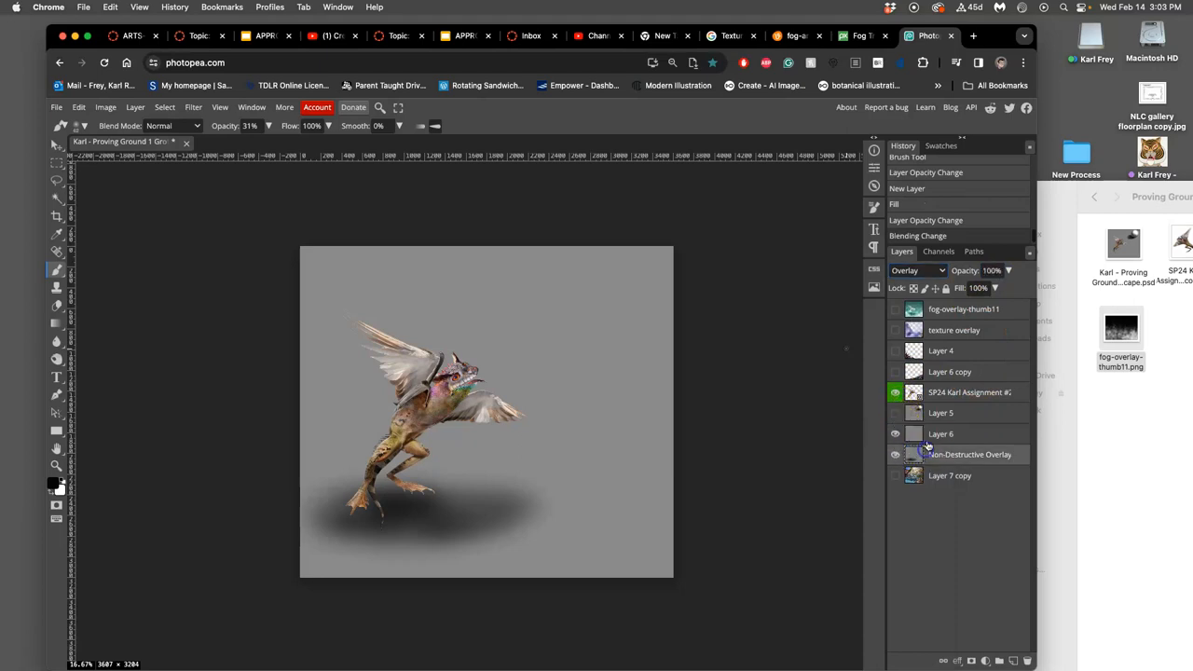
pyautogui.click(991, 271)
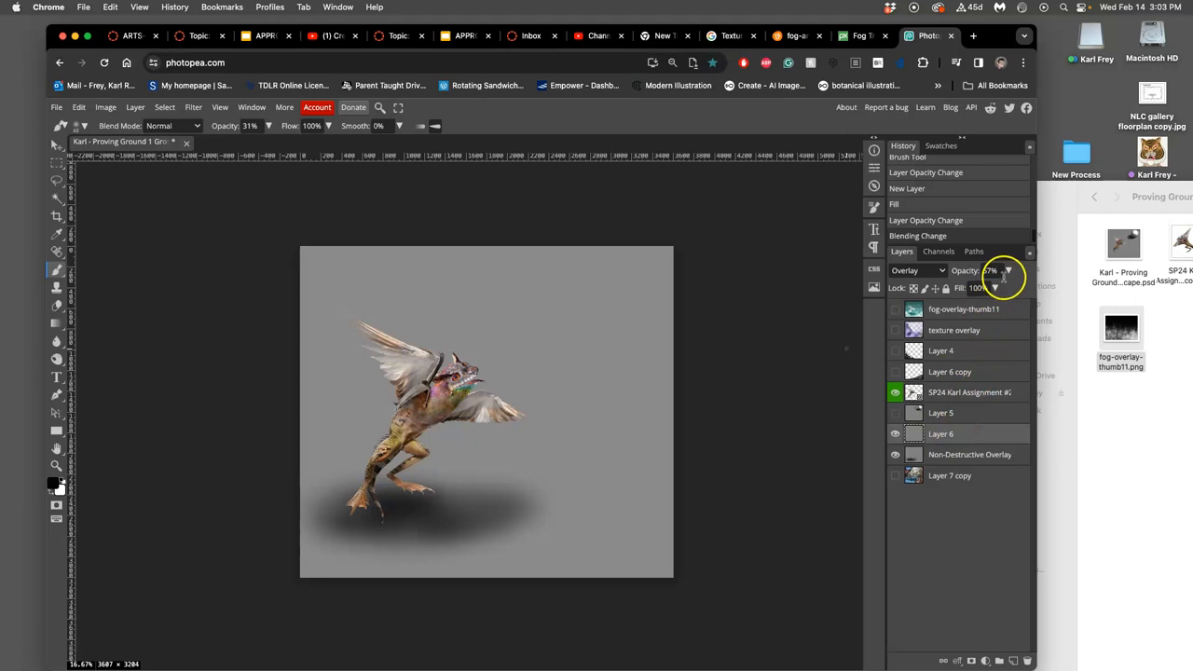
pyautogui.moveTo(1003, 277); pyautogui.dragTo(965, 288)
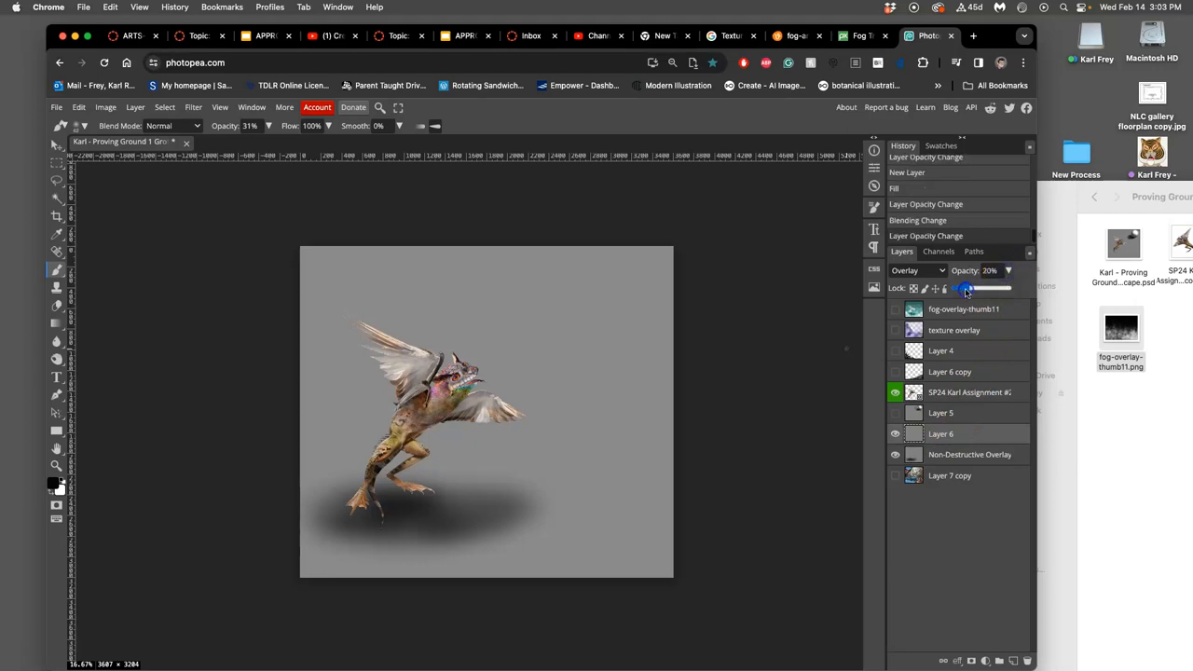
pyautogui.moveTo(965, 287); pyautogui.dragTo(1005, 288)
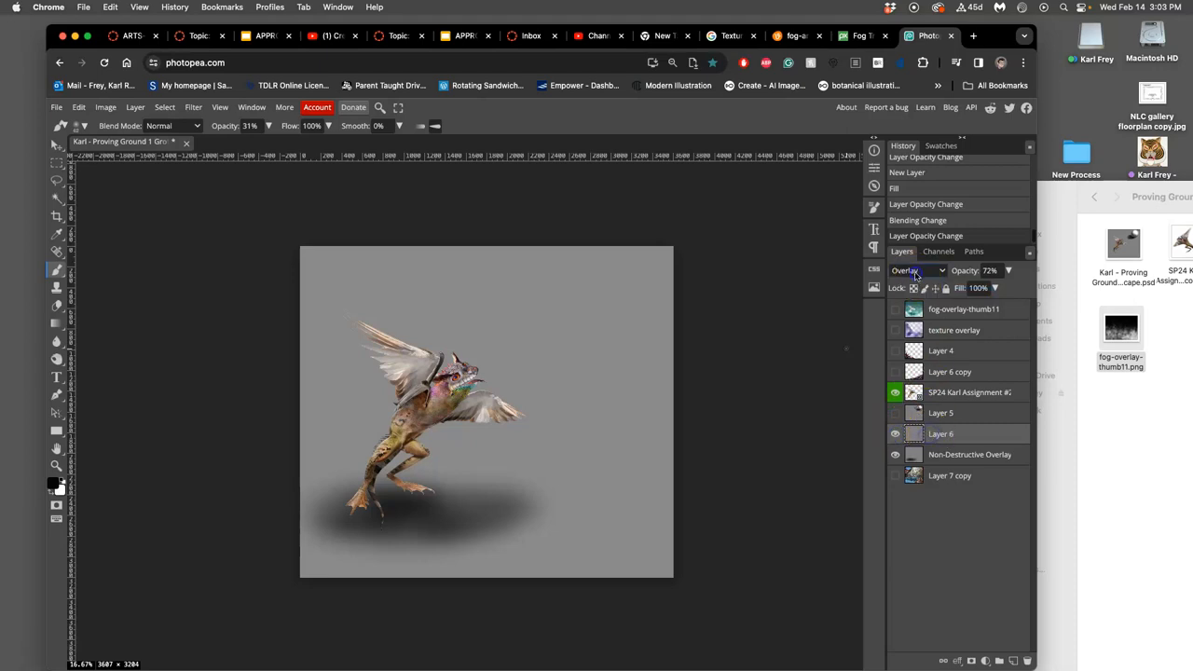
pyautogui.click(918, 270)
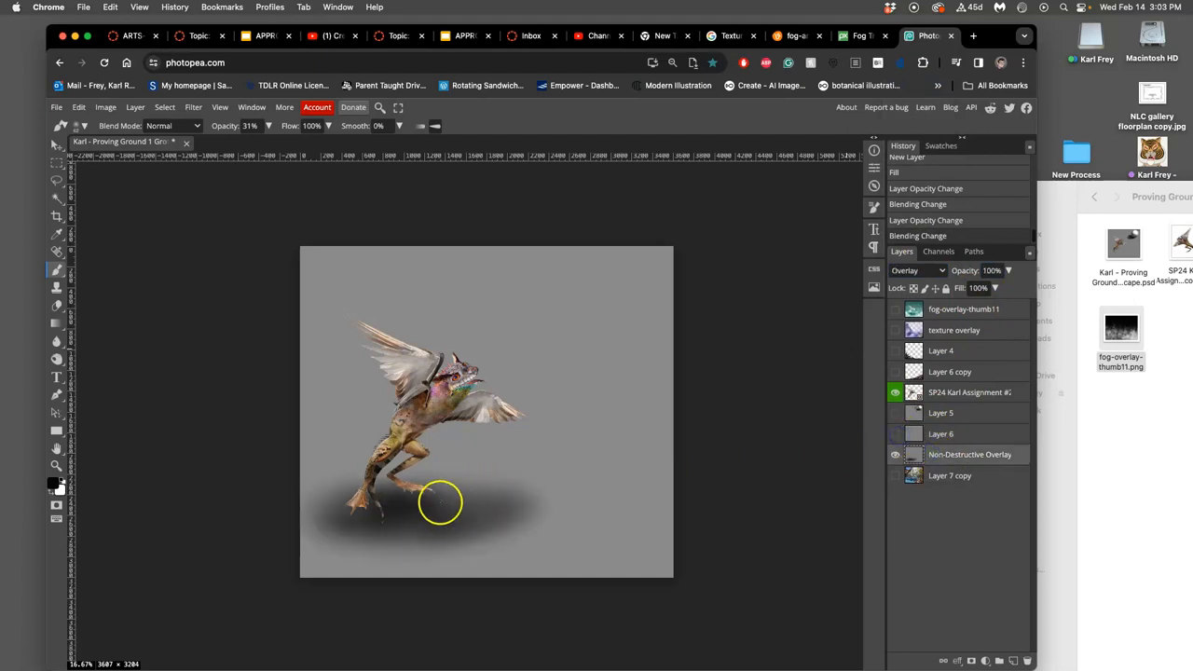
# Magic Wand the flat grey area and invert the selection onto the shadow ellipse
pyautogui.click(56, 198)
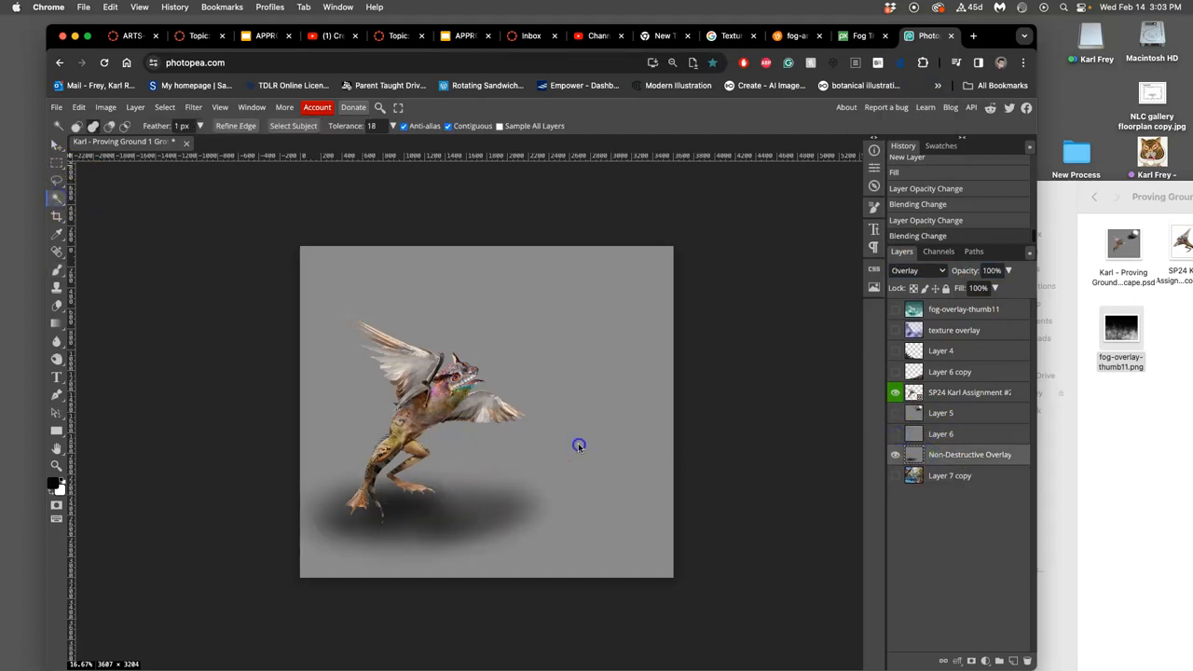
pyautogui.click(573, 451)
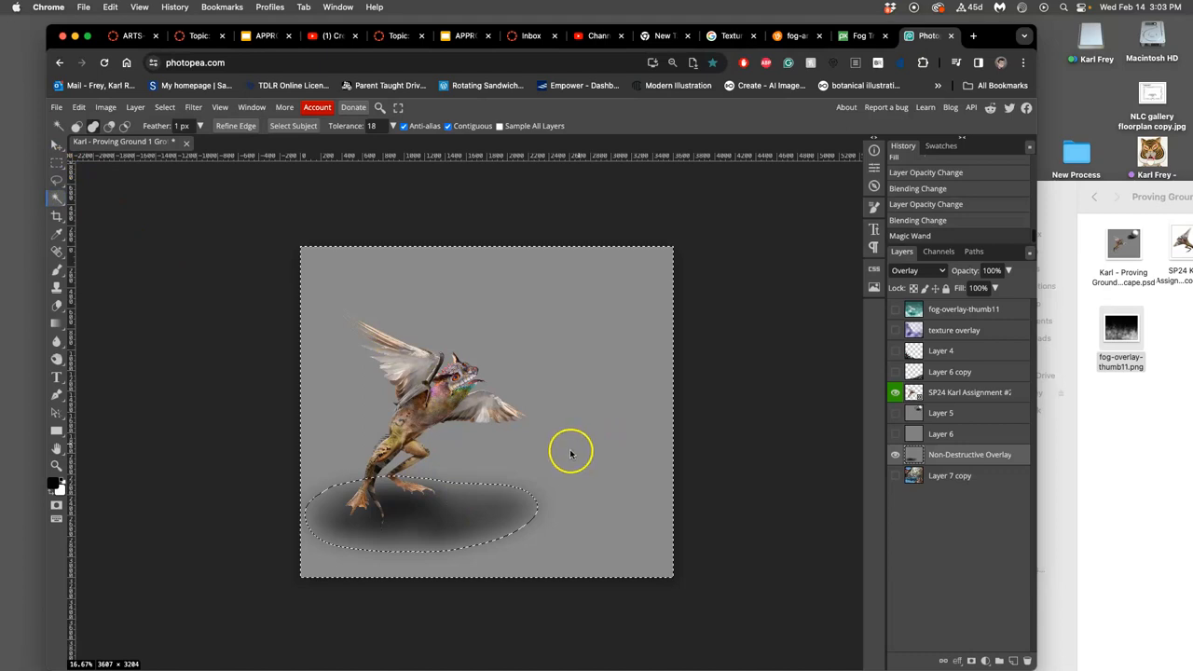
pyautogui.moveTo(571, 456)
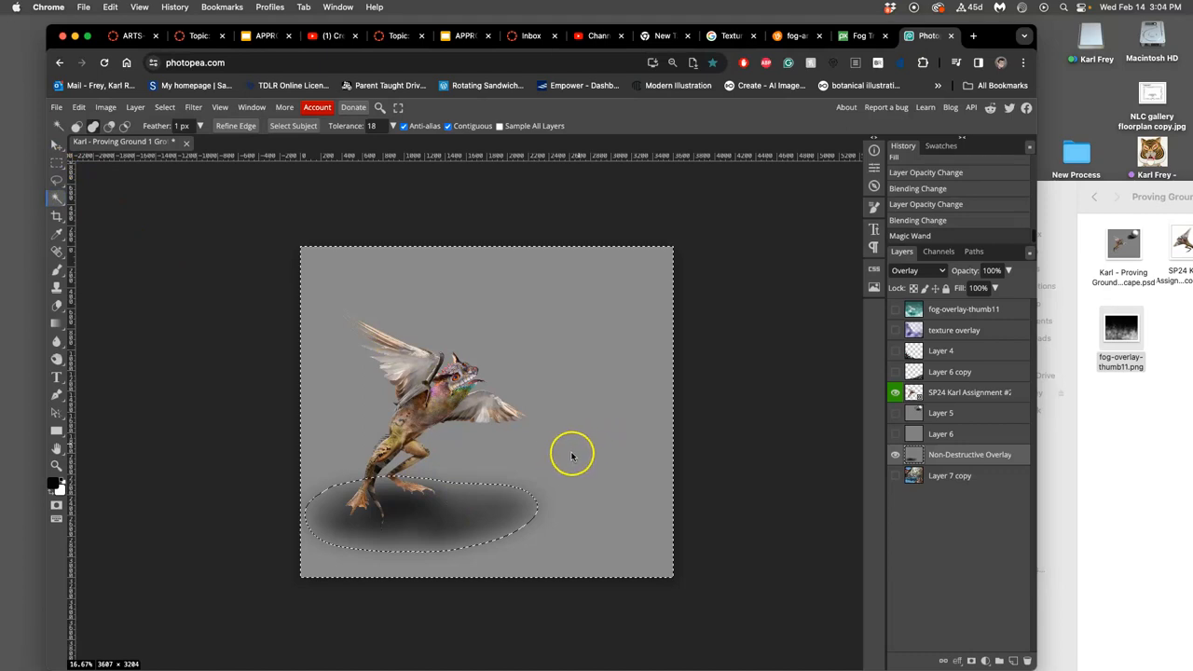
pyautogui.moveTo(354, 252)
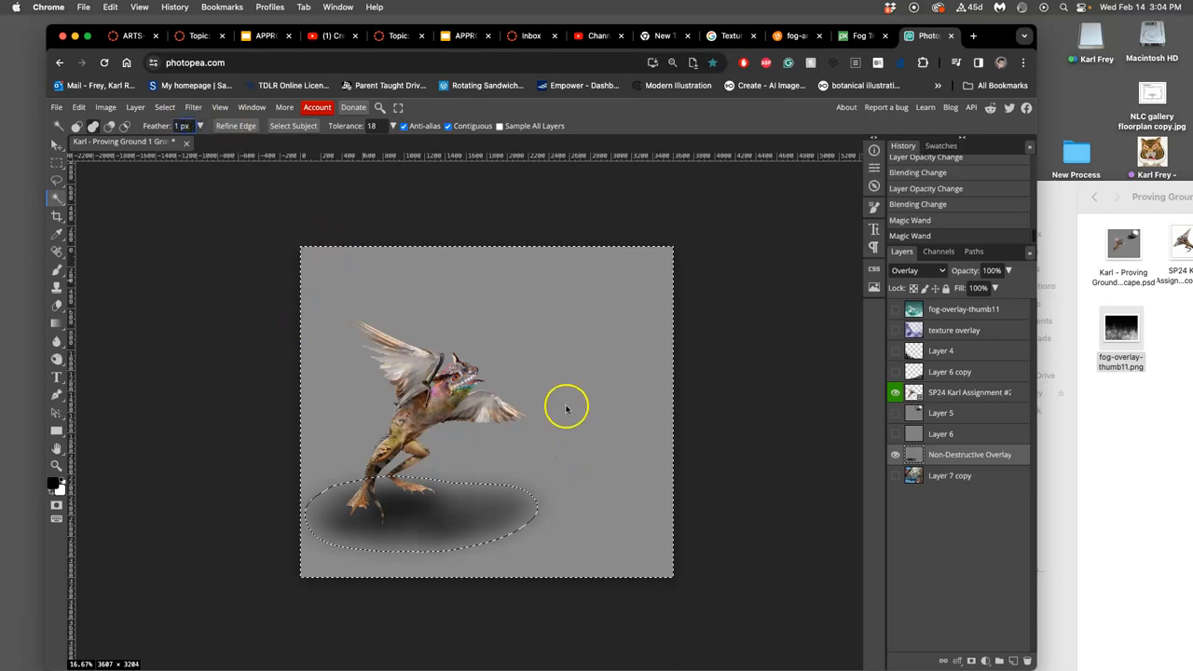
pyautogui.moveTo(426, 399)
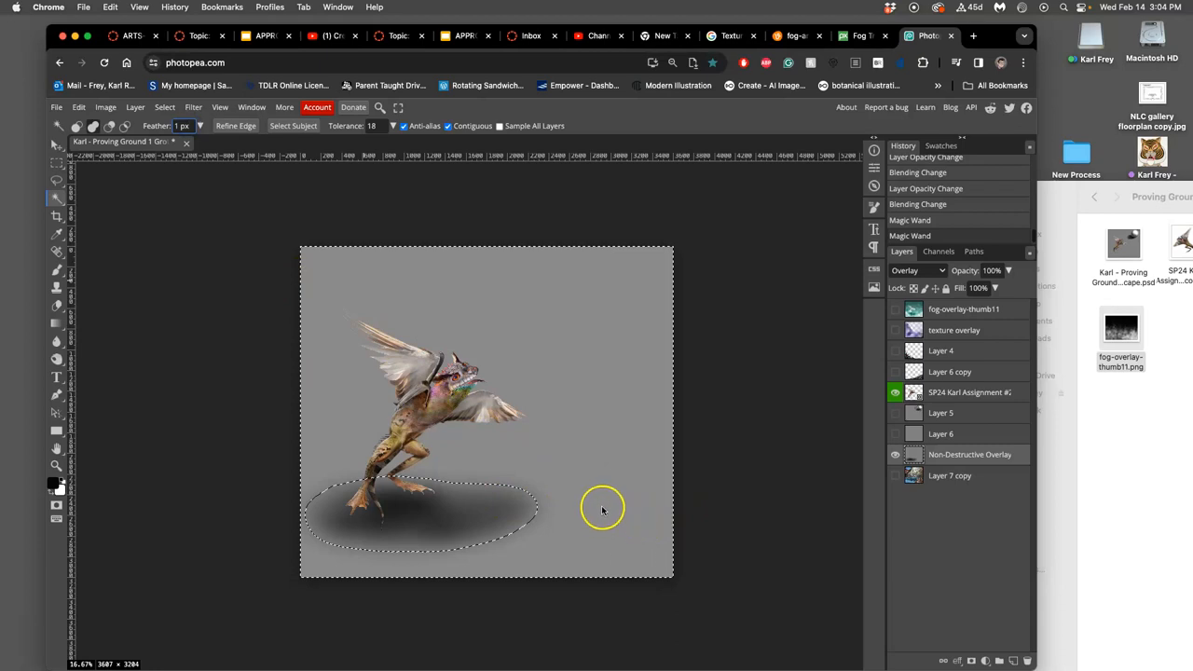
pyautogui.click(164, 106)
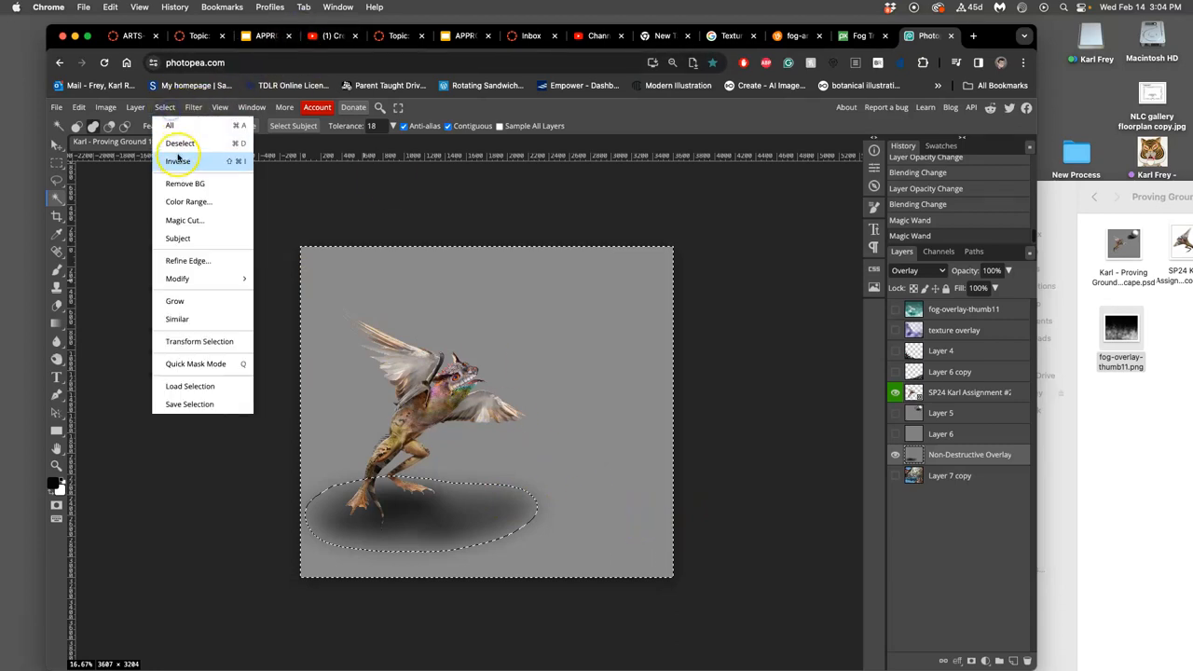
pyautogui.click(178, 160)
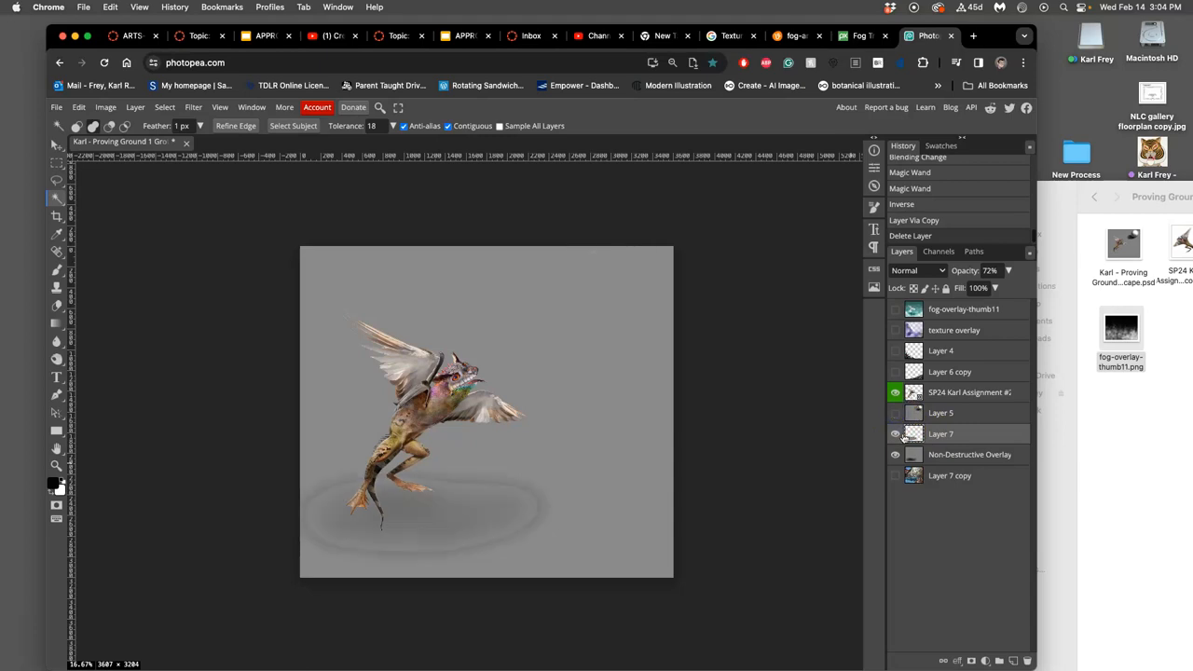
# Reveal the cavern background and try Lighten, then another blend mode, on the shadow
pyautogui.click(895, 476)
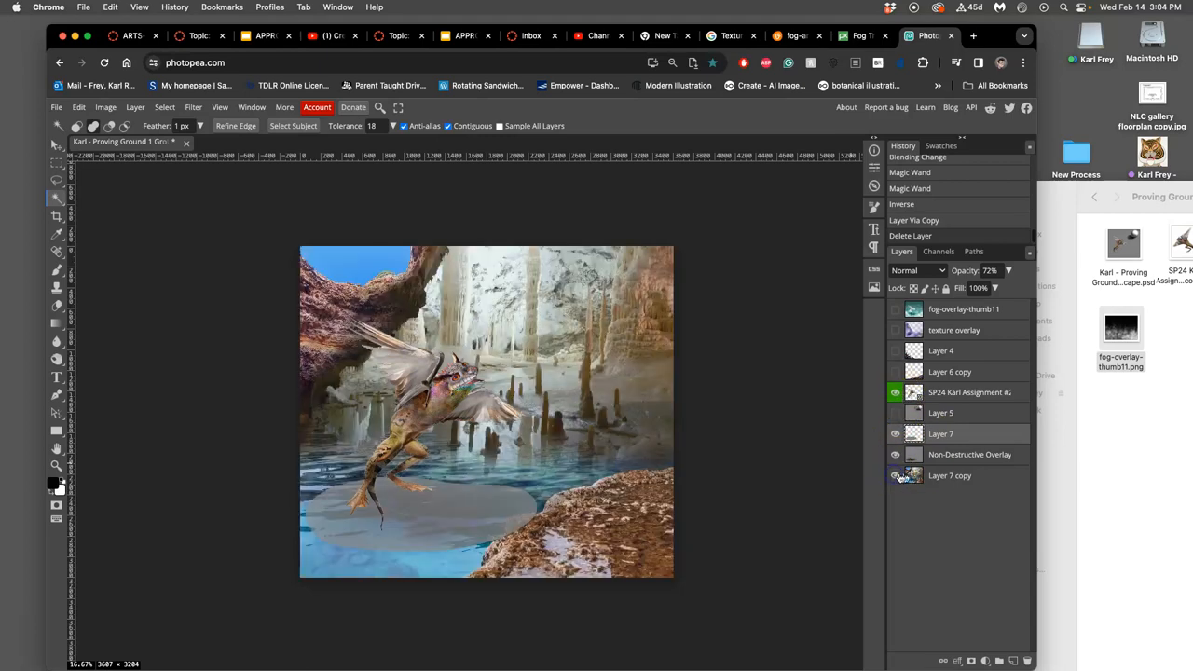
pyautogui.click(918, 270)
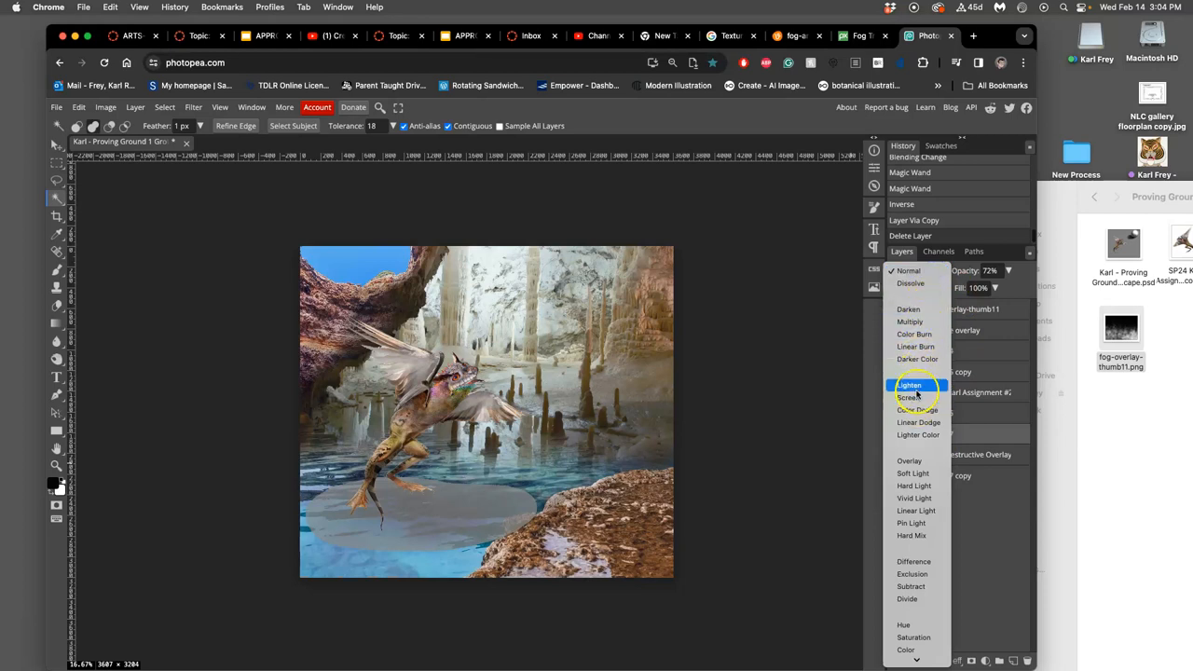
pyautogui.click(910, 386)
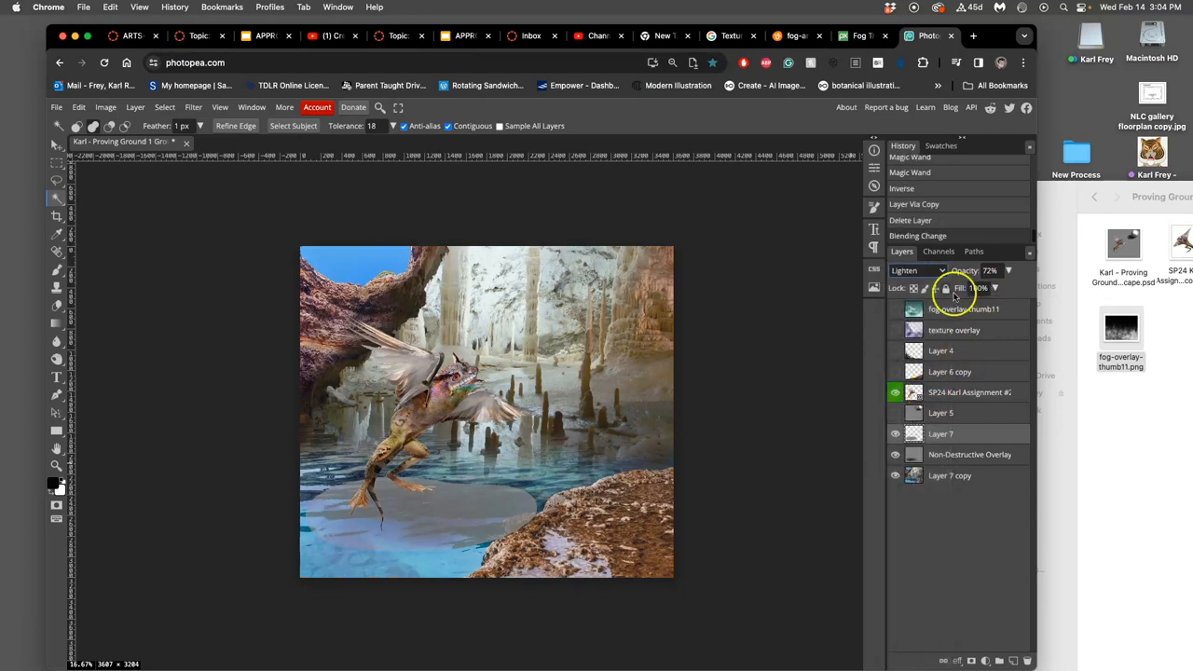
pyautogui.click(904, 271)
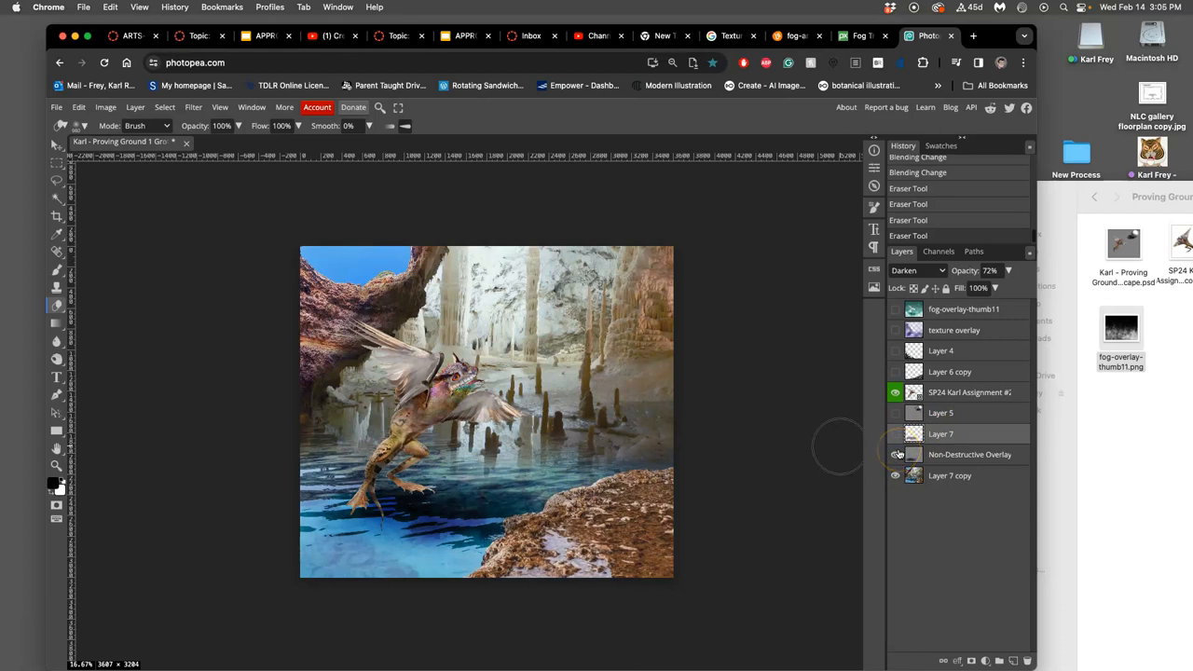
# Fade the Non-Destructive Overlay layer to 47% opacity and toggle the extracted shadow to compare
pyautogui.click(895, 455)
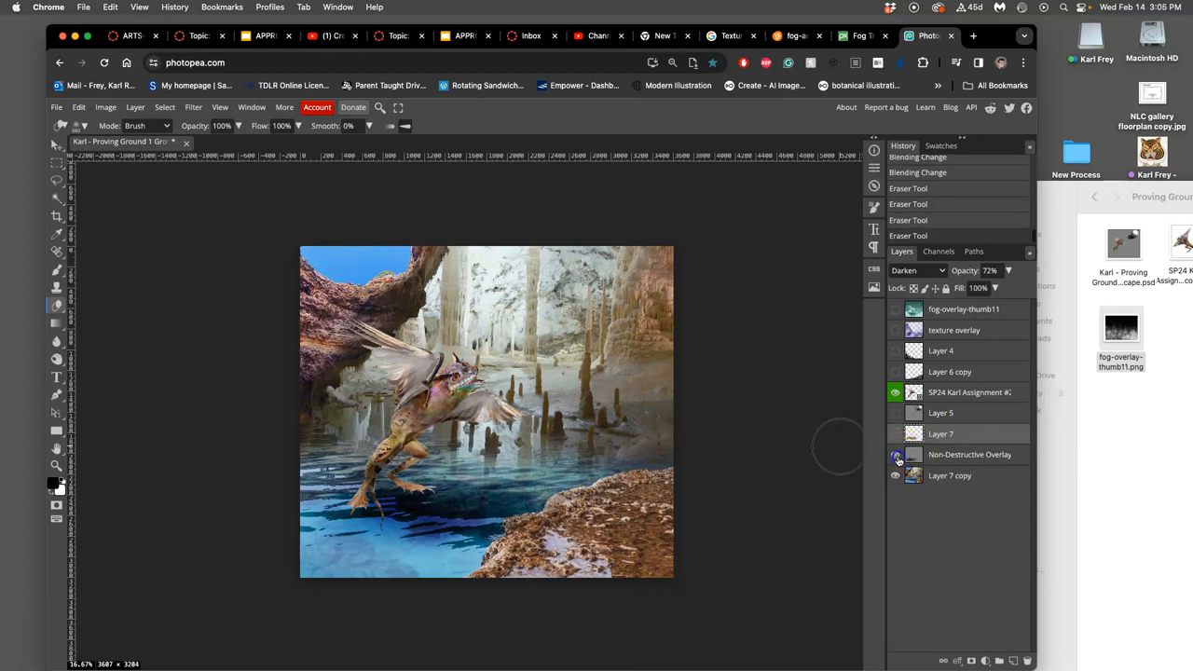
pyautogui.click(896, 454)
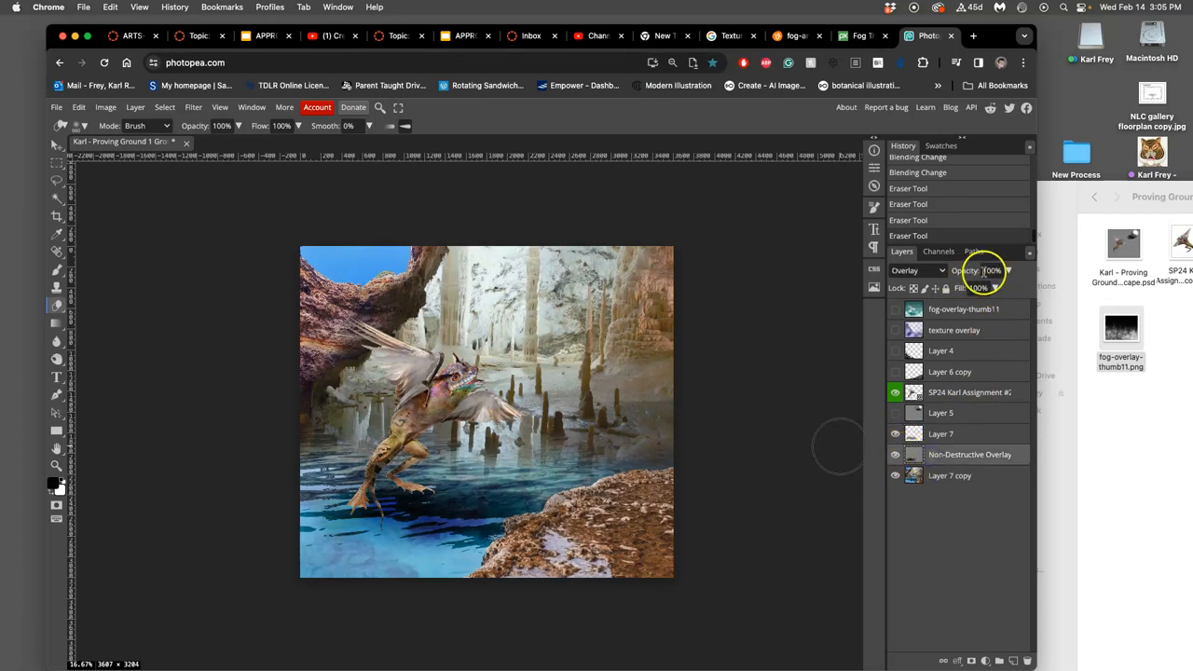
pyautogui.moveTo(1005, 288); pyautogui.dragTo(991, 288)
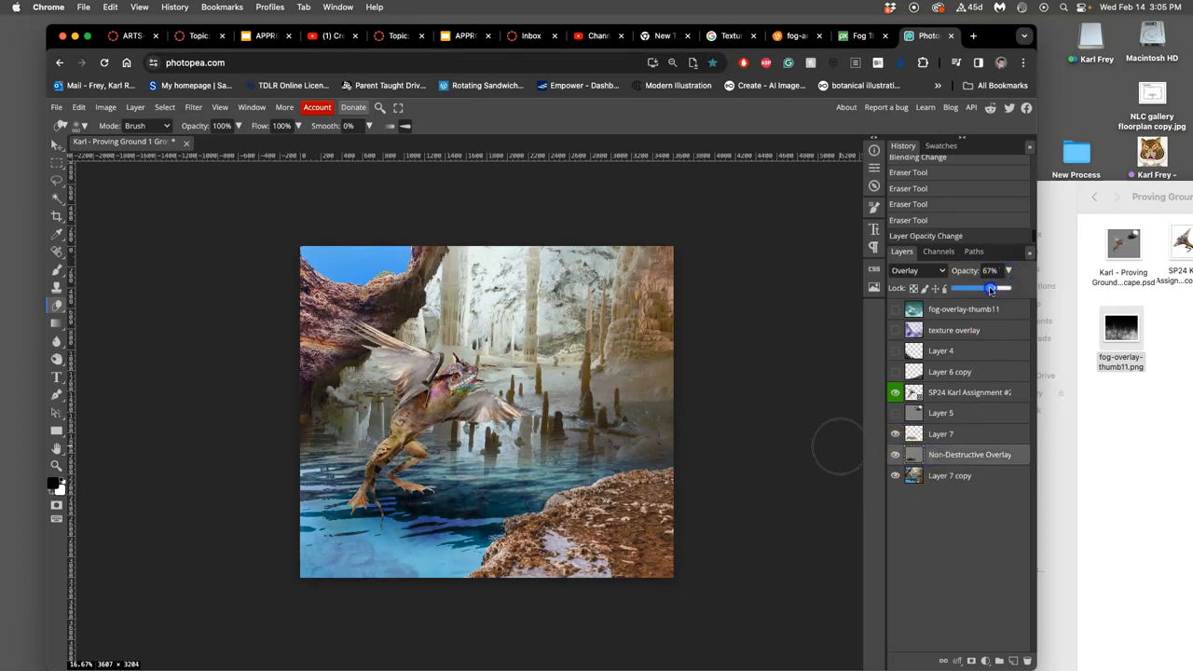
pyautogui.moveTo(991, 288); pyautogui.dragTo(979, 288)
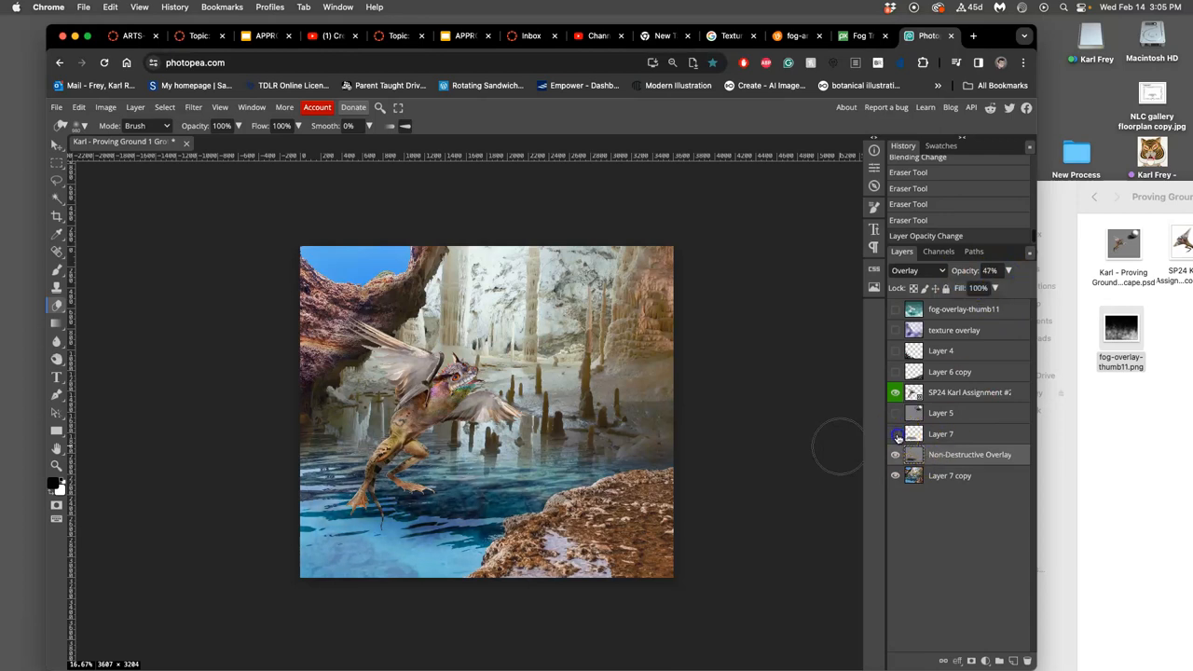
pyautogui.click(895, 434)
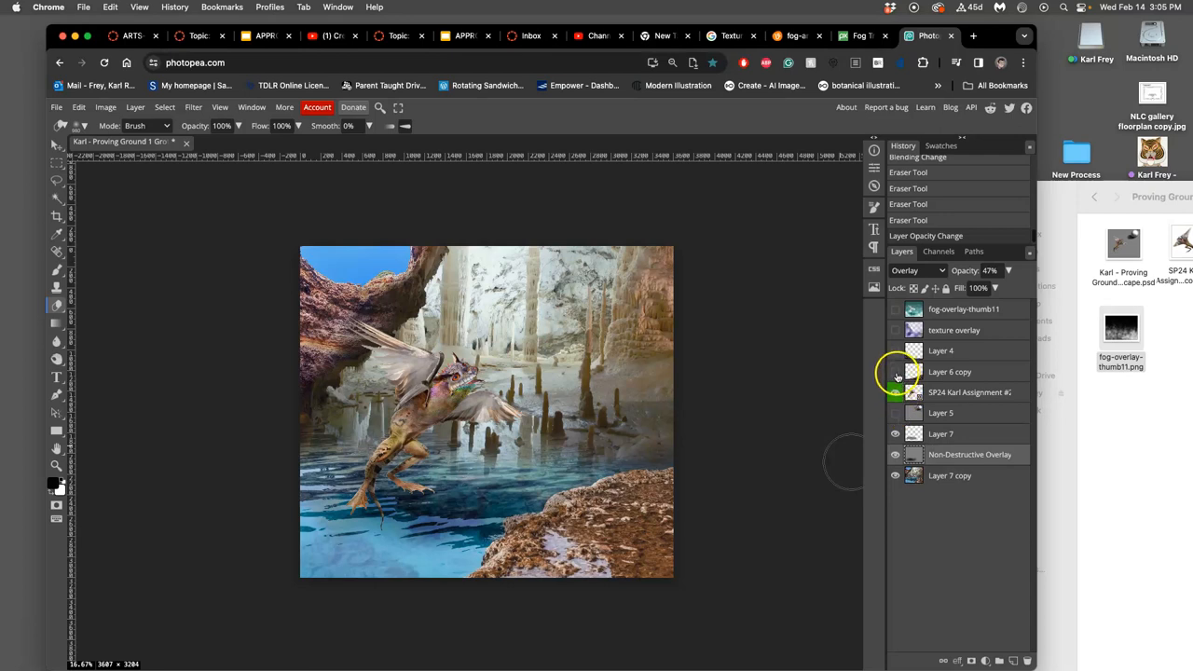
# Erase a bit more of the shadow, then pick the Burn tool for darkening midtones
pyautogui.click(895, 392)
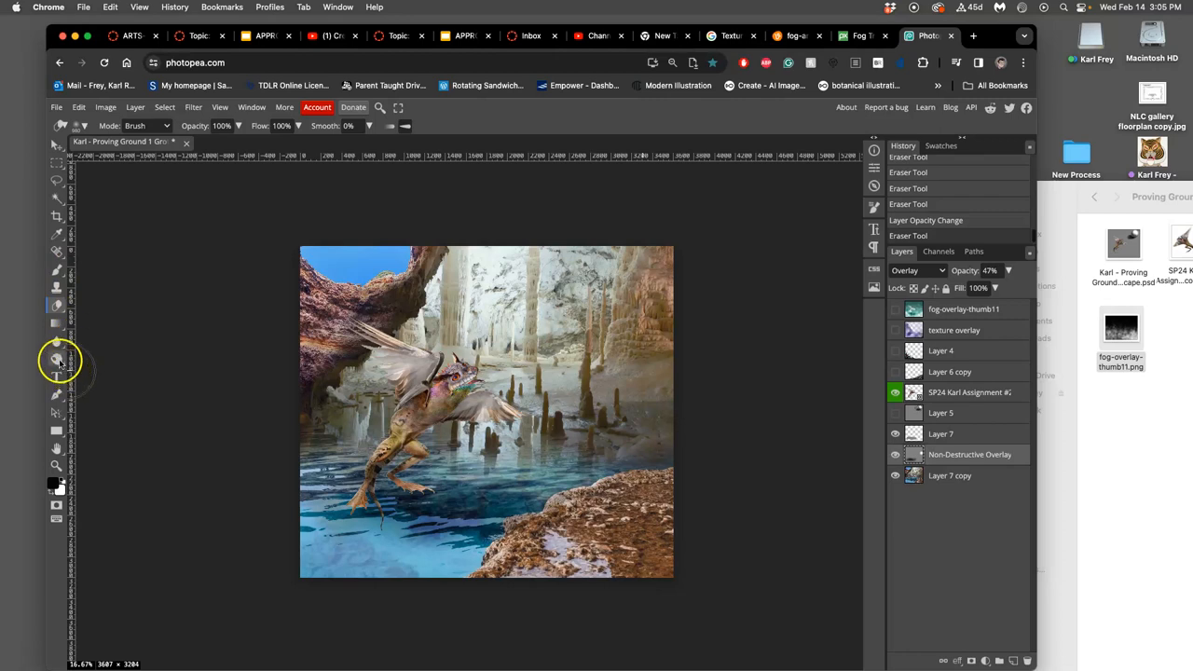
pyautogui.moveTo(56, 362)
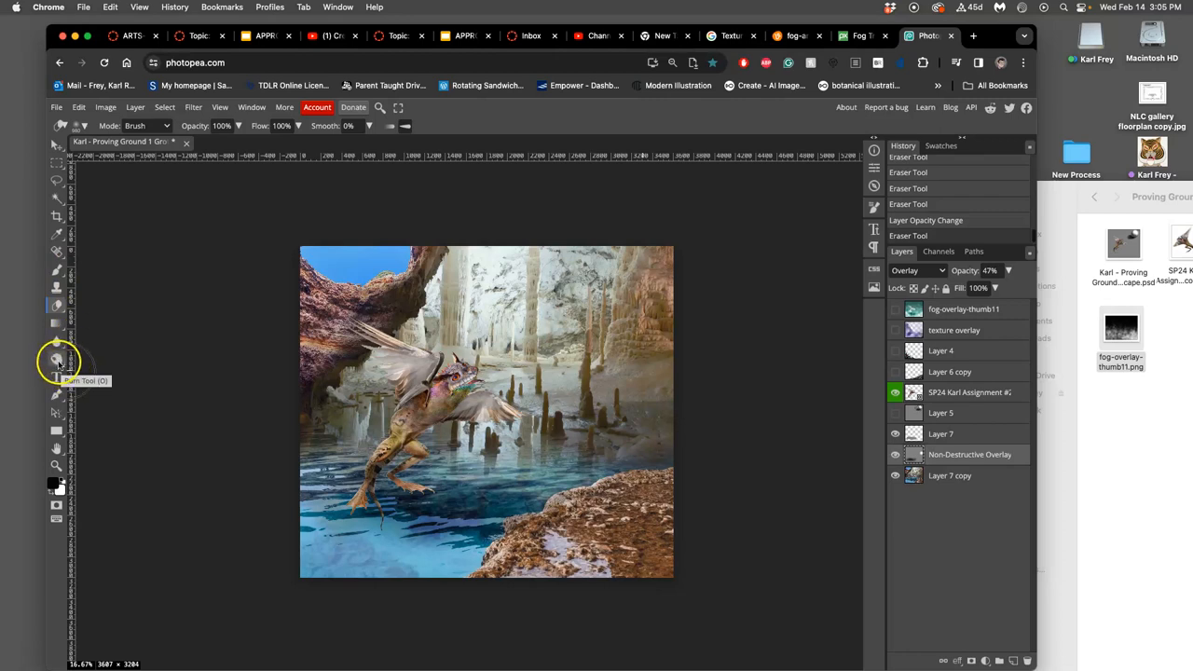
pyautogui.click(56, 359)
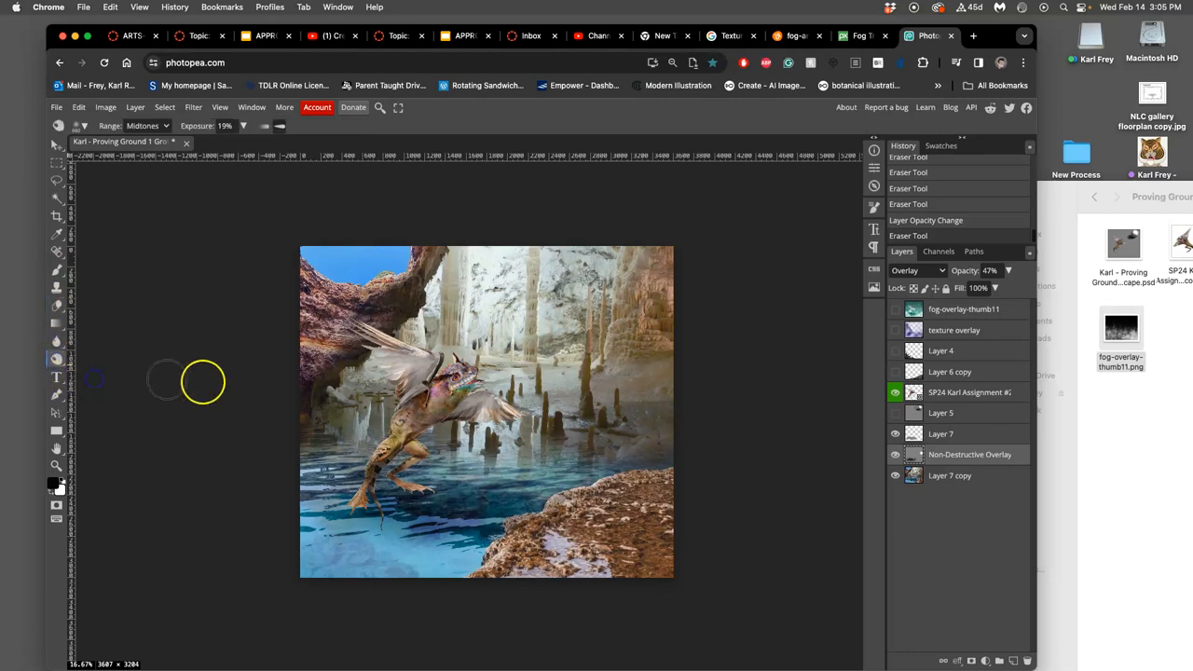